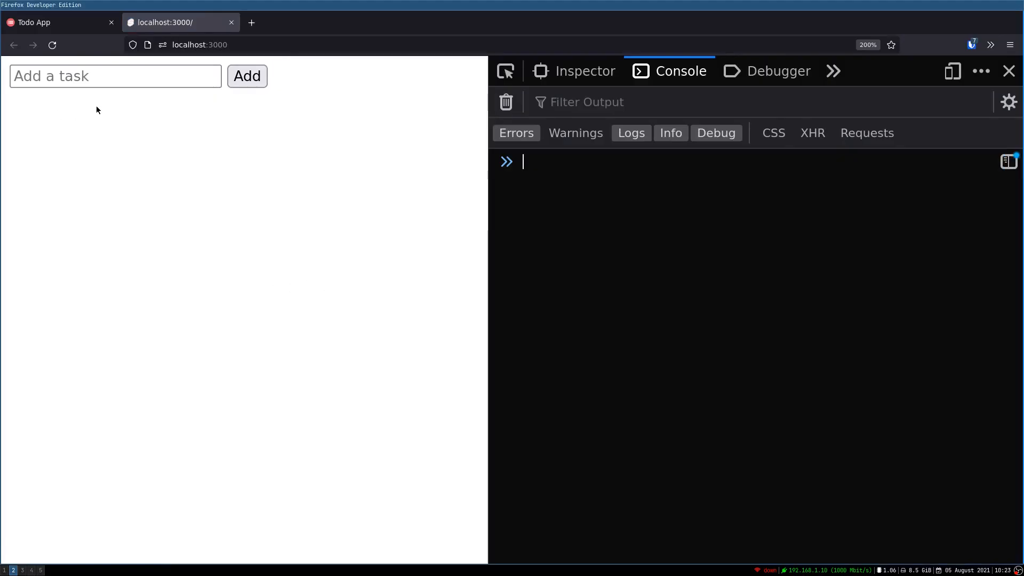
# Add the tasks 'Get milk' and 'Get bread' via the Add a task field
pyautogui.write('Get mi')
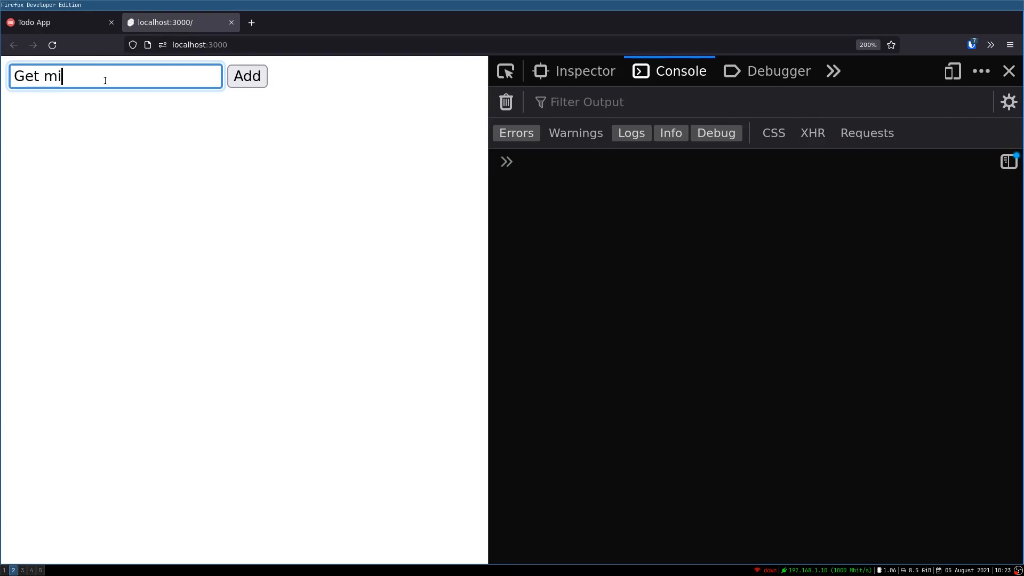
pyautogui.click(247, 77)
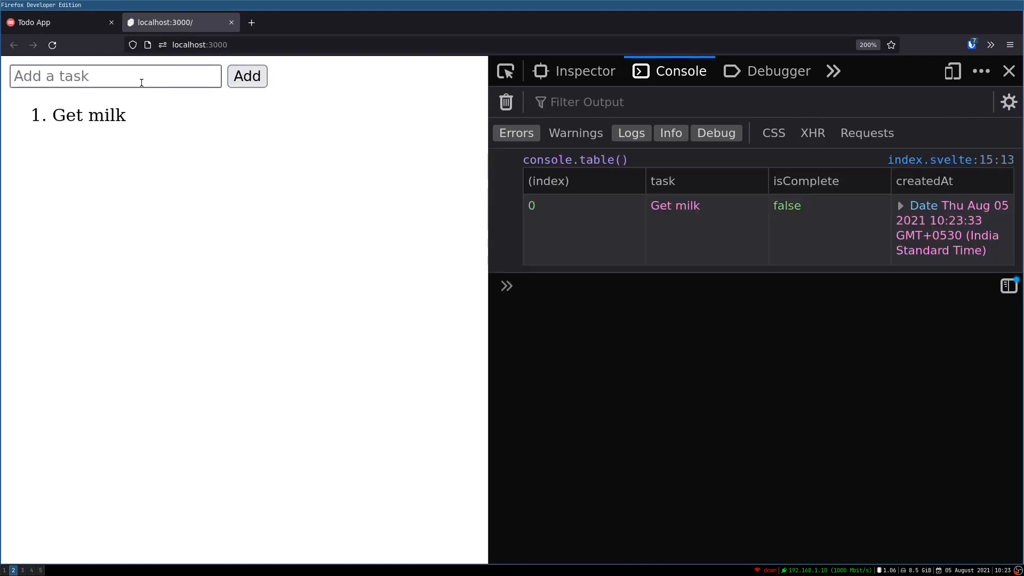
pyautogui.click(114, 76)
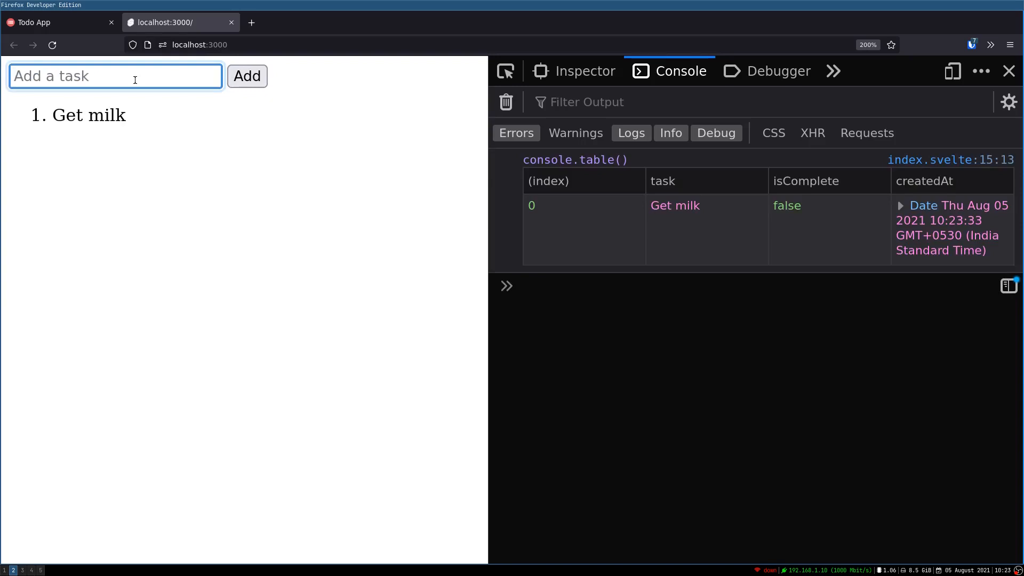
pyautogui.write('Get bread')
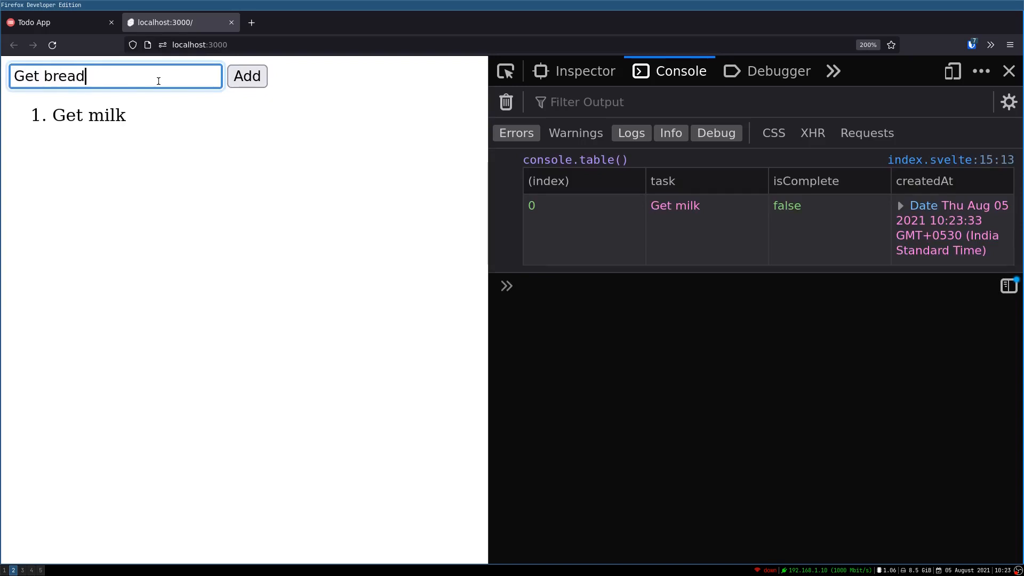
pyautogui.click(247, 76)
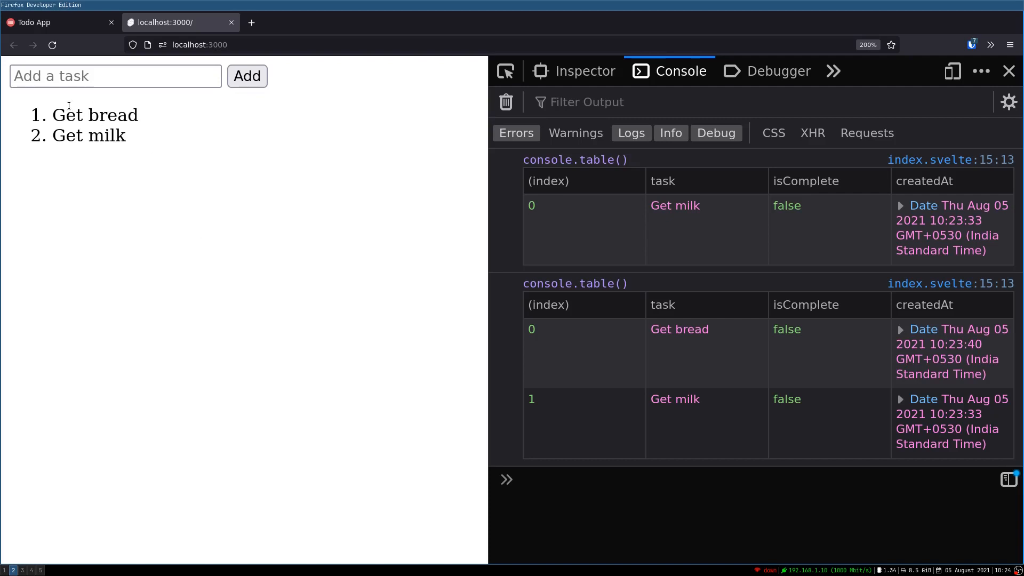
pyautogui.moveTo(79, 134)
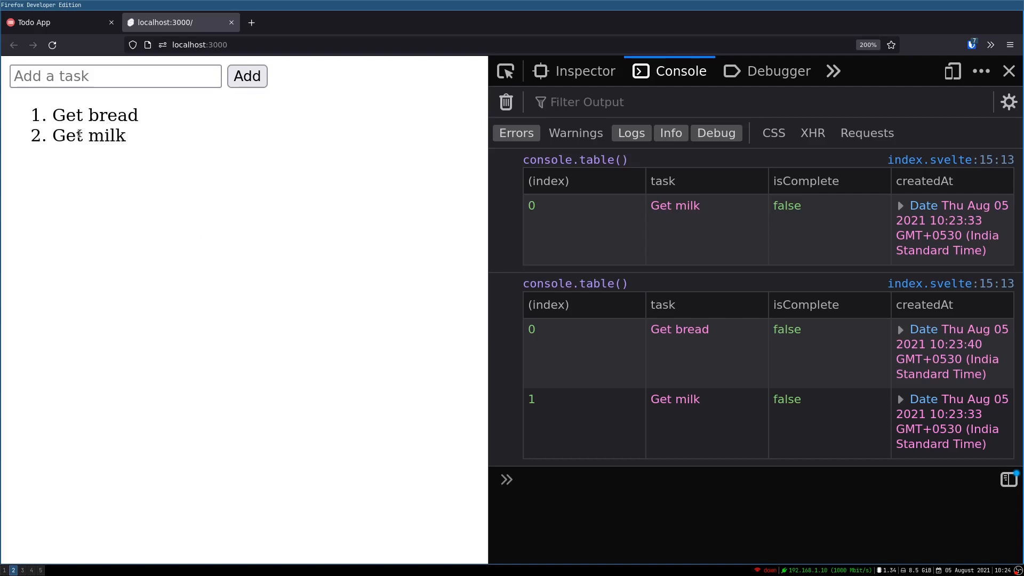
pyautogui.moveTo(137, 177)
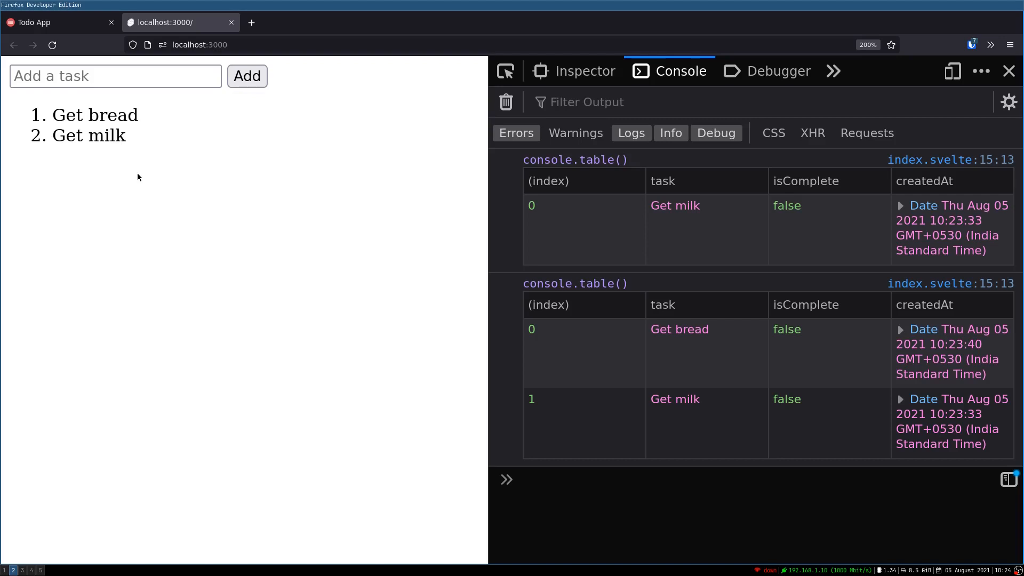
pyautogui.moveTo(137, 165)
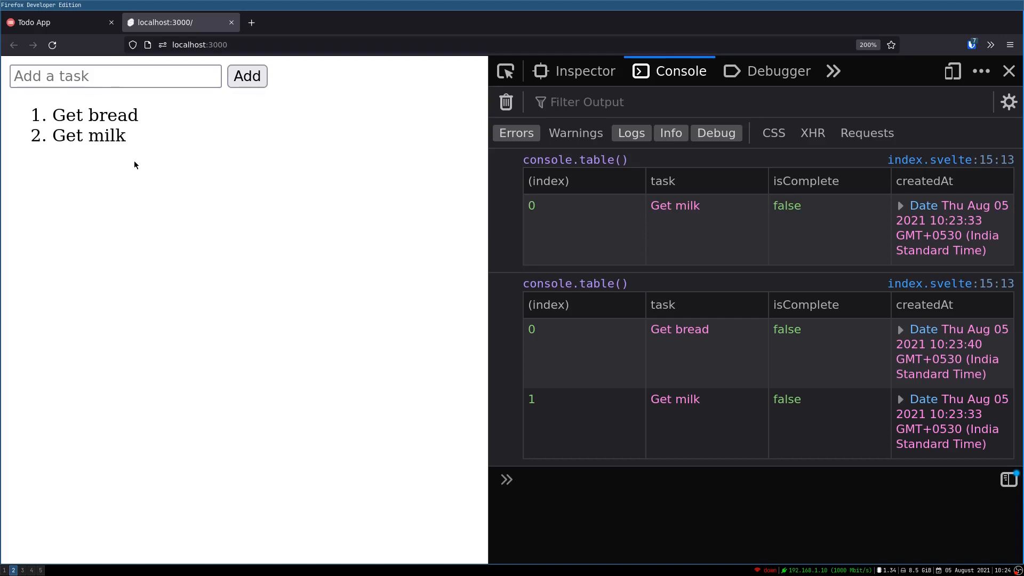
pyautogui.moveTo(195, 215)
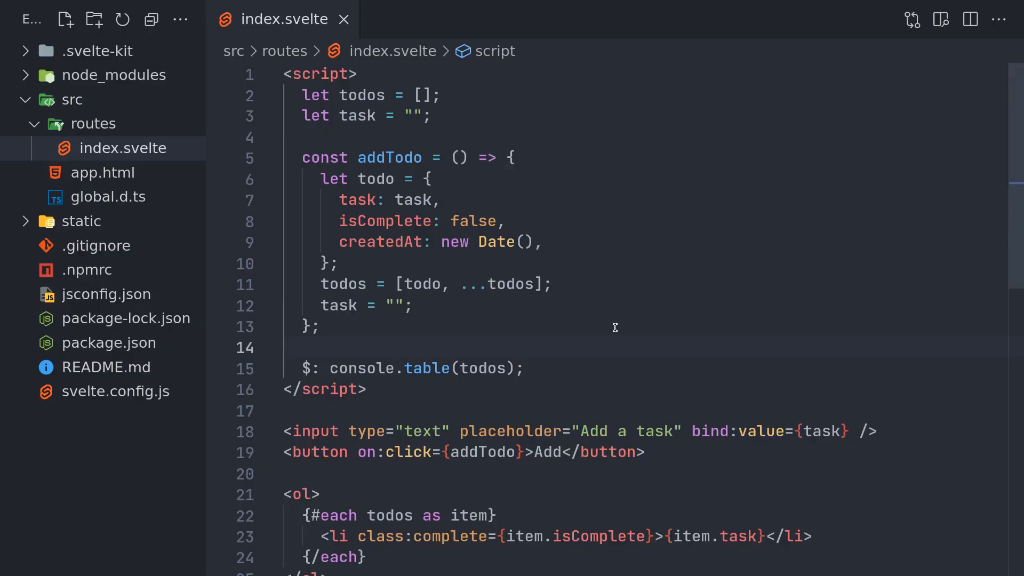
pyautogui.scroll(-3)
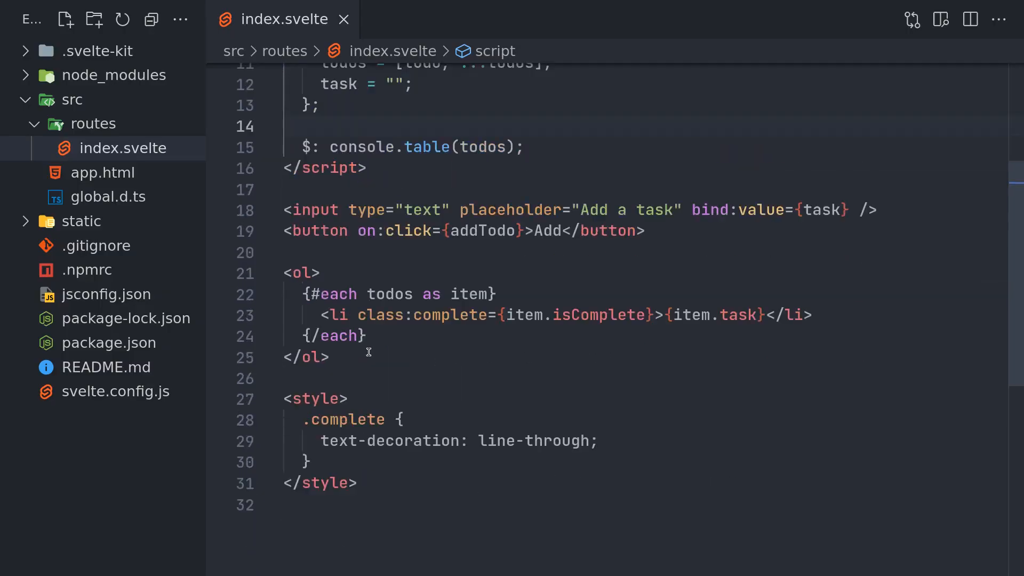
pyautogui.click(285, 126)
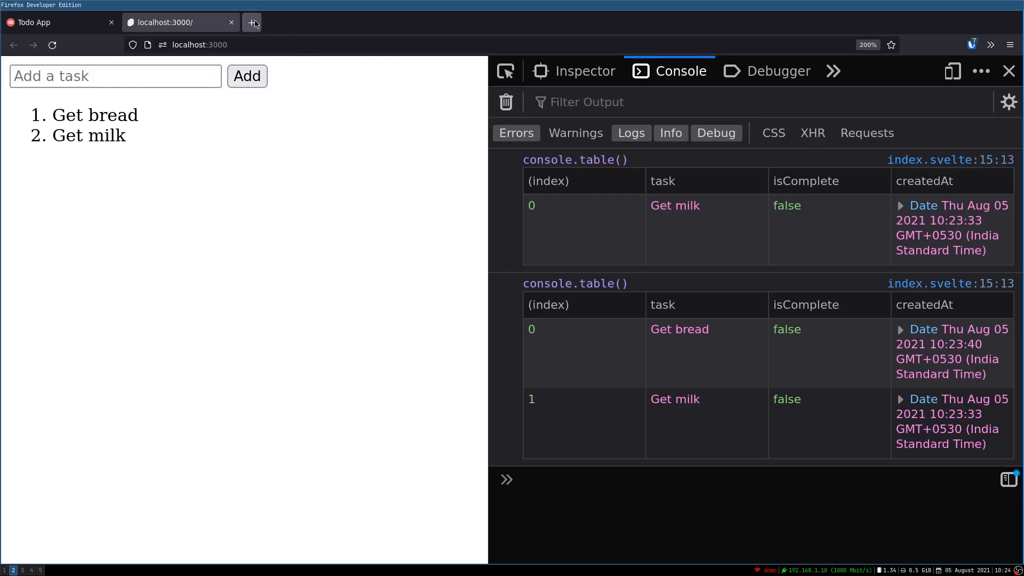
# Search 'right tick' in a new tab and copy a heavy tick from the fsymbols page
pyautogui.click(251, 22)
pyautogui.write('right tick')
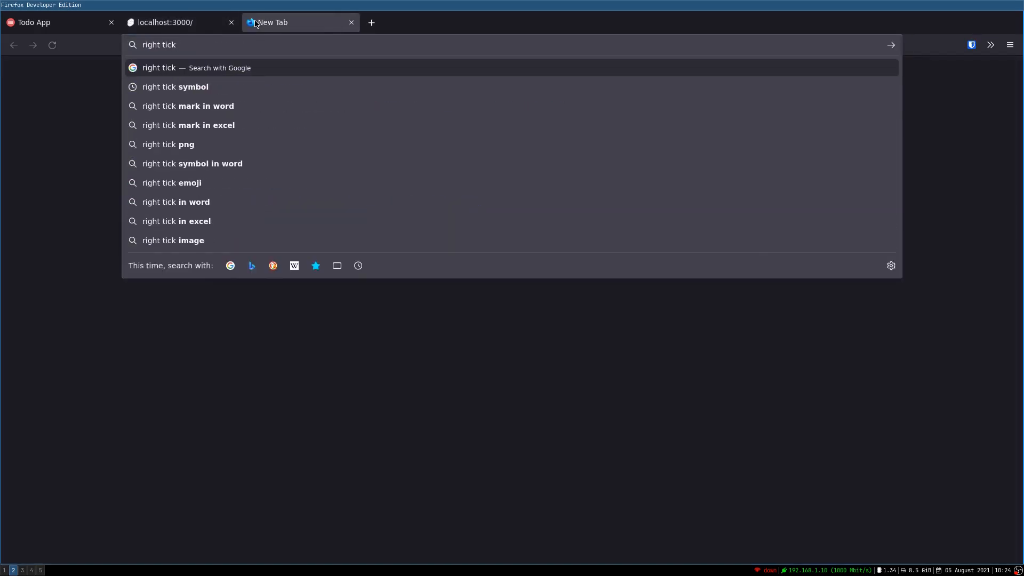
pyautogui.press('Return')
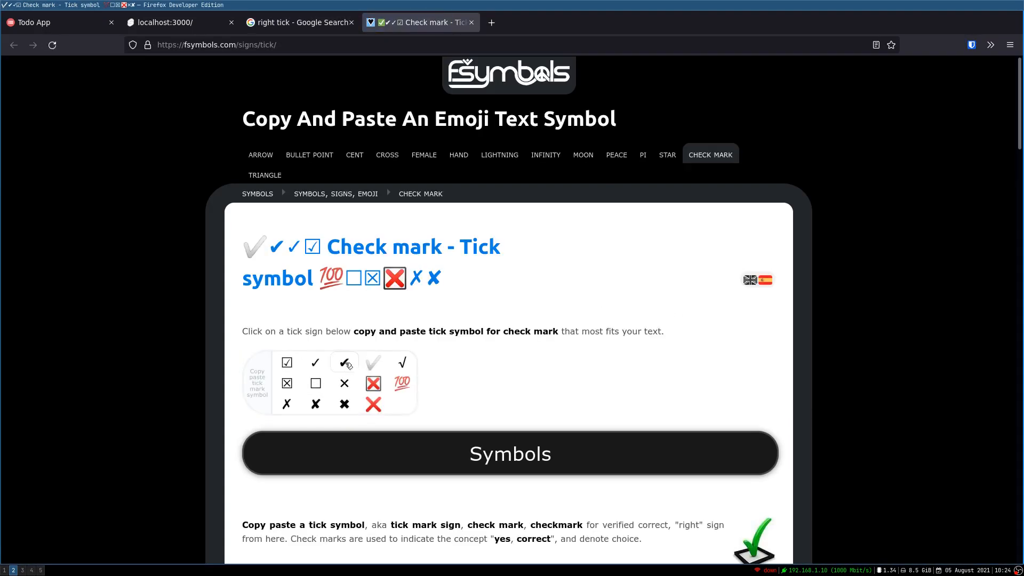
pyautogui.click(344, 363)
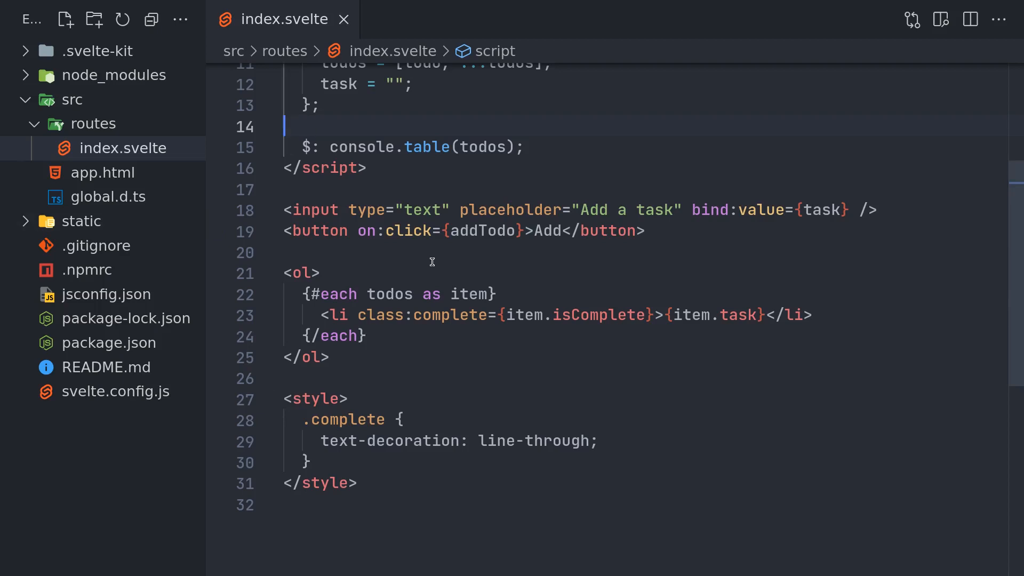
# Break the list item line and add a second empty <span> inside each li
pyautogui.click(366, 335)
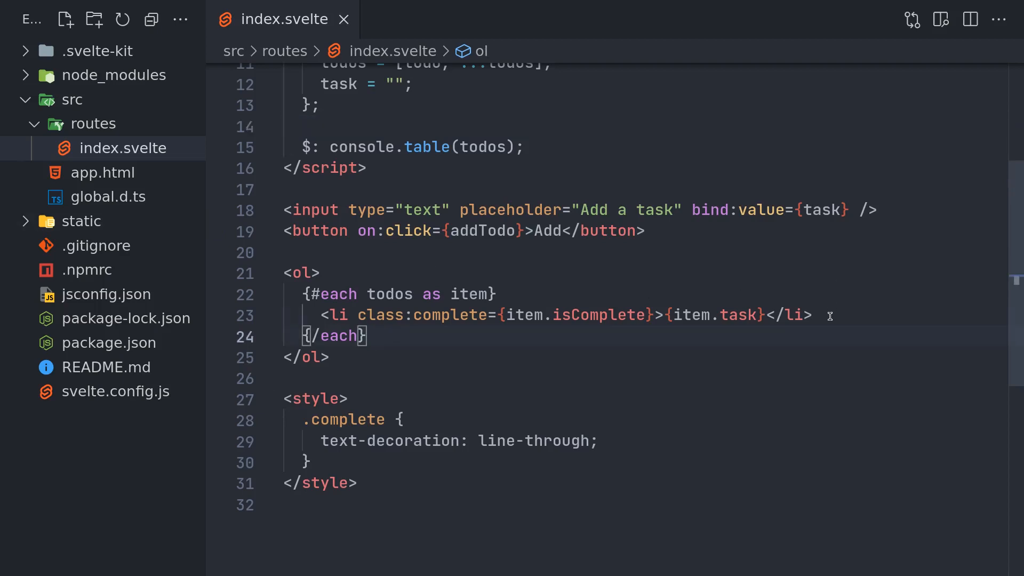
pyautogui.click(666, 315)
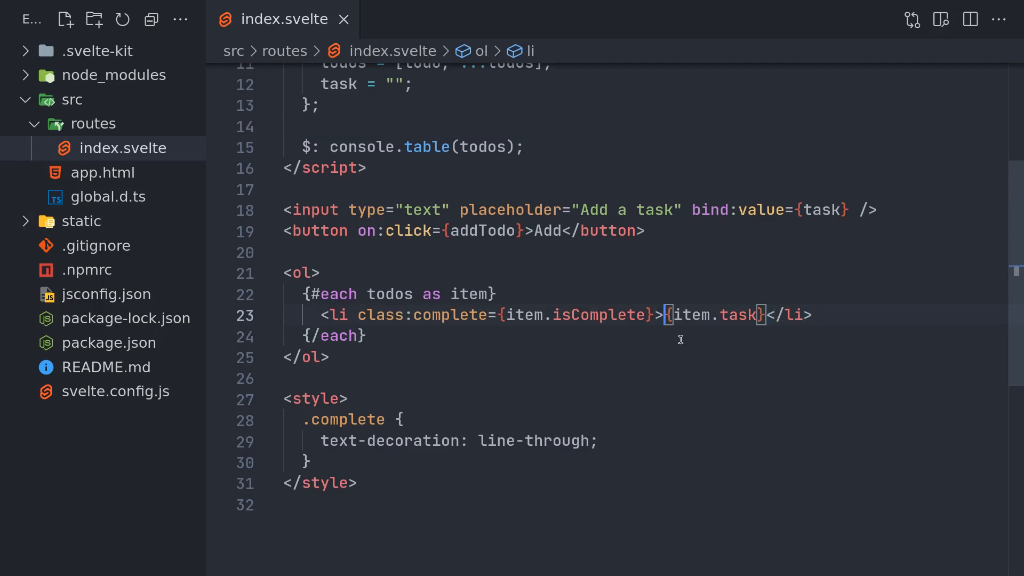
pyautogui.press('Enter')
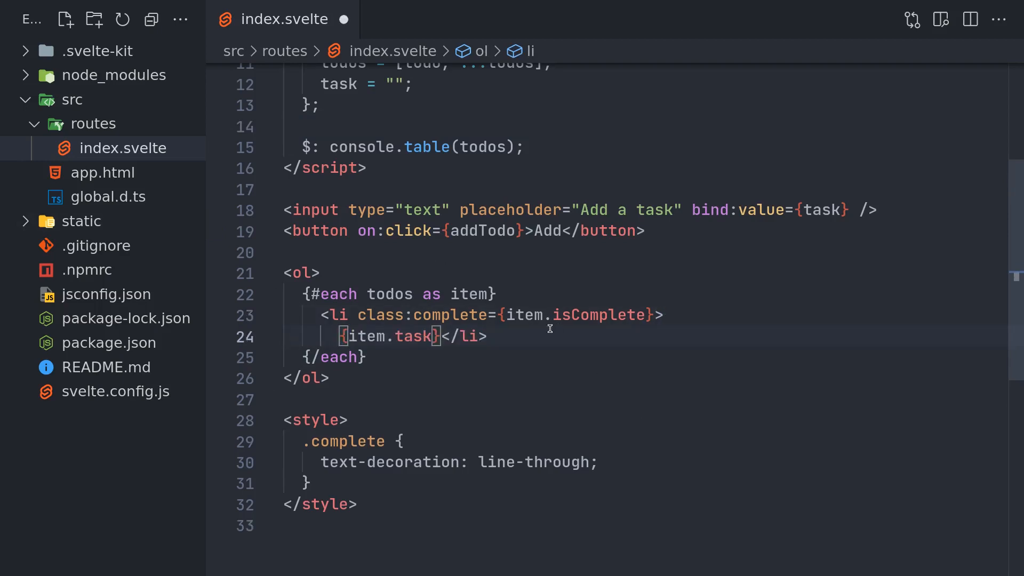
pyautogui.moveTo(392, 462)
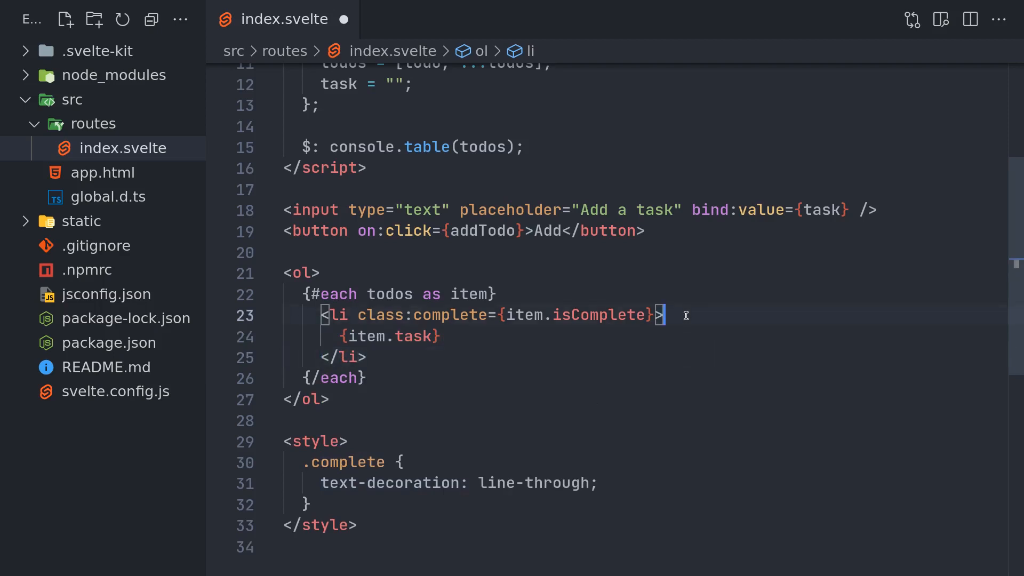
pyautogui.write('<span></span>')
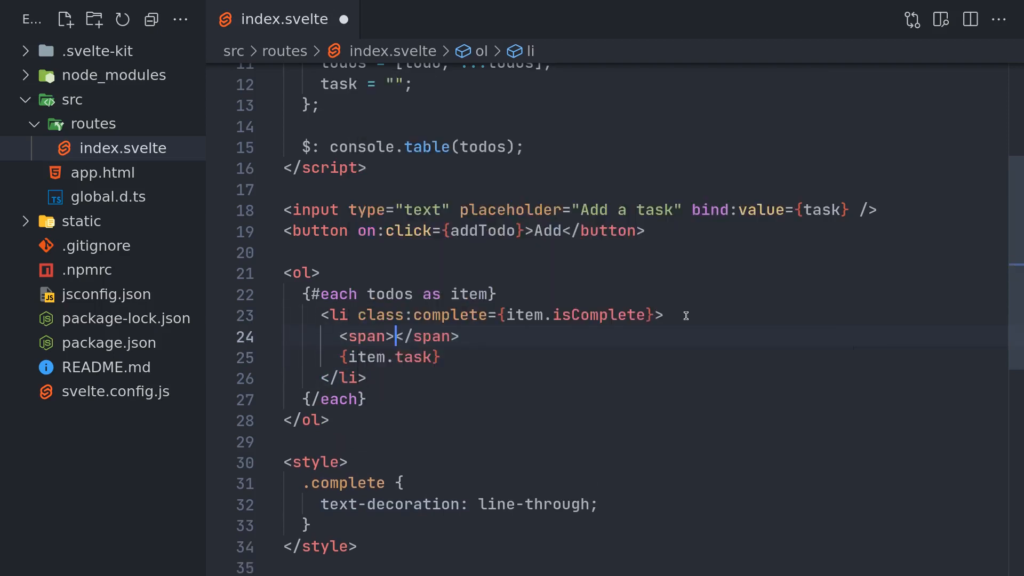
pyautogui.press('Enter')
pyautogui.write('<span>')
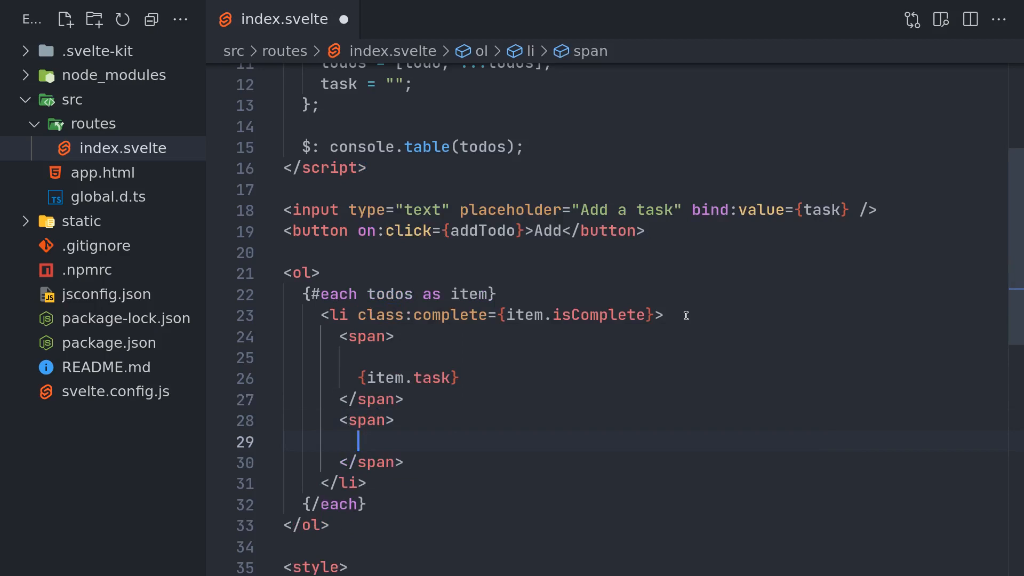
# Inside the span add <button on:click={markTodoAsComplete}>✔</button>
pyautogui.write('<button></button>')
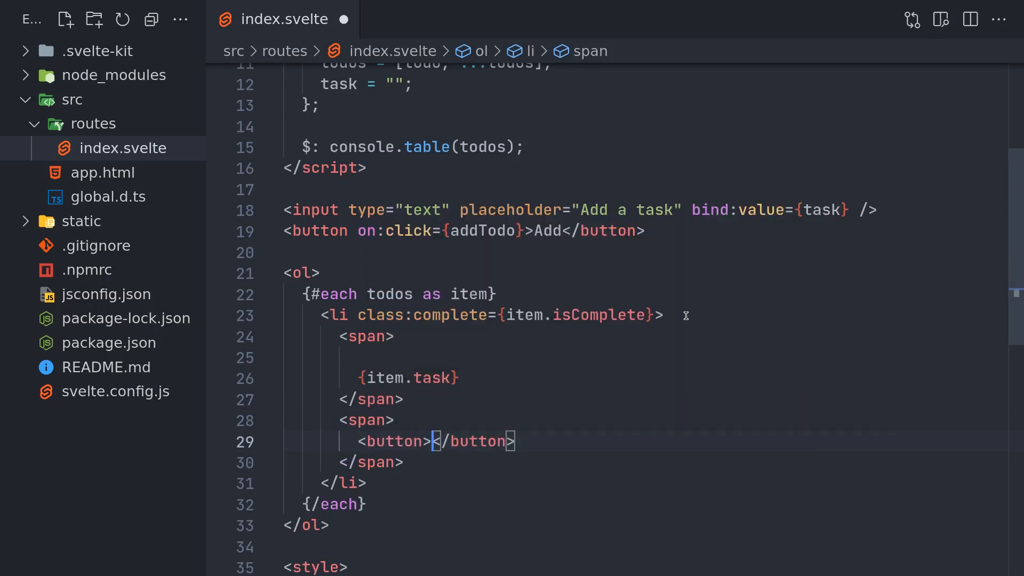
pyautogui.write('✓')
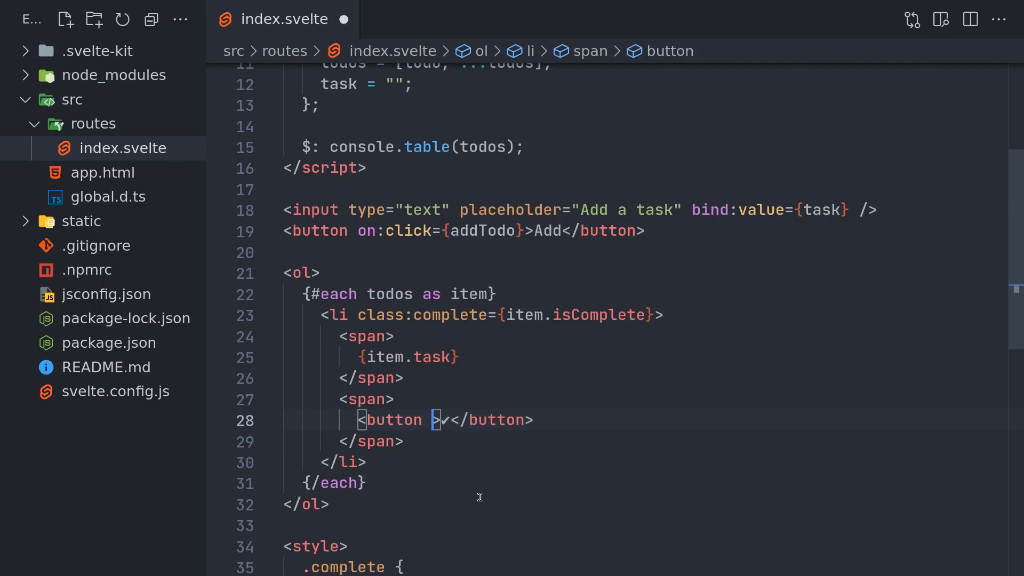
pyautogui.write('on:cli')
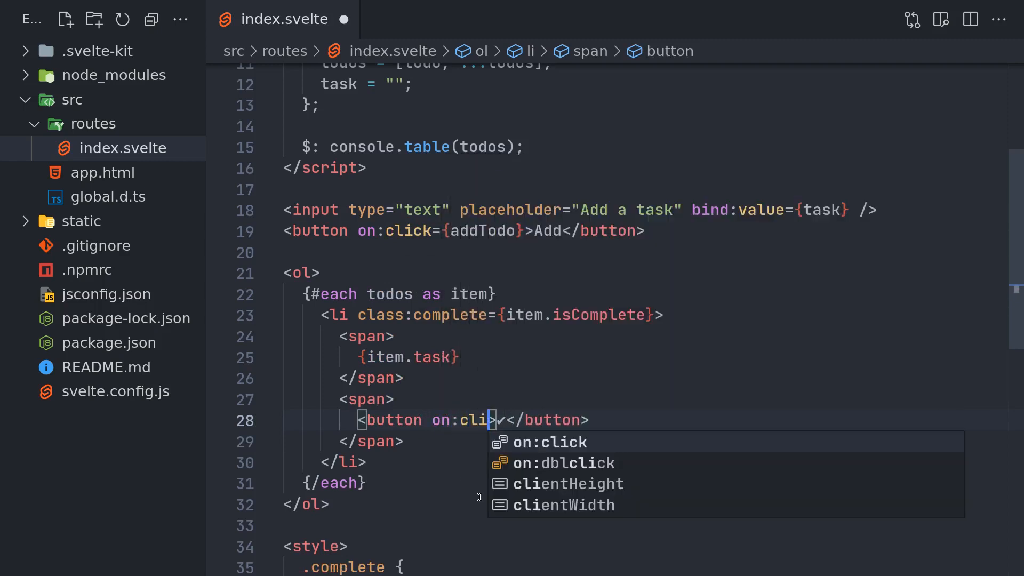
pyautogui.click(549, 442)
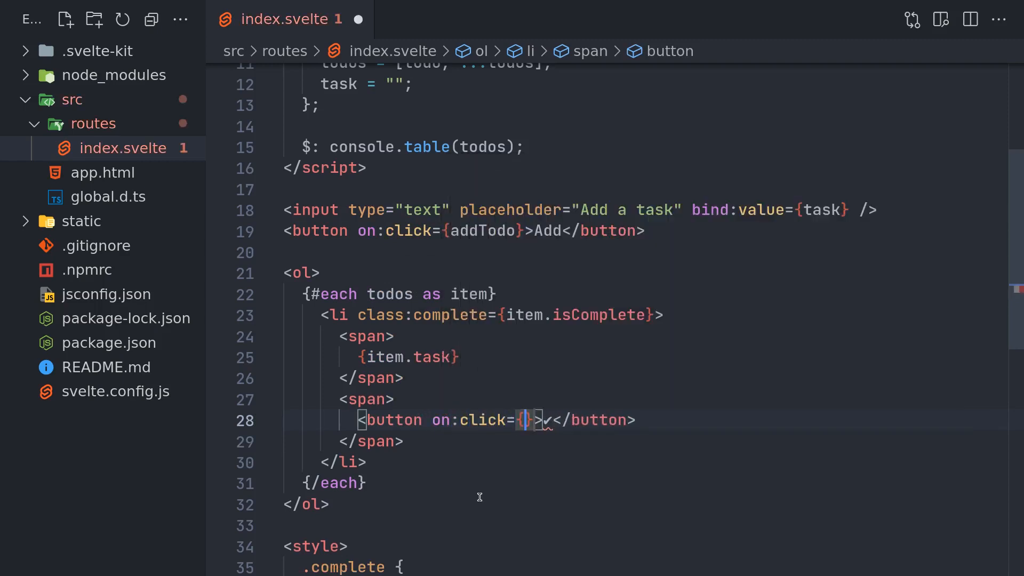
pyautogui.write('mark')
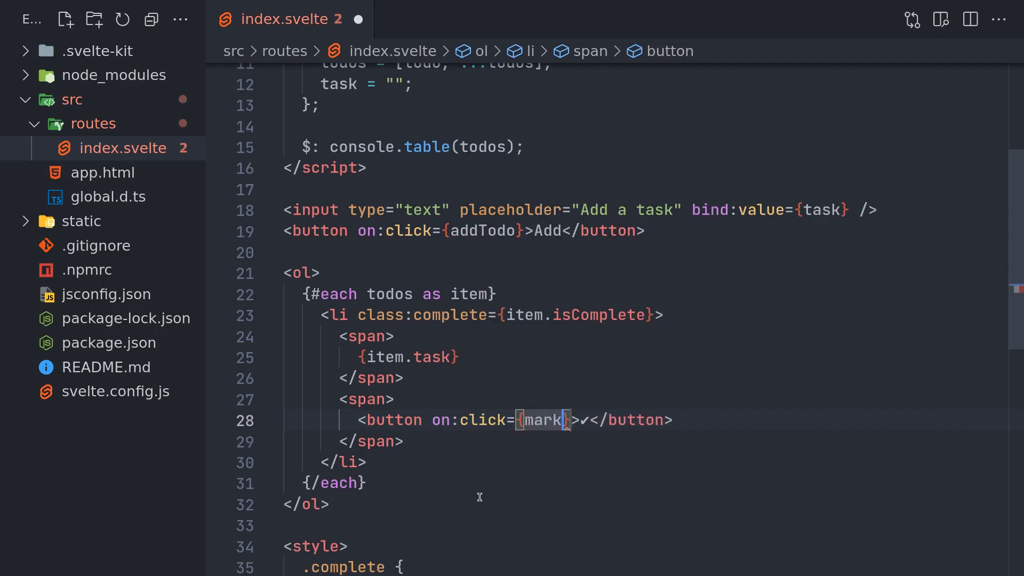
pyautogui.write('TodoA')
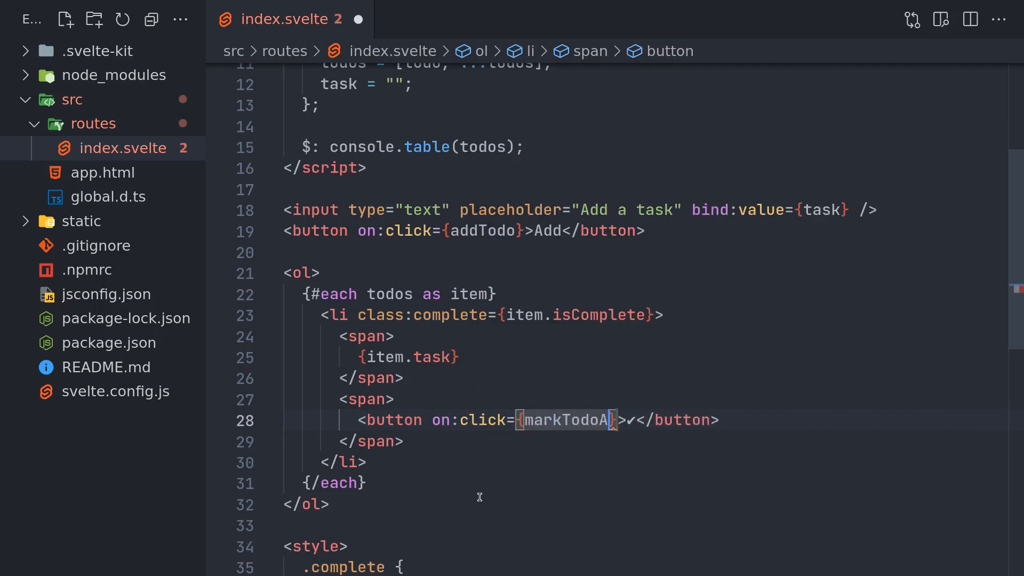
pyautogui.write('sComplete')
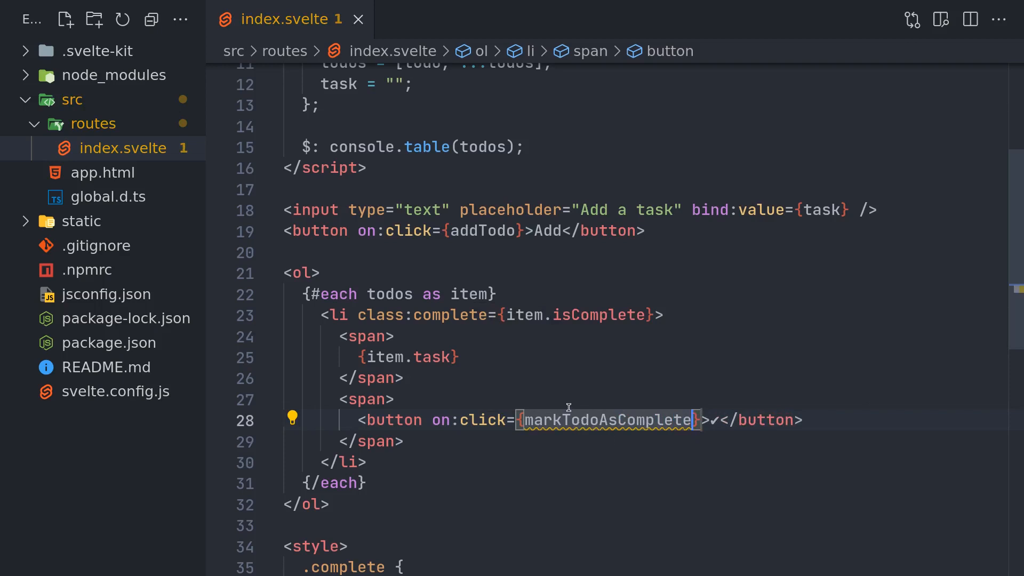
pyautogui.moveTo(553, 448)
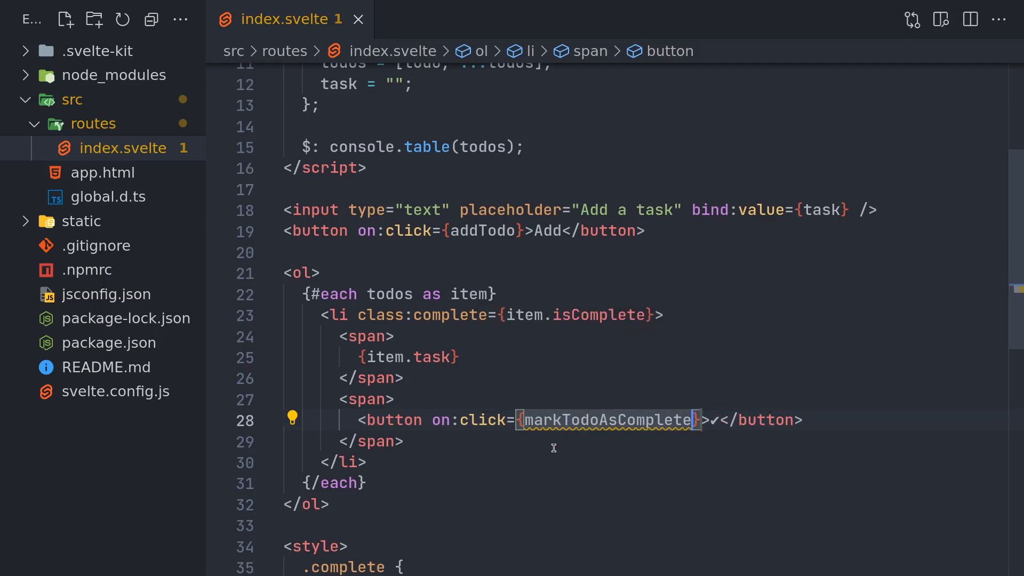
pyautogui.moveTo(604, 420)
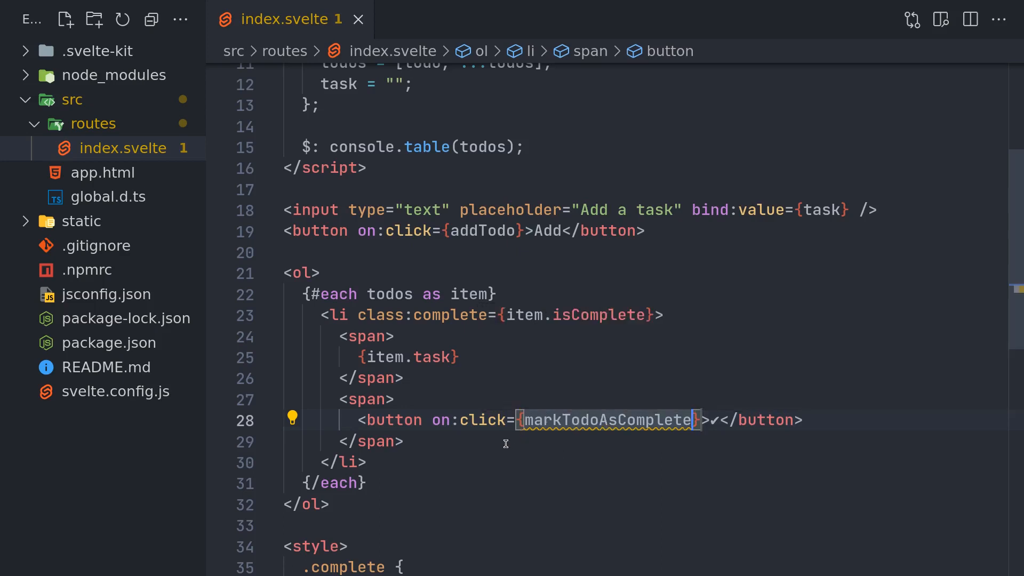
pyautogui.moveTo(434, 420)
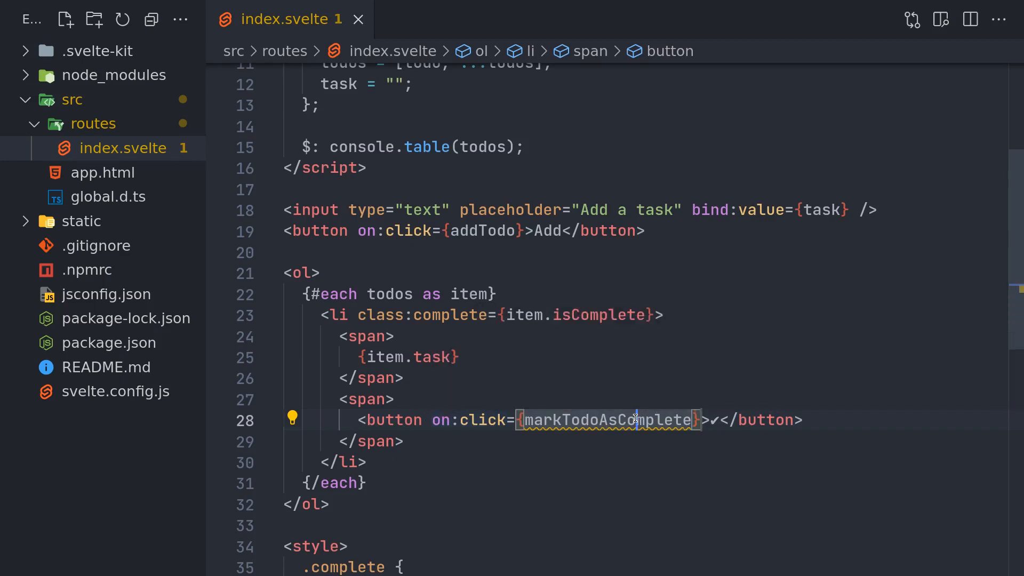
# Define an empty const markTodoAsComplete = () => { } after addTodo in the script
pyautogui.scroll(3)
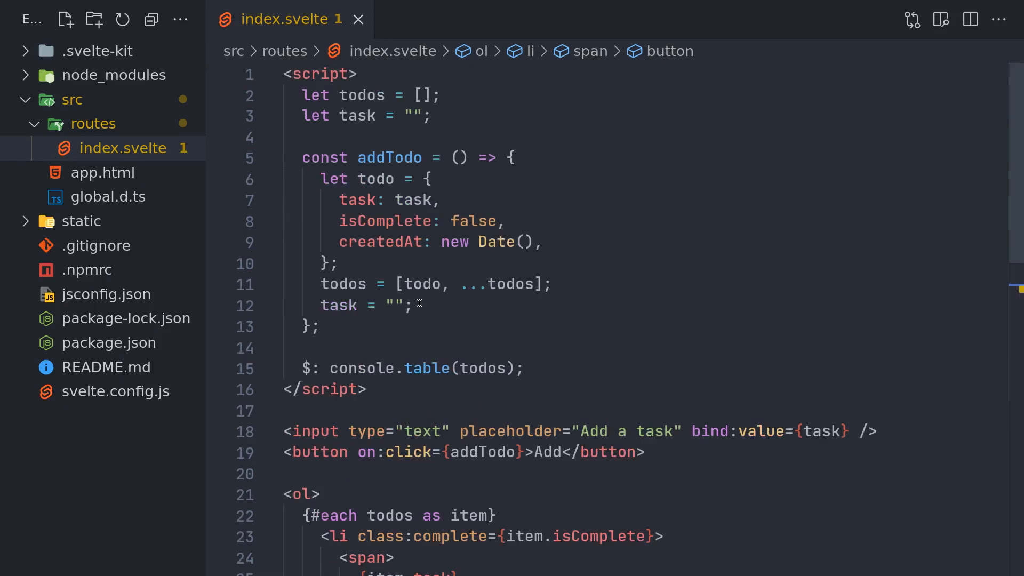
pyautogui.press('Enter')
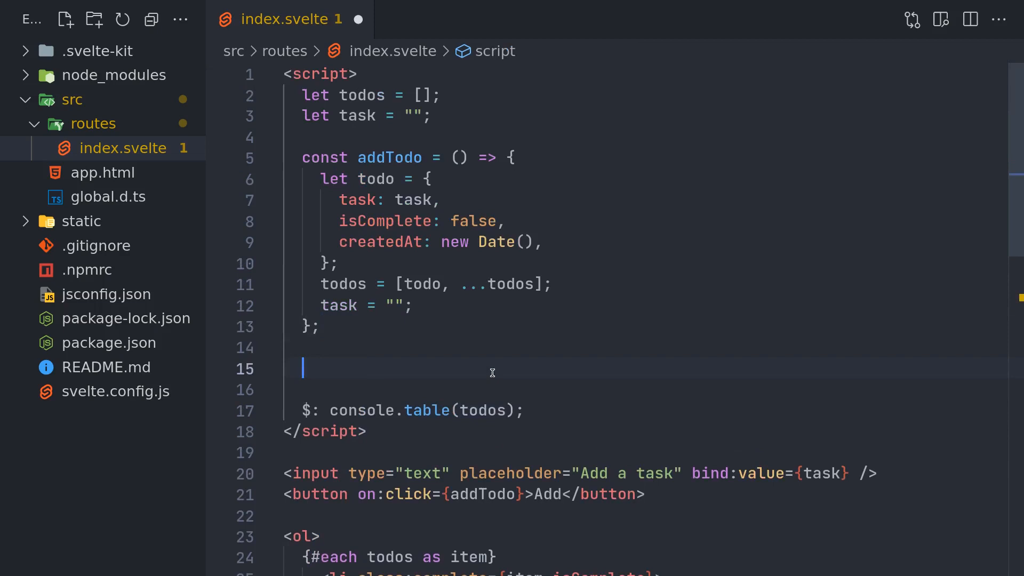
pyautogui.write('const')
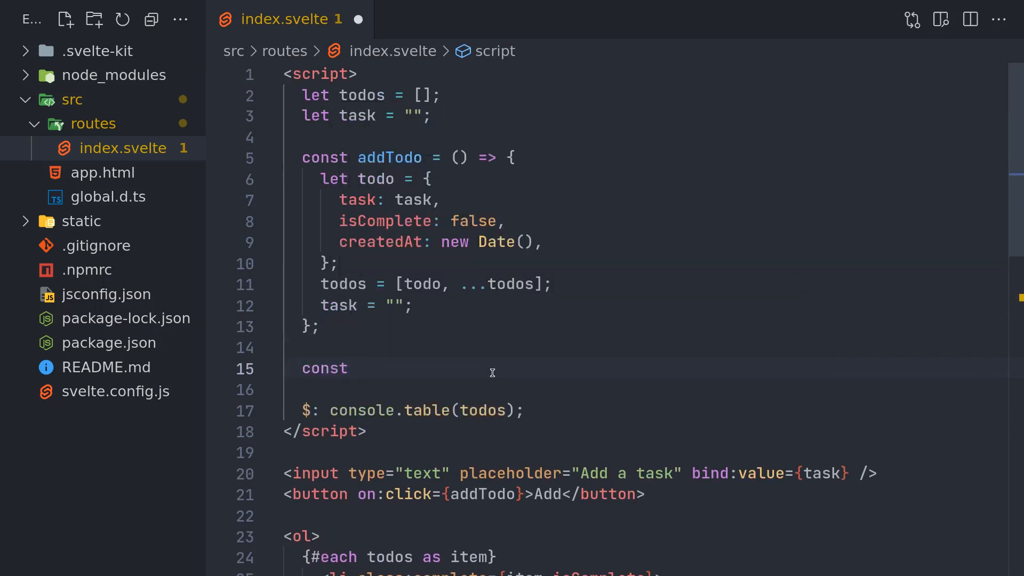
pyautogui.write('markTodoAsComplete = () => {')
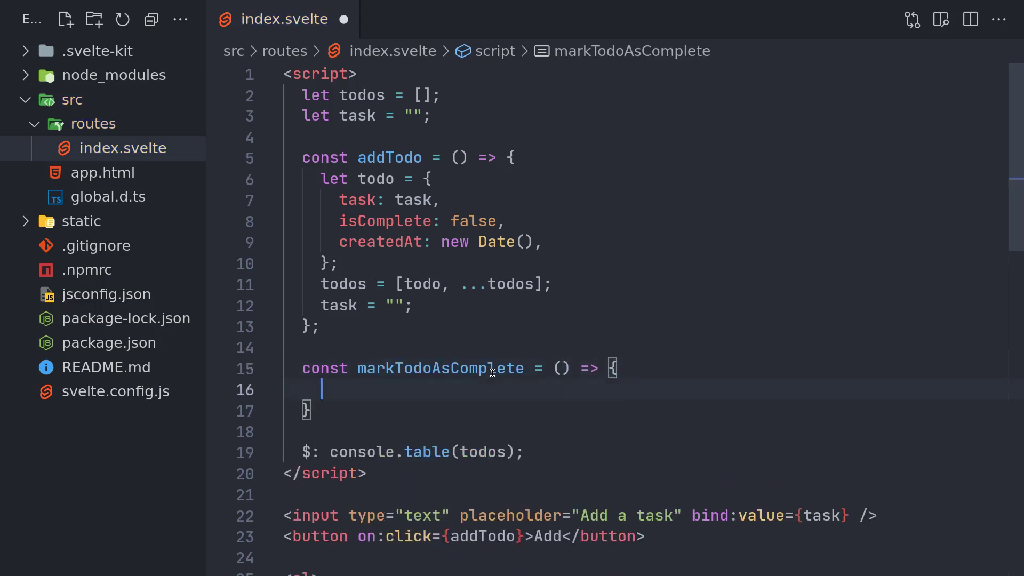
pyautogui.scroll(-3)
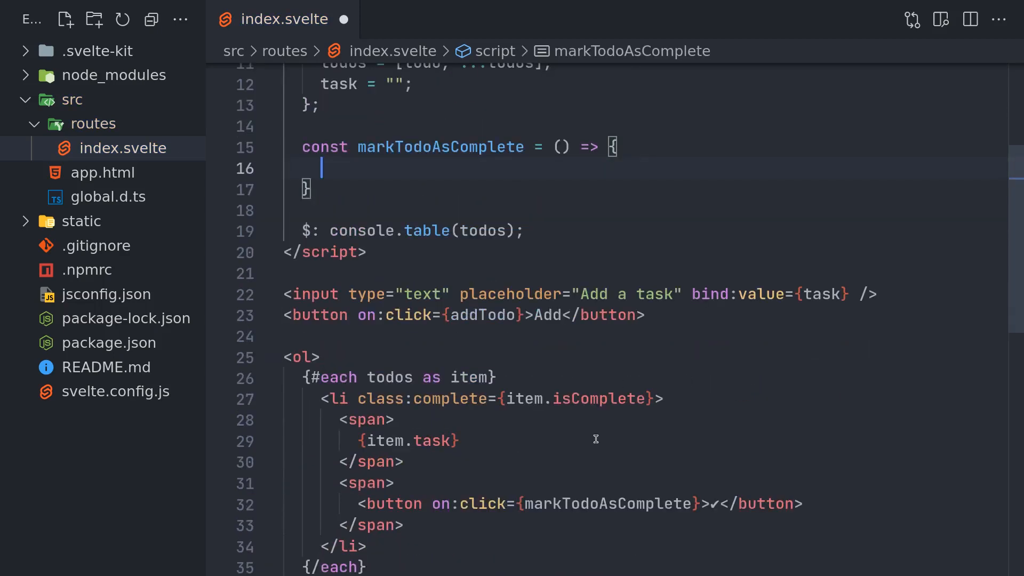
pyautogui.scroll(-3)
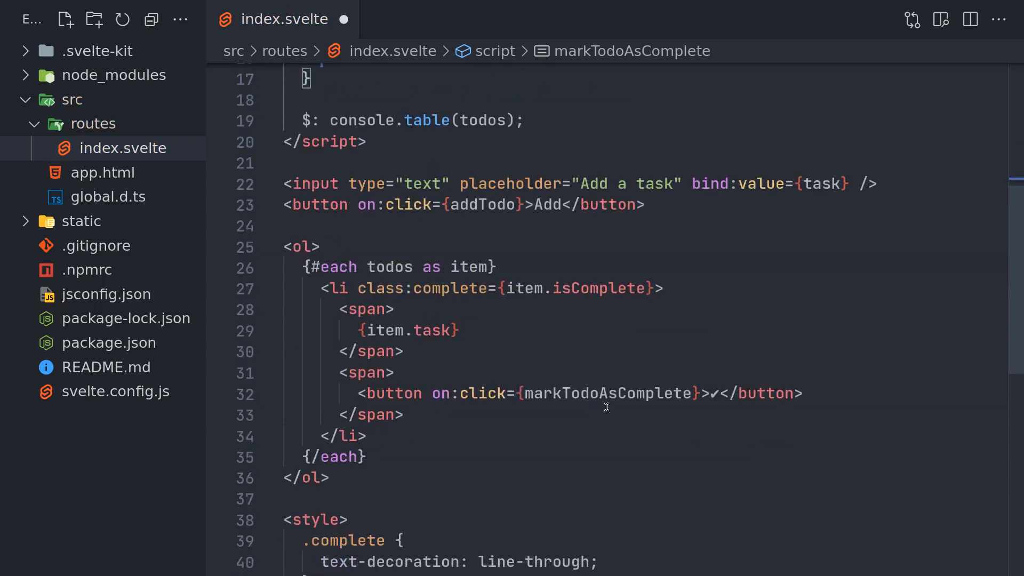
pyautogui.moveTo(530, 410)
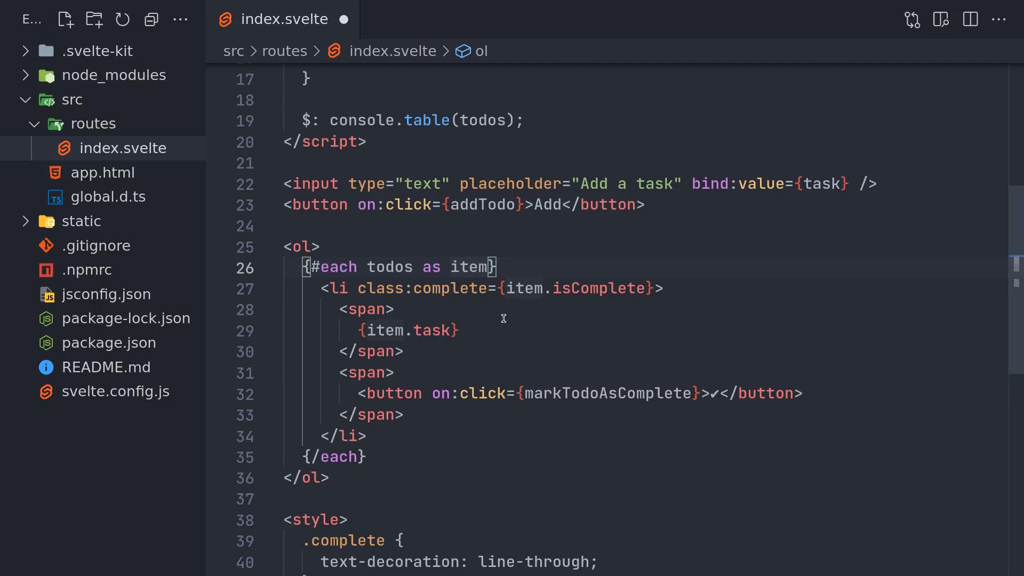
# Use {#each todos as item, index} and call markTodoAsComplete(index) from the tick button
pyautogui.write(', ind')
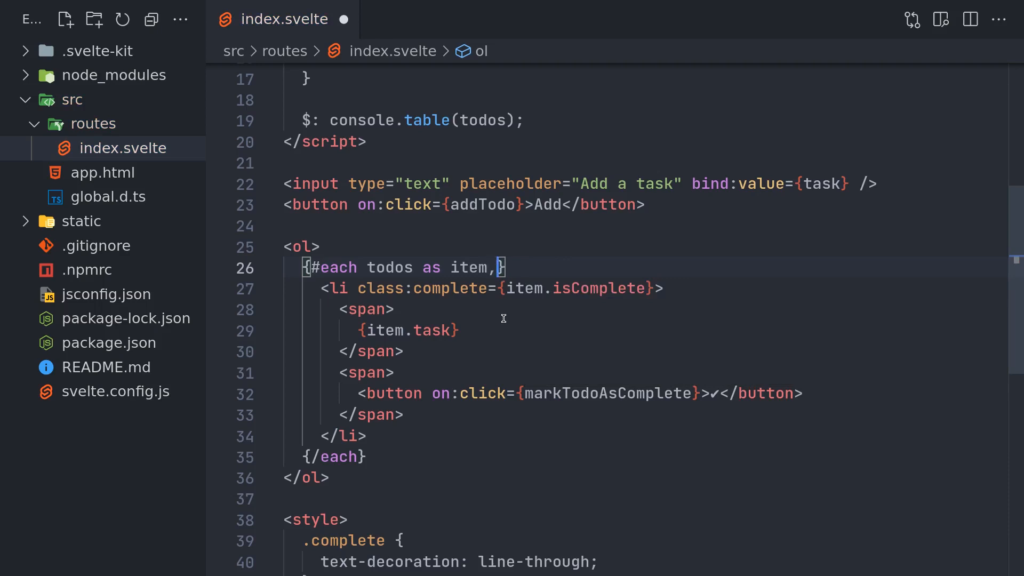
pyautogui.write('index')
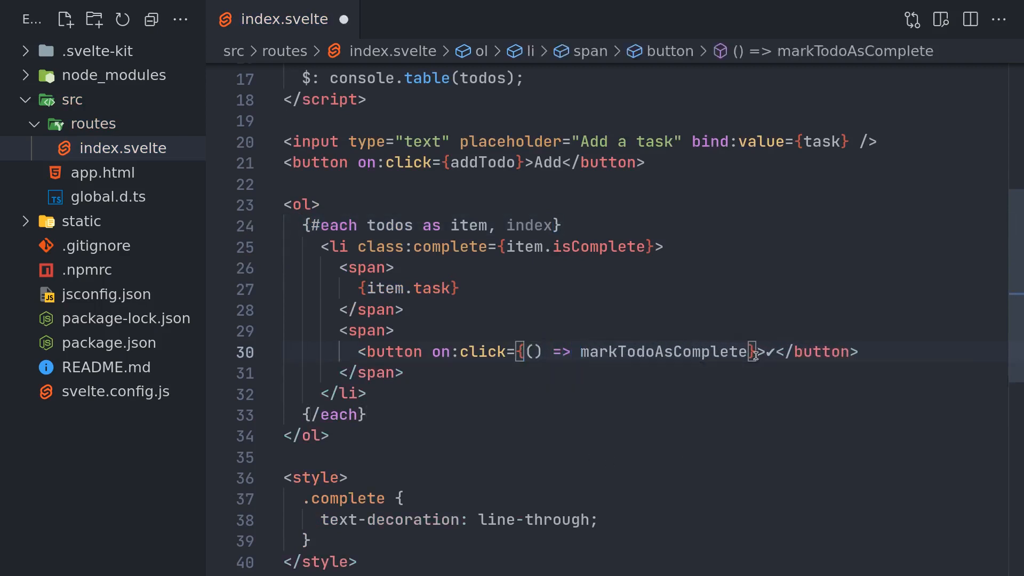
pyautogui.write('()')
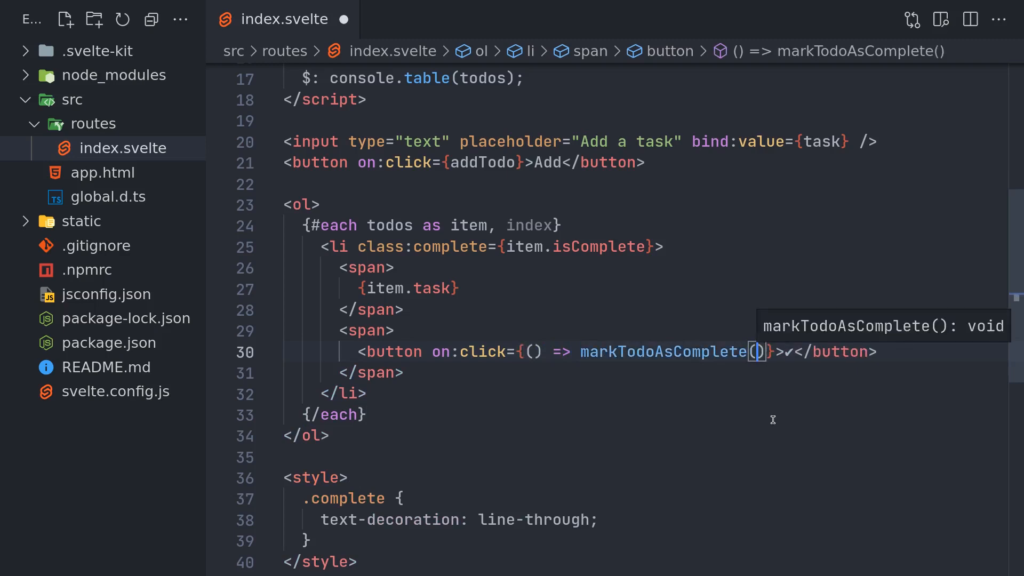
pyautogui.write('index')
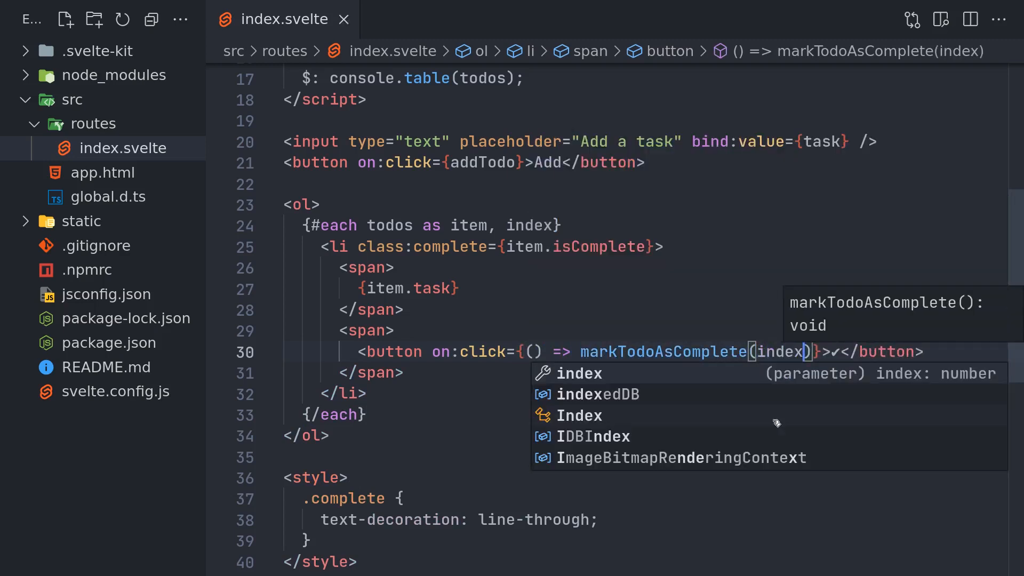
pyautogui.scroll(3)
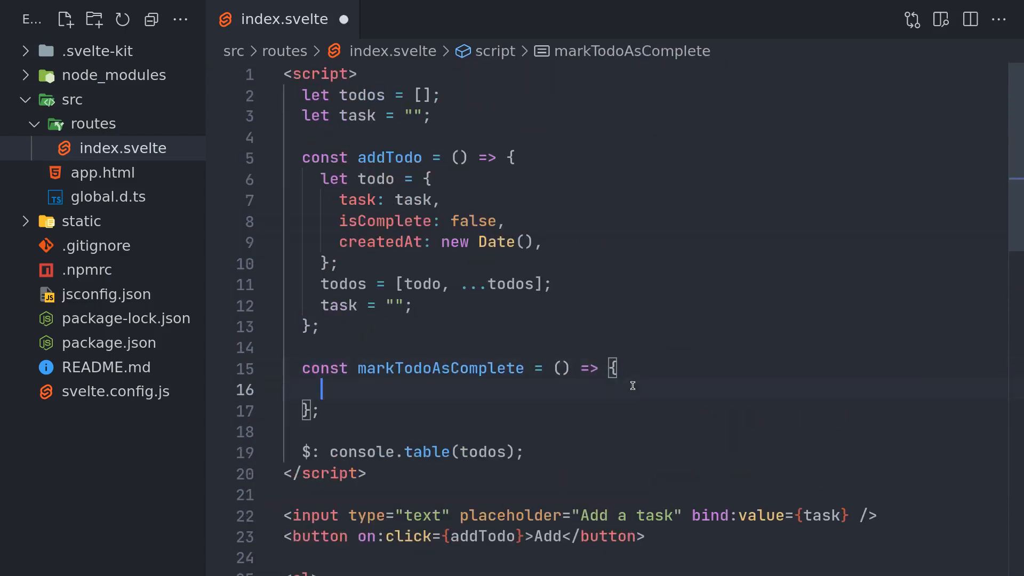
# Make markTodoAsComplete run console.log(index)
pyautogui.write('console.log')
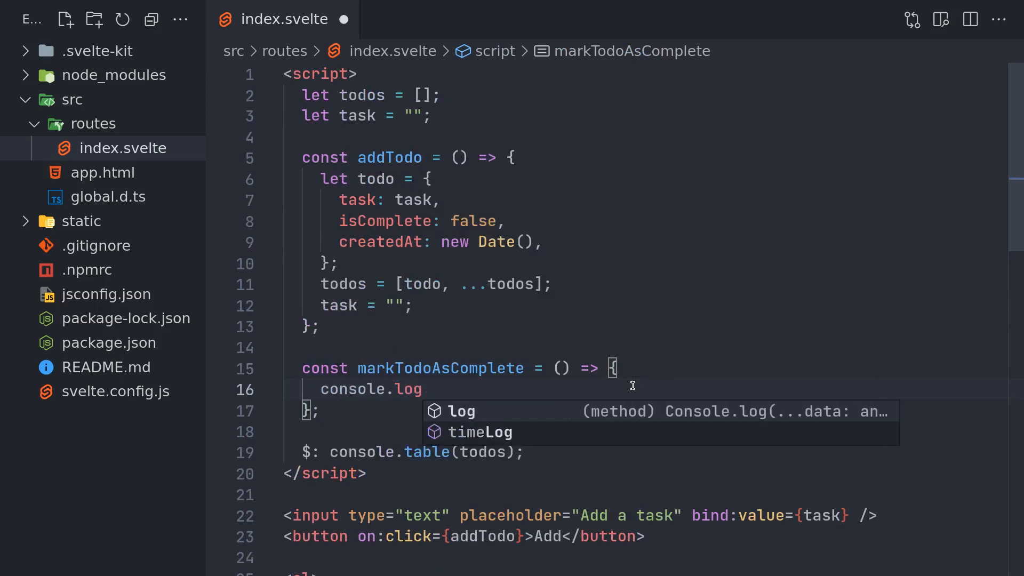
pyautogui.write('(index')
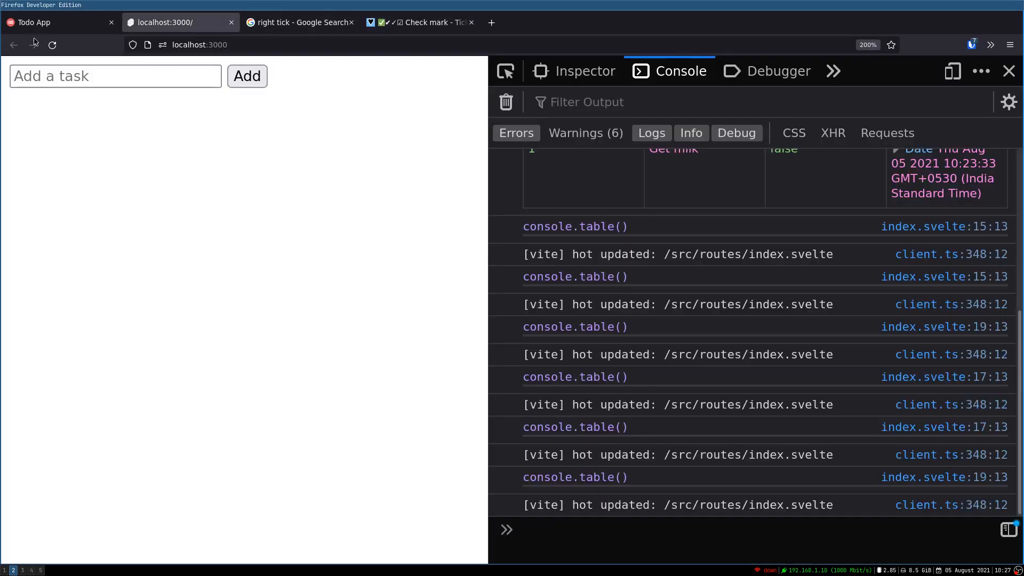
# Add todos a and b in the browser and tick a to test the handler
pyautogui.write('a')
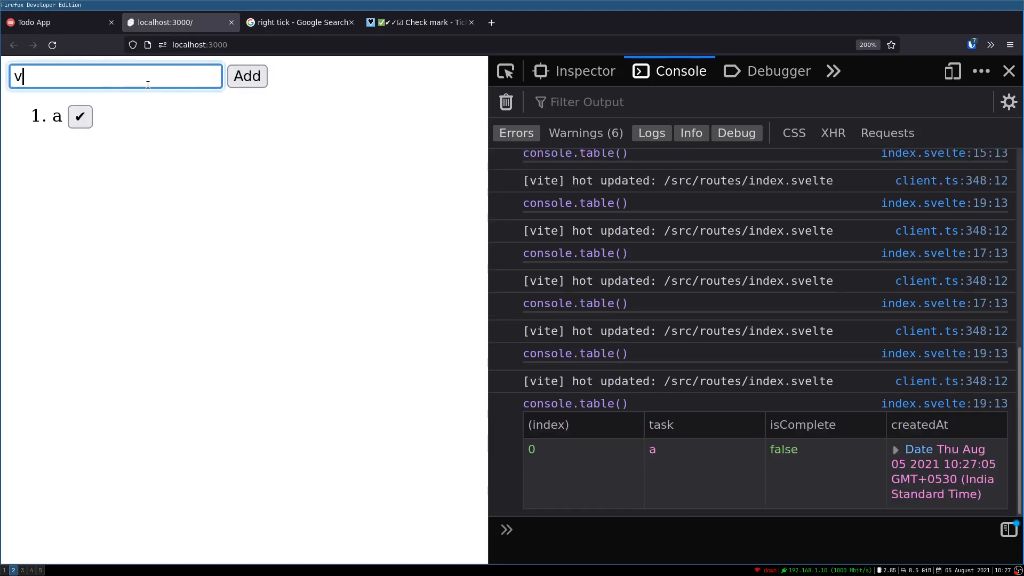
pyautogui.write('b')
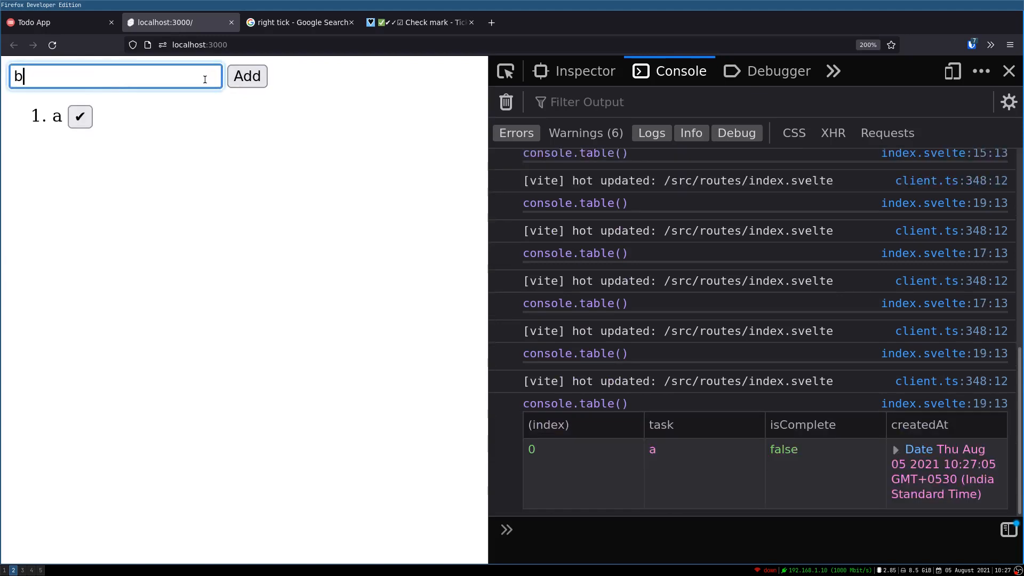
pyautogui.click(246, 76)
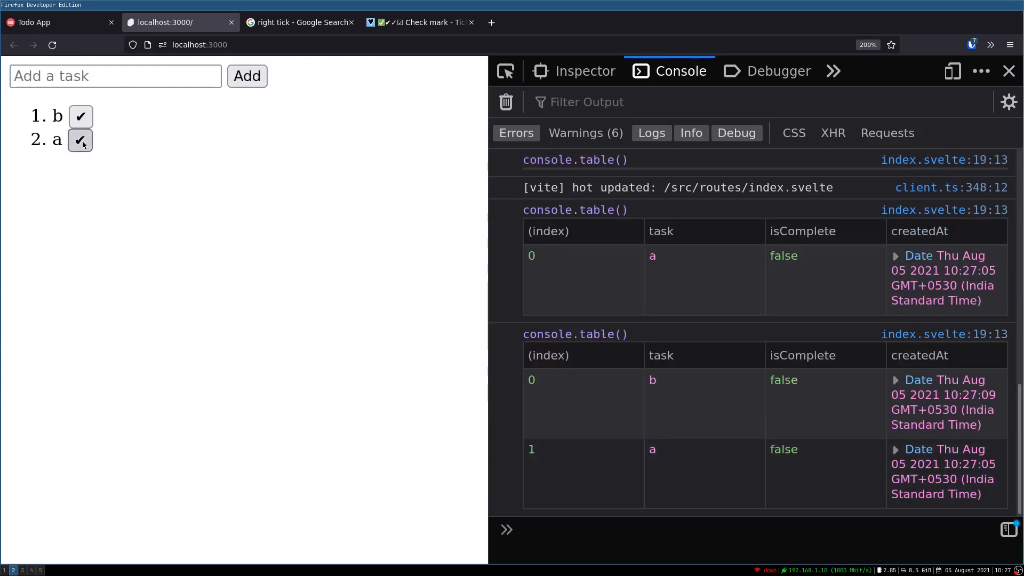
pyautogui.click(81, 139)
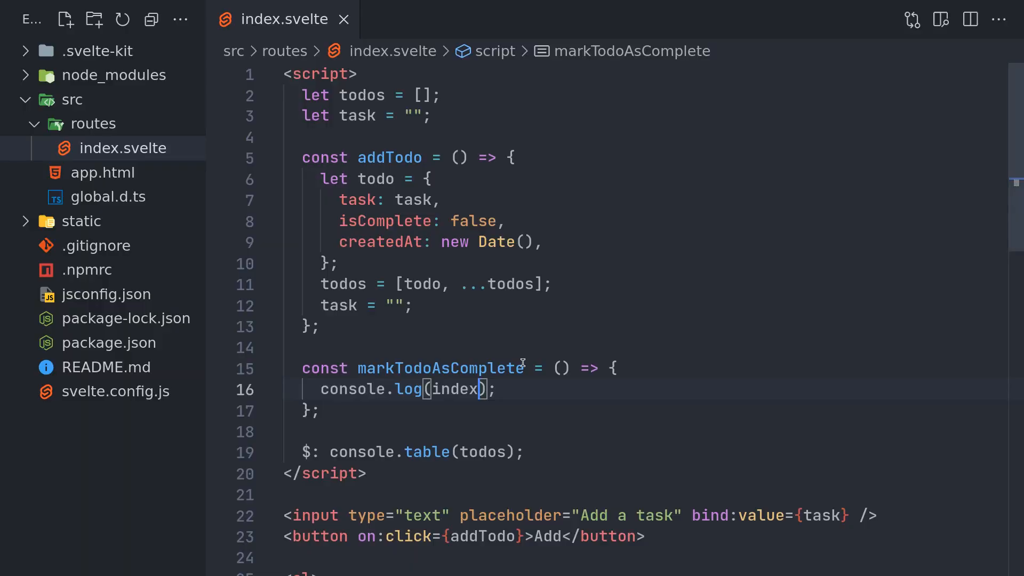
# Give markTodoAsComplete an index parameter
pyautogui.scroll(-3)
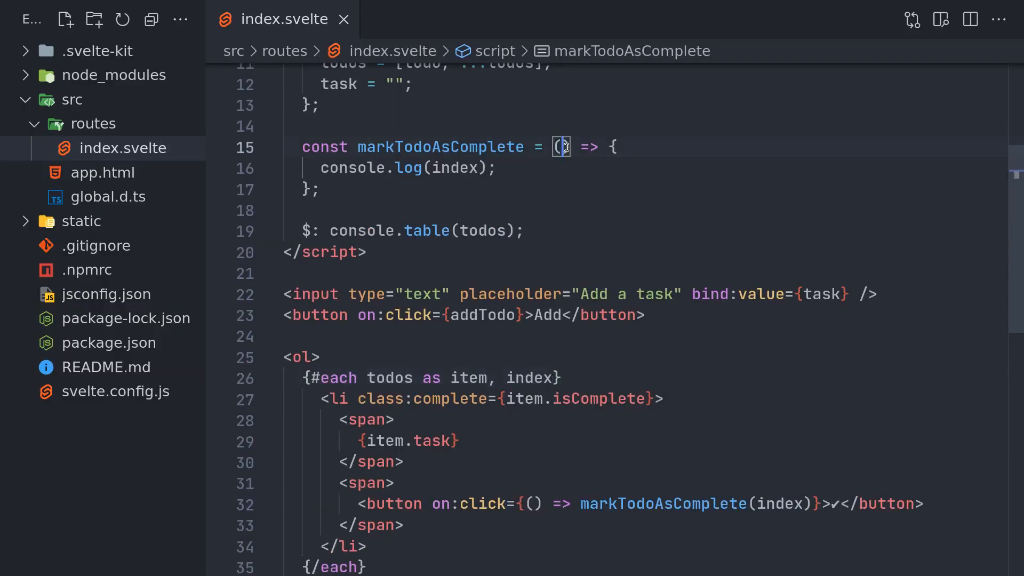
pyautogui.write('index')
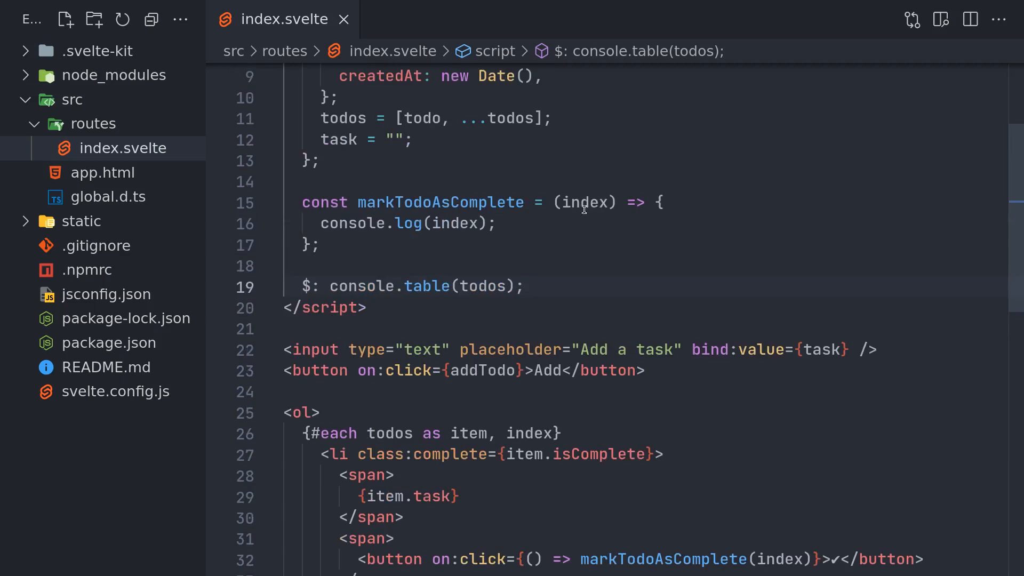
pyautogui.moveTo(577, 243)
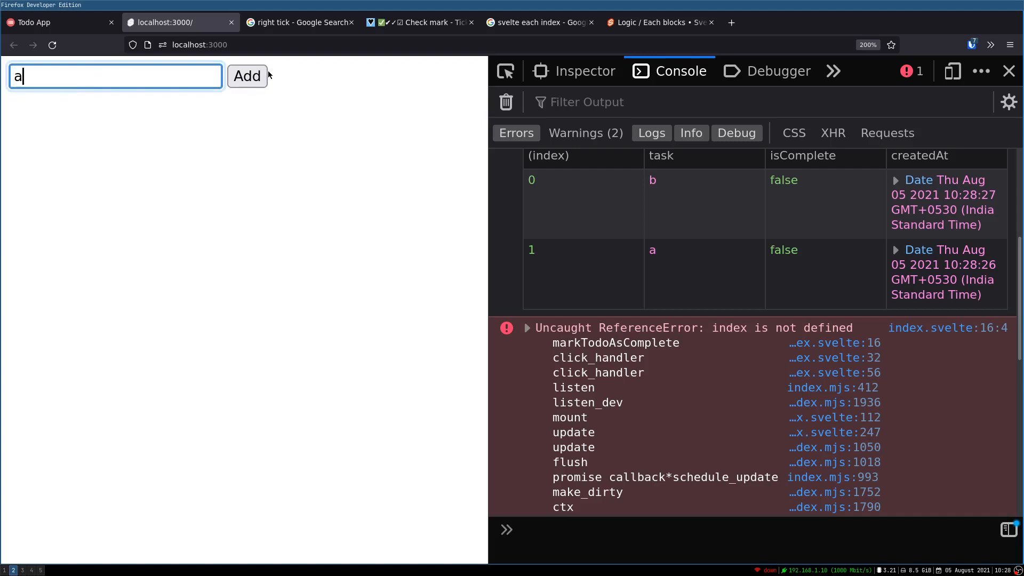
# Add a and b, then tick each to see their indexes and task objects logged
pyautogui.click(247, 75)
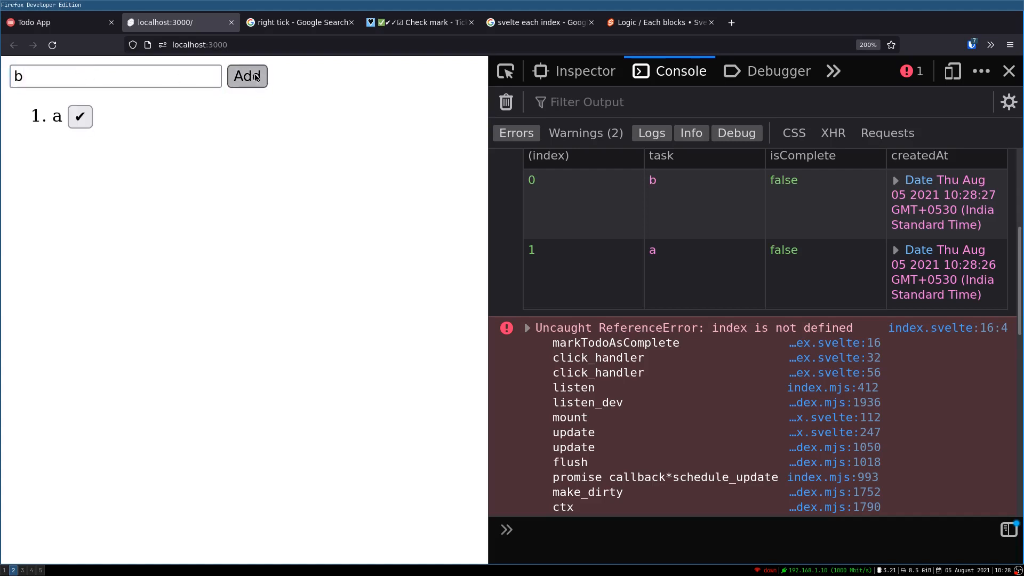
pyautogui.click(247, 76)
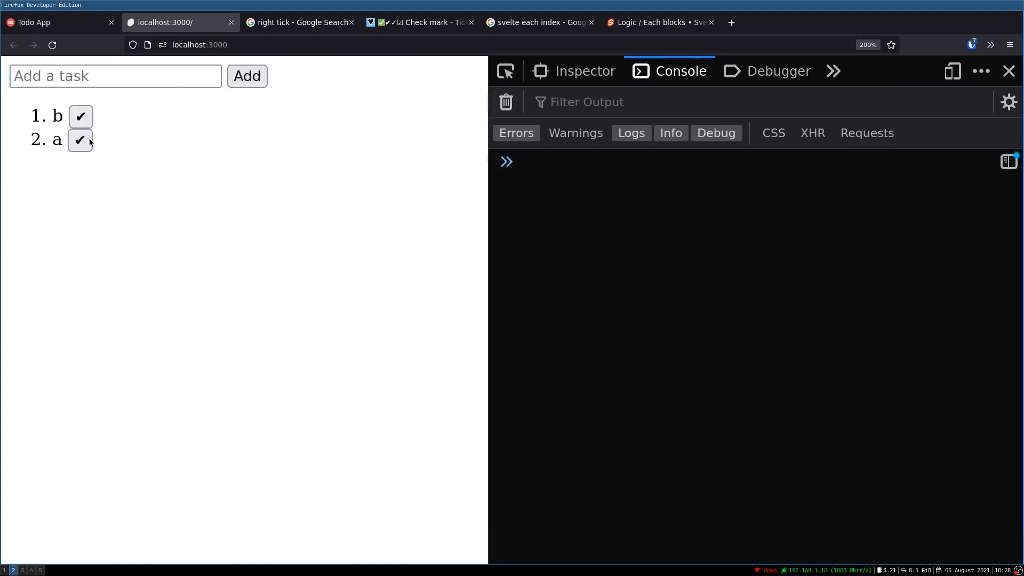
pyautogui.click(81, 116)
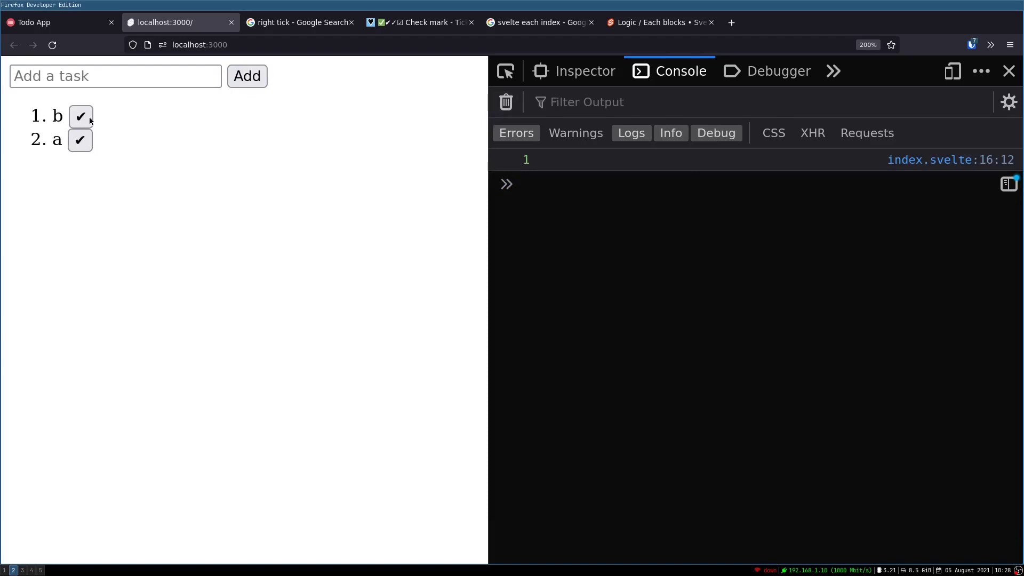
pyautogui.click(80, 117)
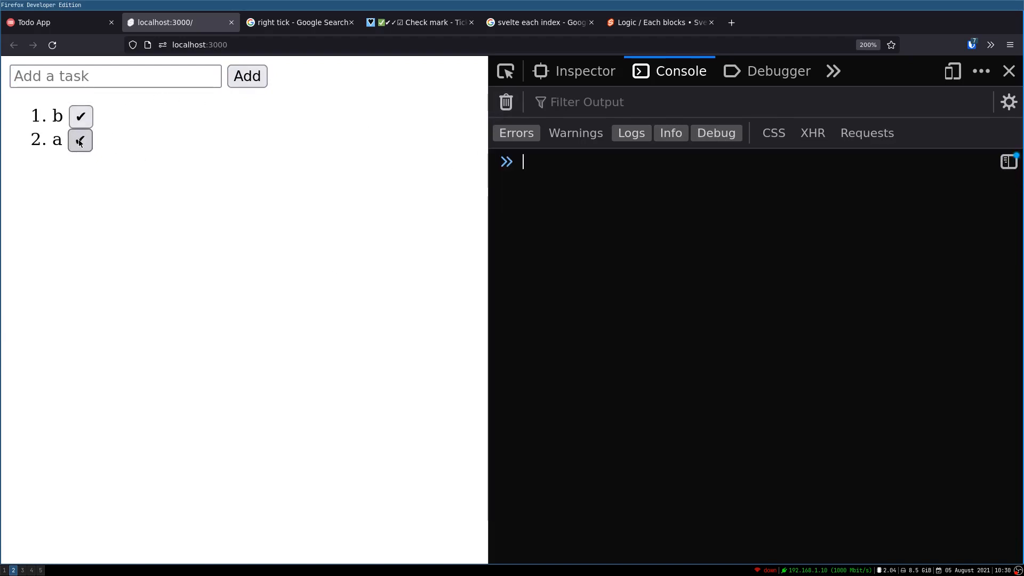
pyautogui.click(79, 140)
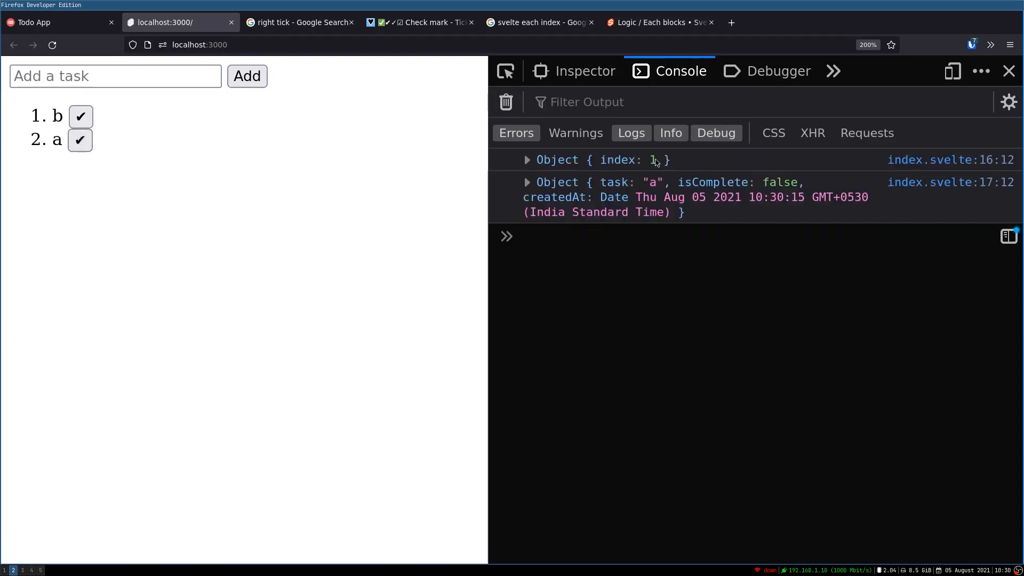
pyautogui.moveTo(538, 192)
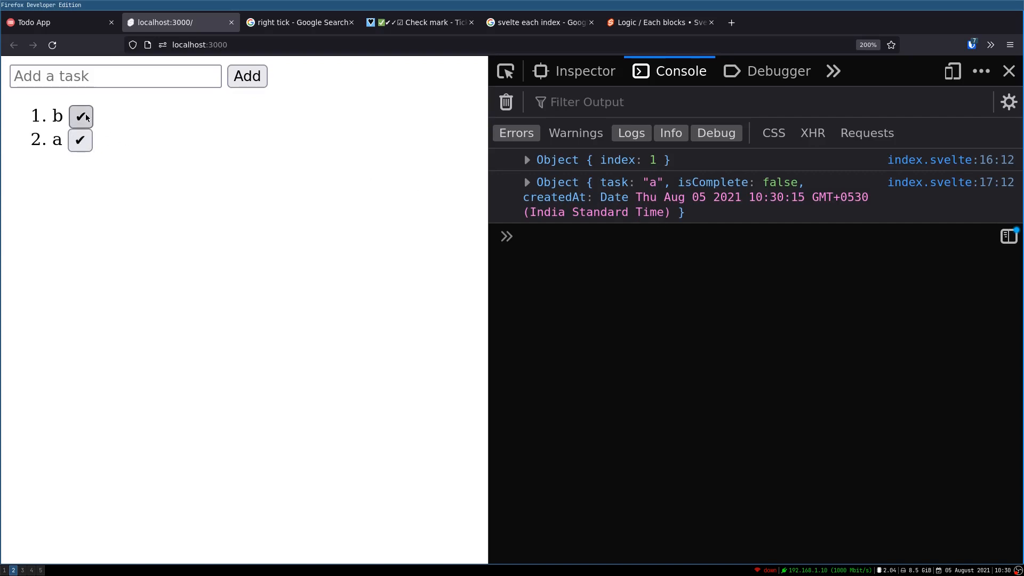
pyautogui.click(80, 117)
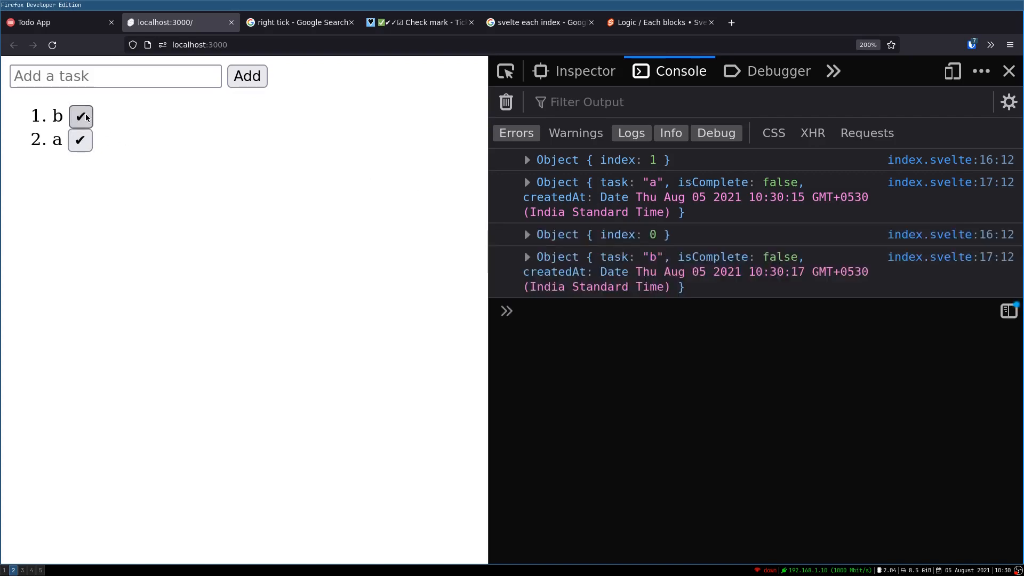
pyautogui.moveTo(474, 287)
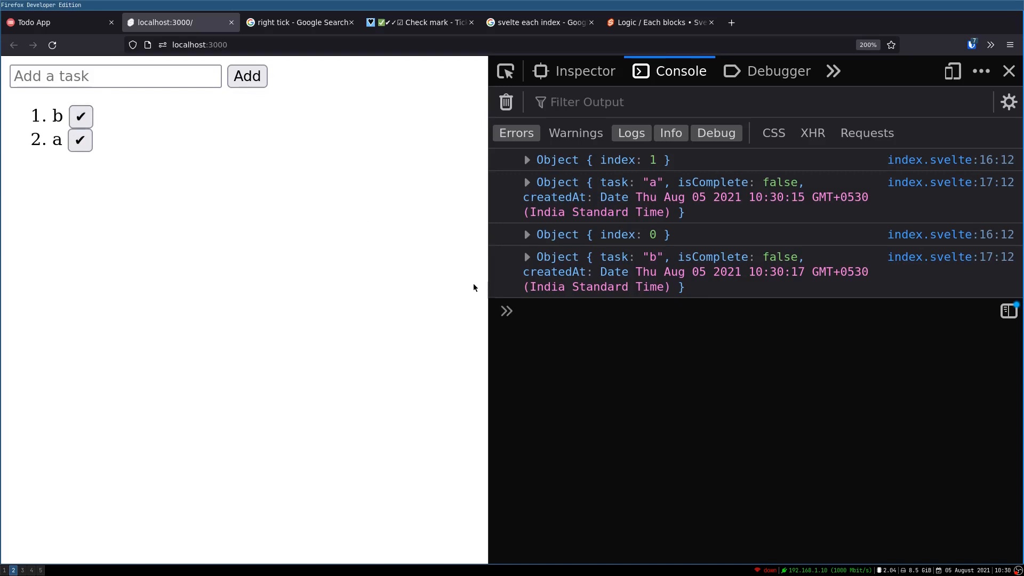
pyautogui.moveTo(335, 300)
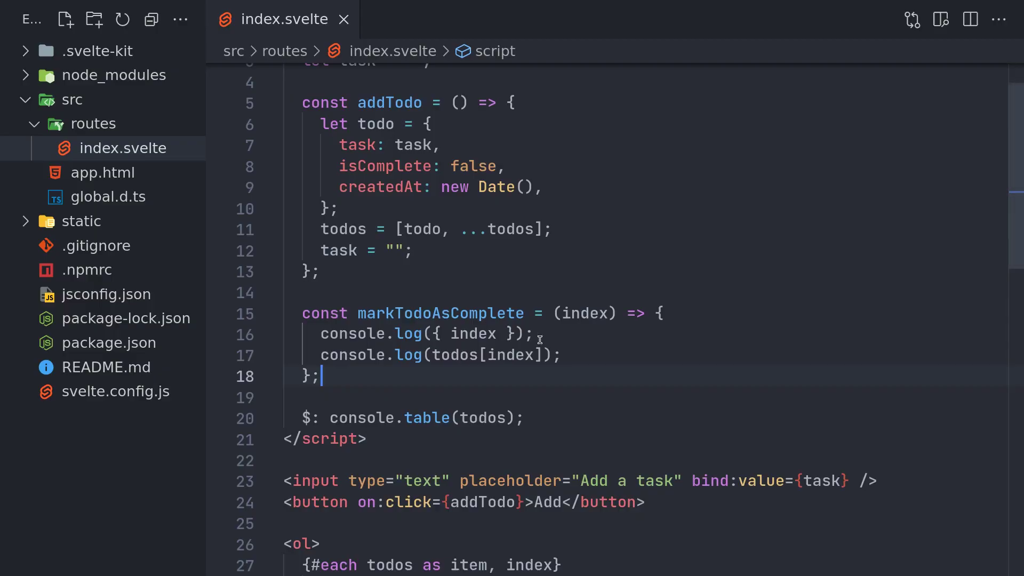
# Replace the logging with todos[index].isComplete = true and save
pyautogui.click(320, 334)
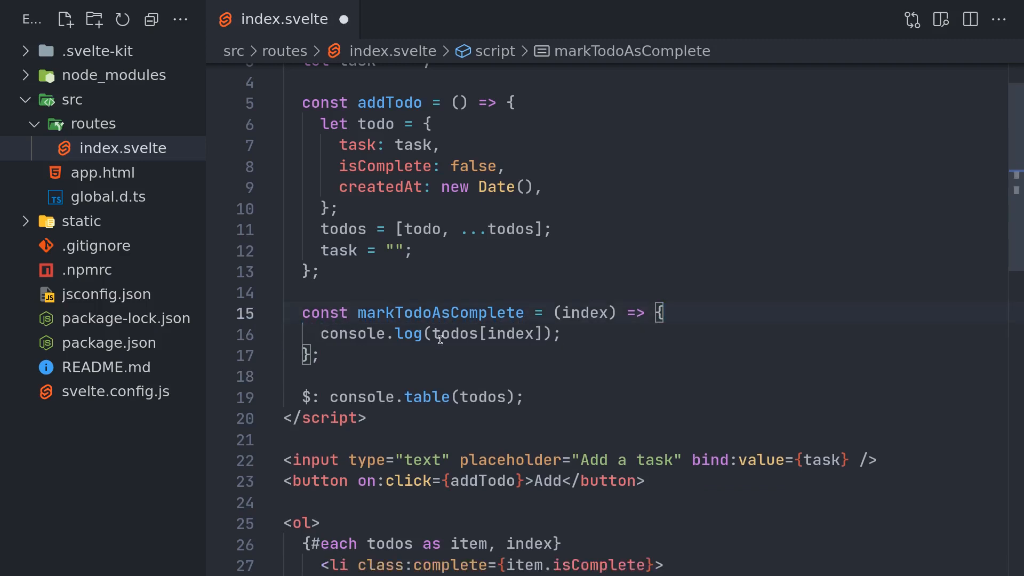
pyautogui.press('Backspace')
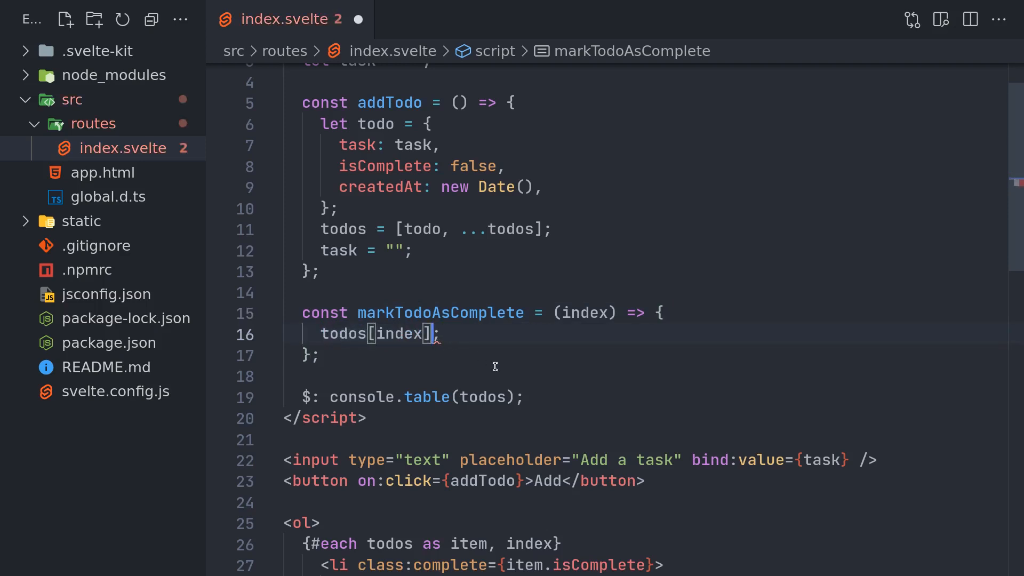
pyautogui.write('.isComplete')
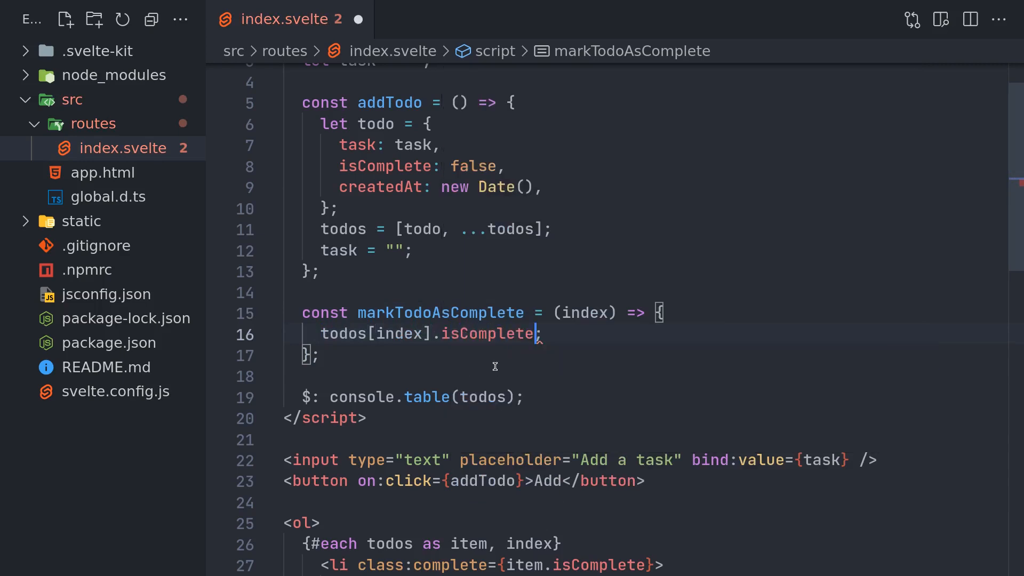
pyautogui.write('= true')
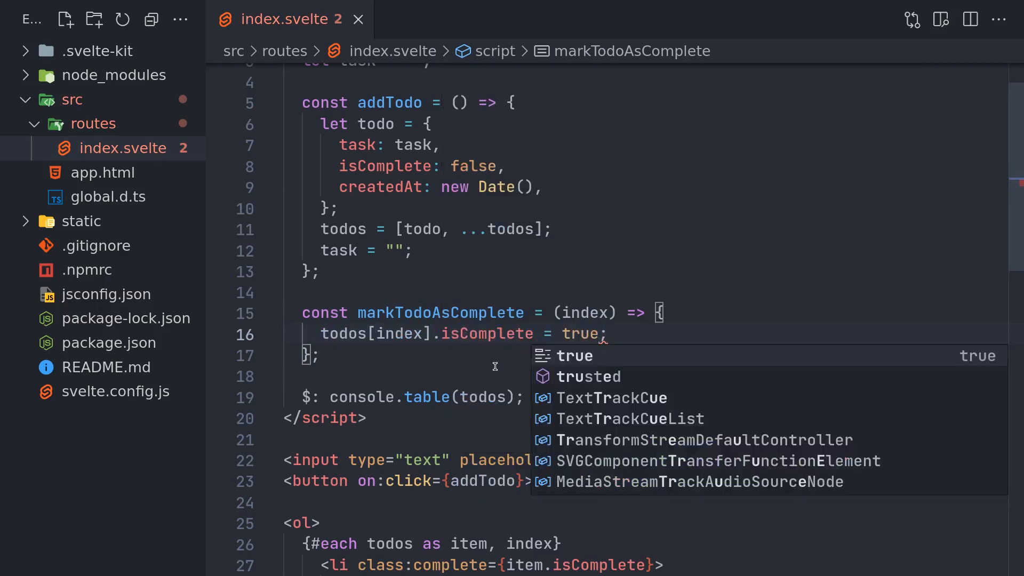
pyautogui.press('Escape')
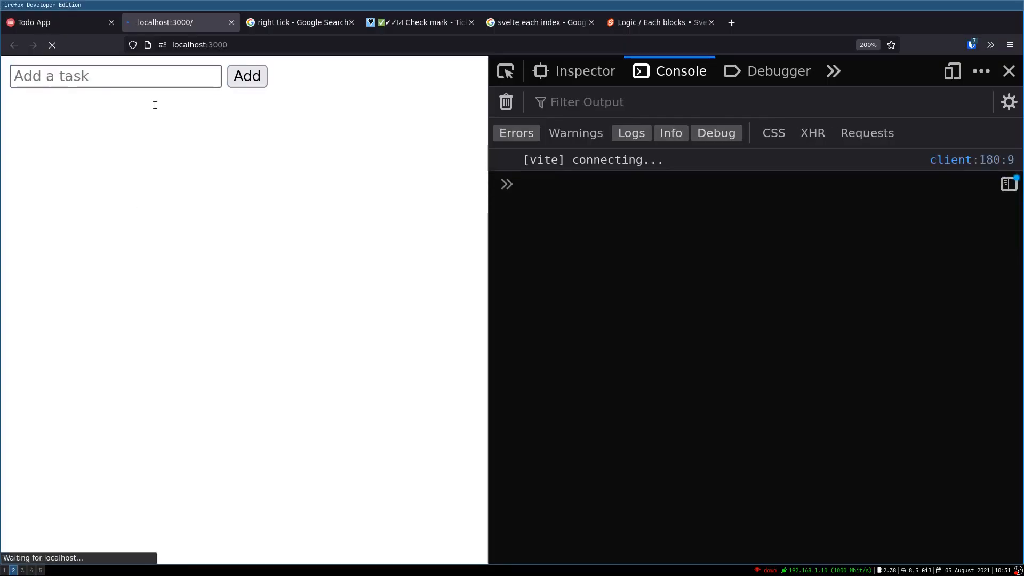
# Add tasks a and b, then tick b so it is struck through with isComplete true in console.table
pyautogui.click(247, 76)
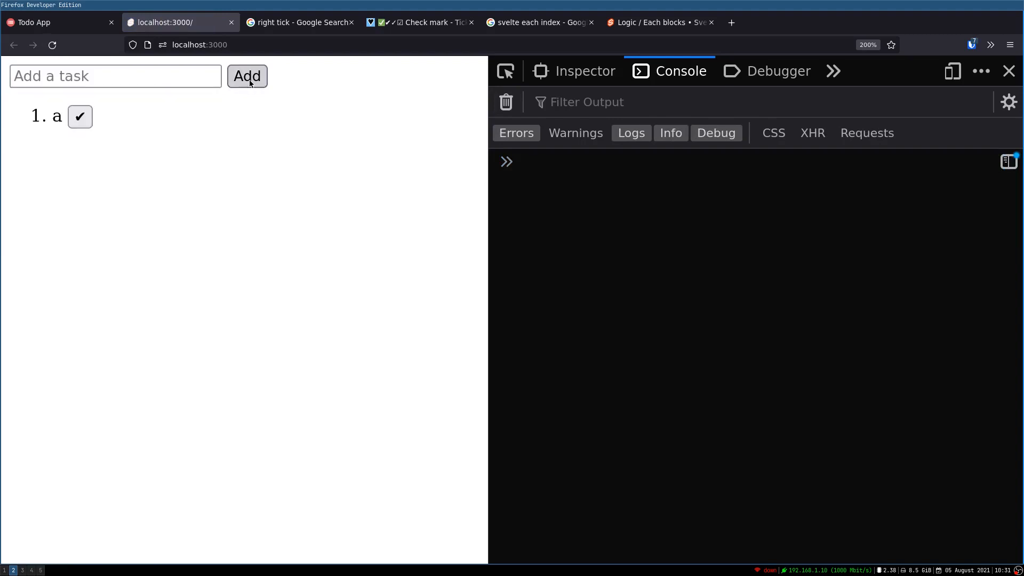
pyautogui.click(247, 76)
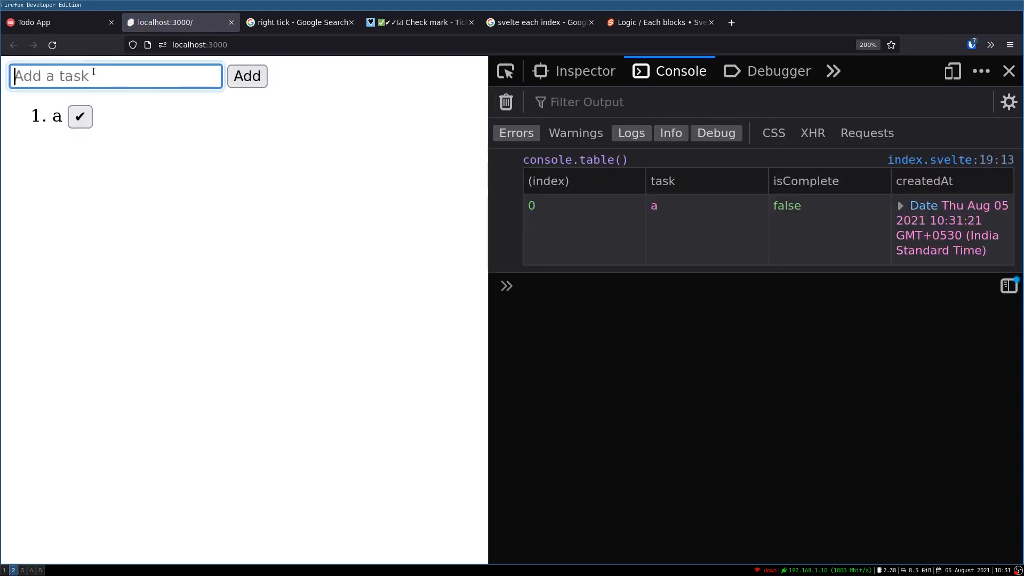
pyautogui.click(246, 76)
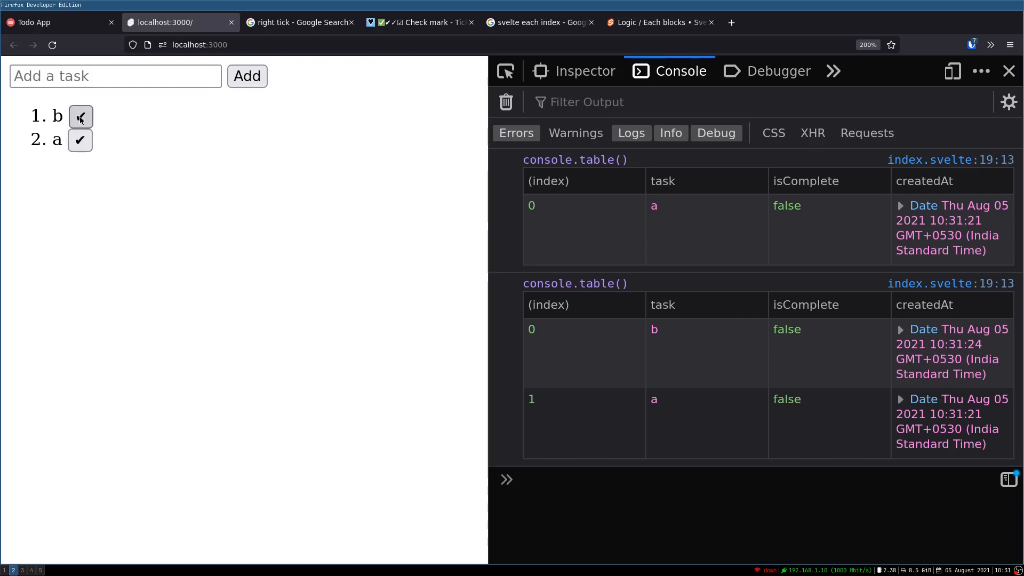
pyautogui.click(80, 116)
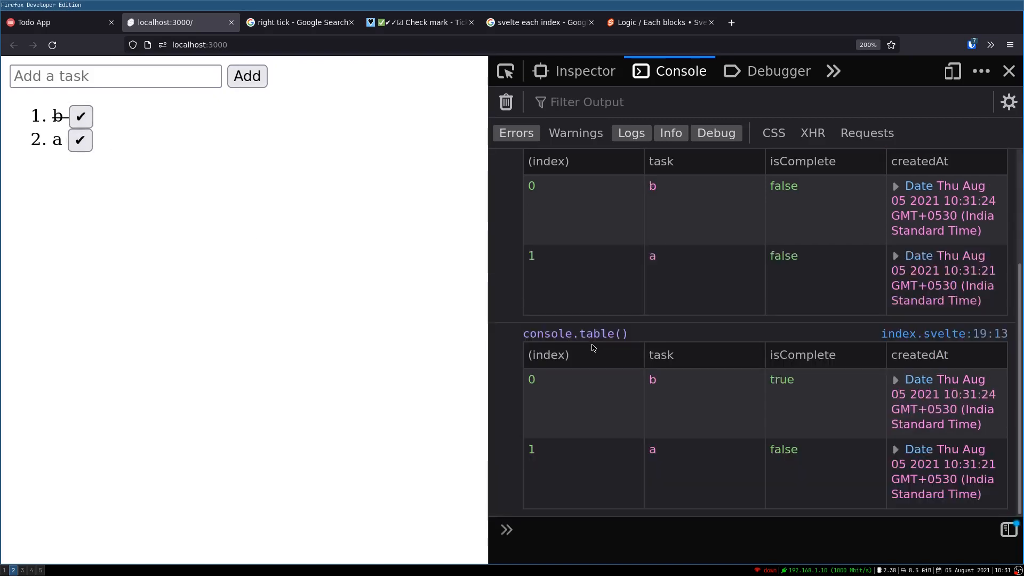
pyautogui.moveTo(810, 394)
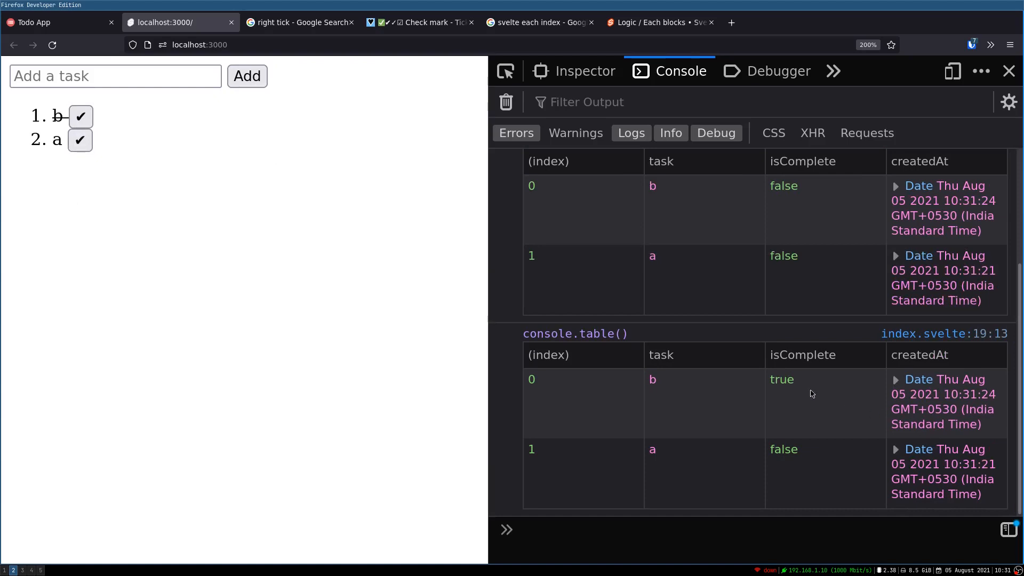
pyautogui.moveTo(521, 401)
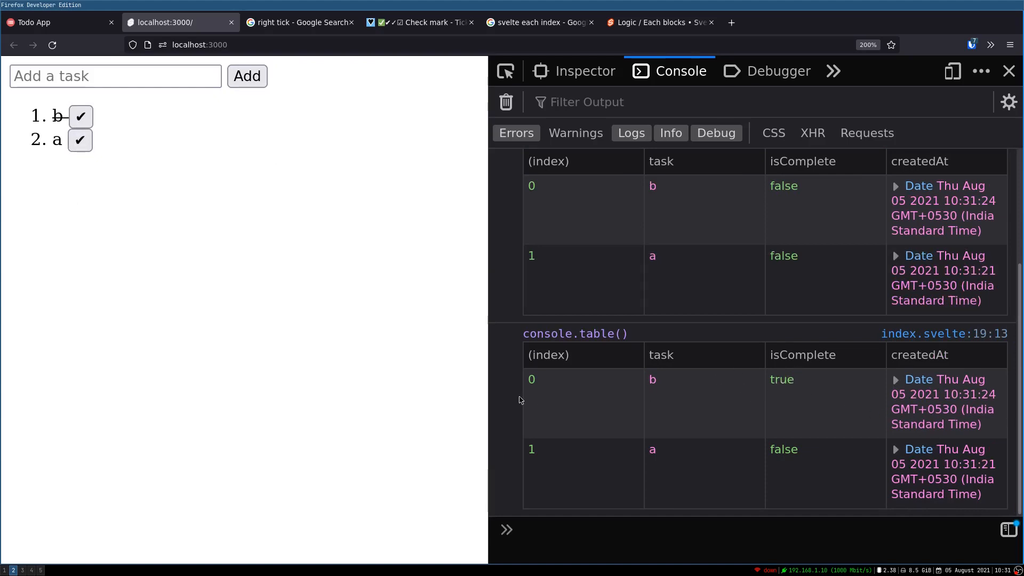
pyautogui.click(80, 139)
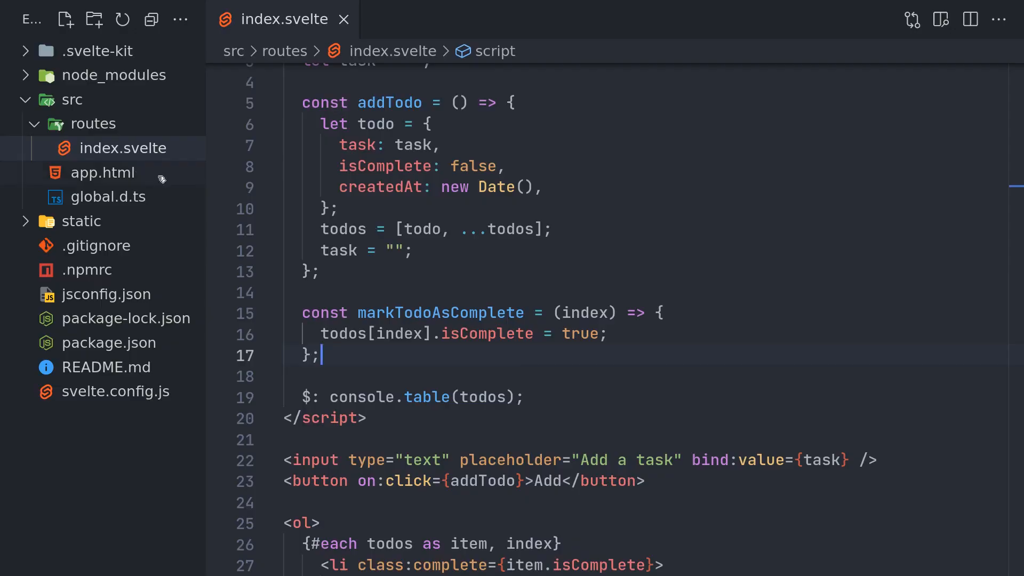
pyautogui.scroll(-3)
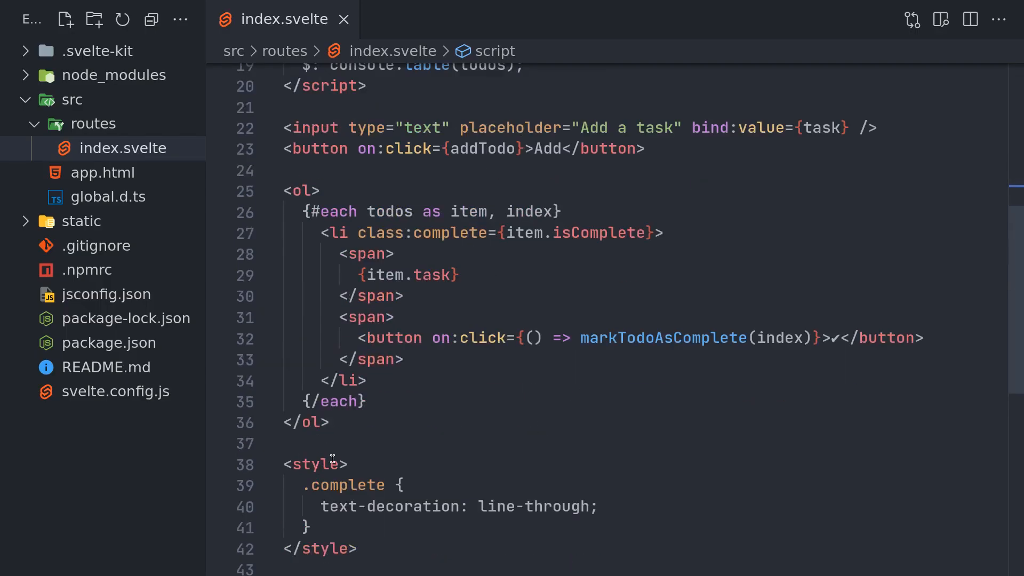
pyautogui.moveTo(500, 417)
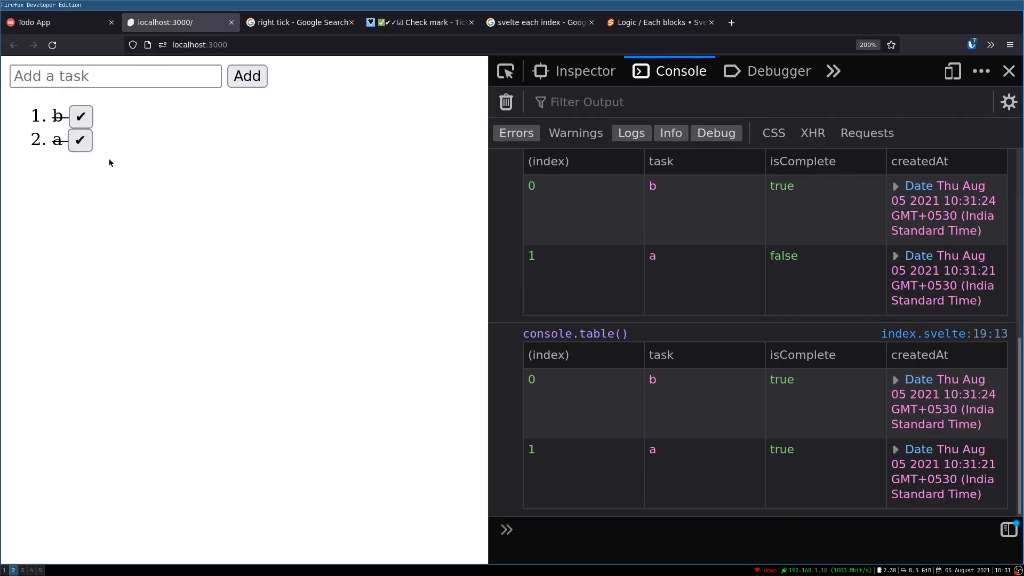
pyautogui.moveTo(52, 130)
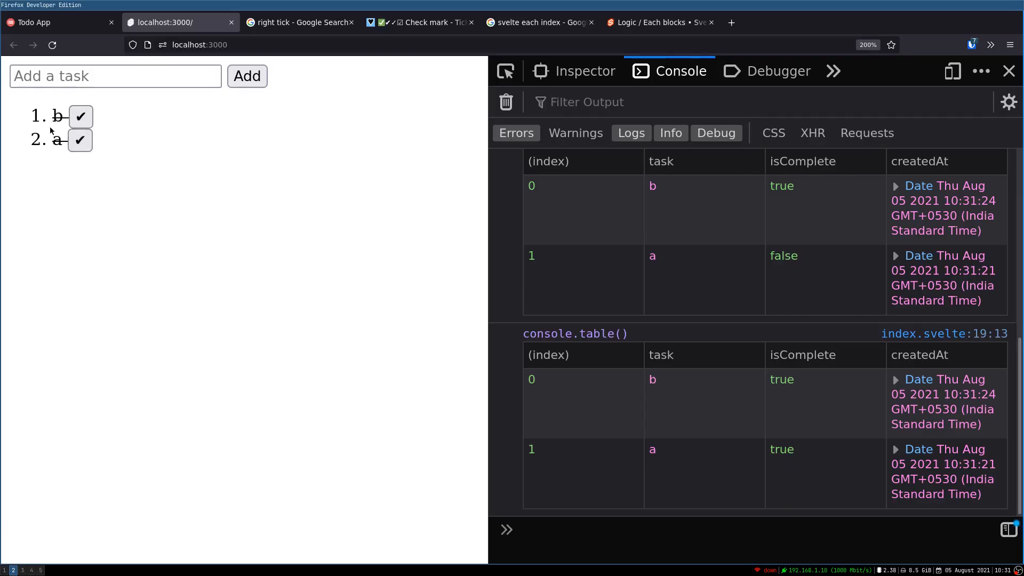
pyautogui.press('alt+Tab')
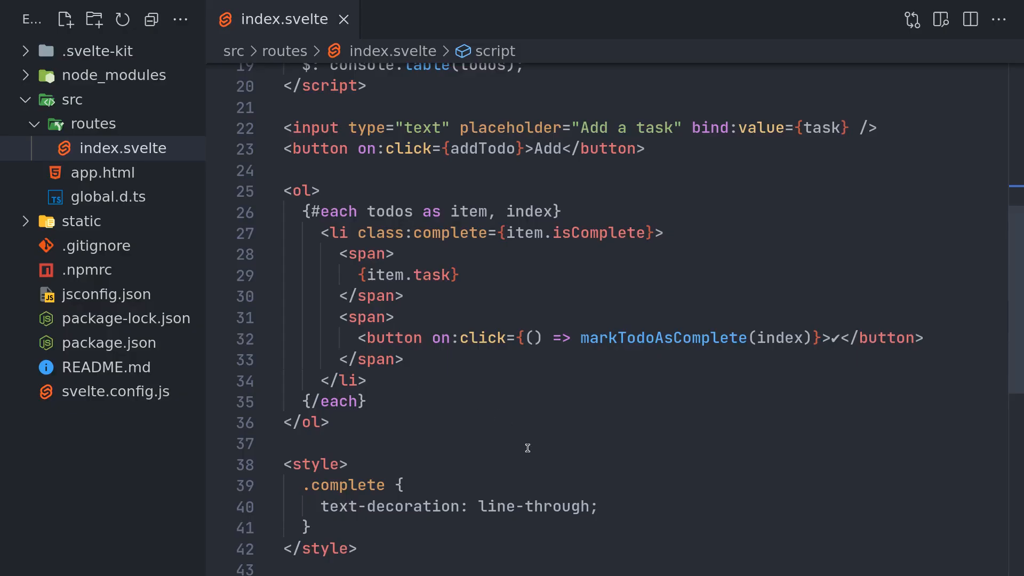
pyautogui.scroll(3)
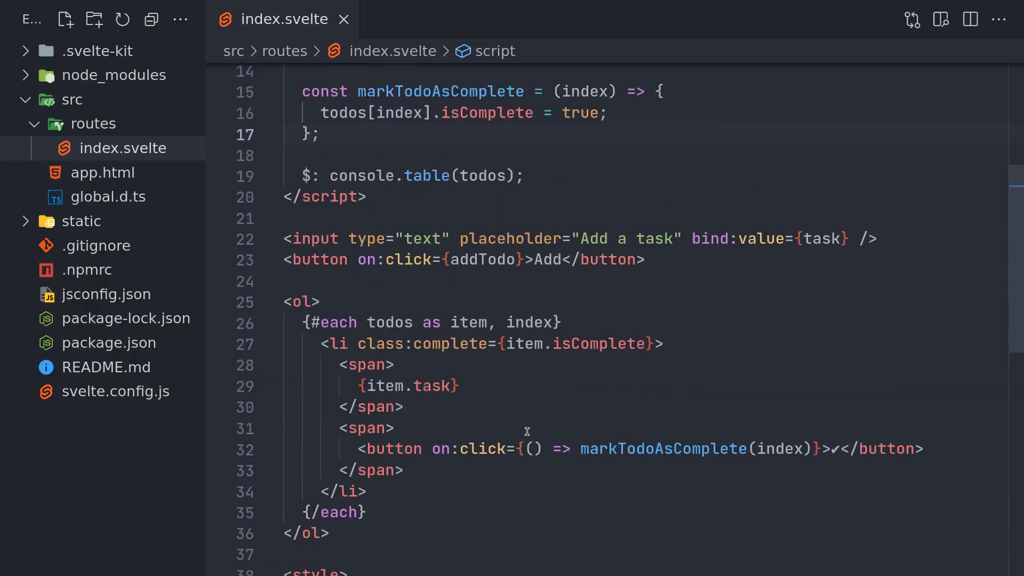
pyautogui.scroll(-3)
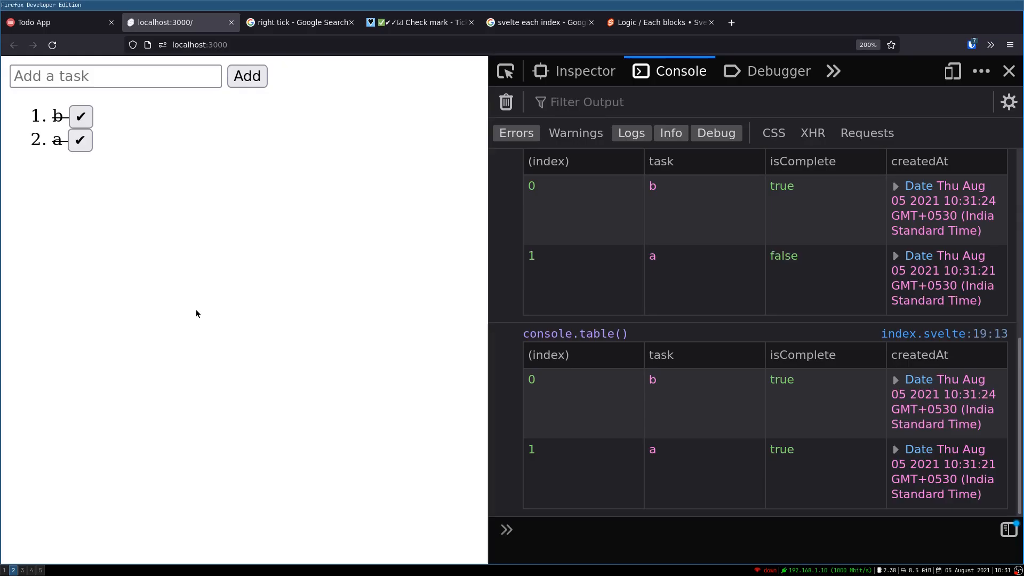
# Replace the hard-coded true in markTodoAsComplete with todos[index].isComplete
pyautogui.click(81, 140)
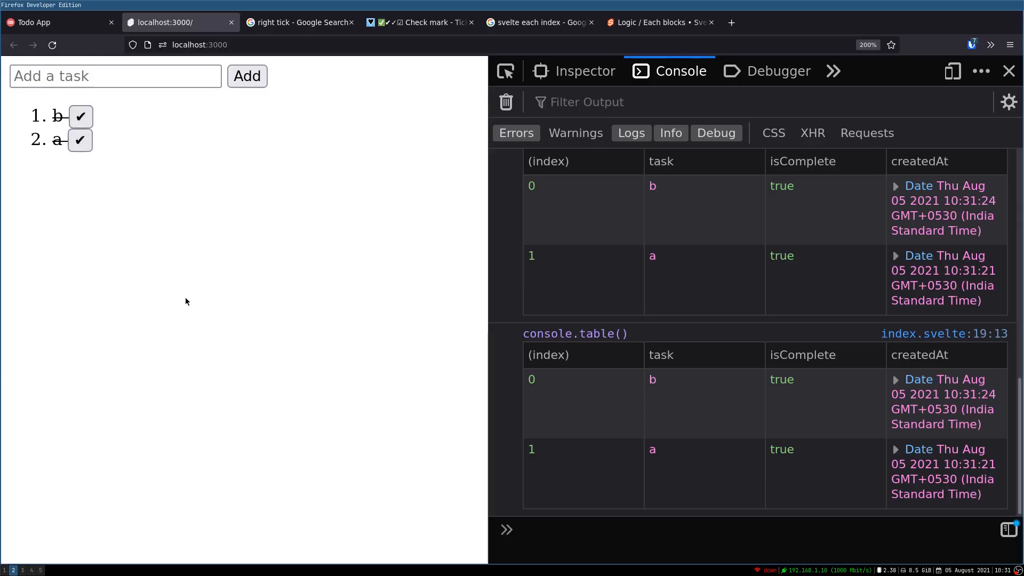
pyautogui.moveTo(694, 282)
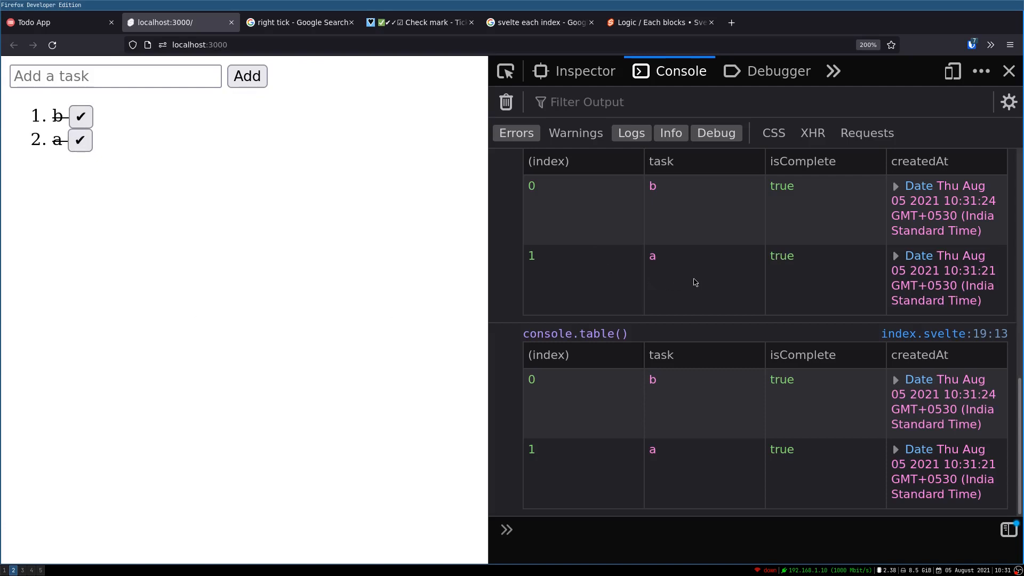
pyautogui.moveTo(447, 335)
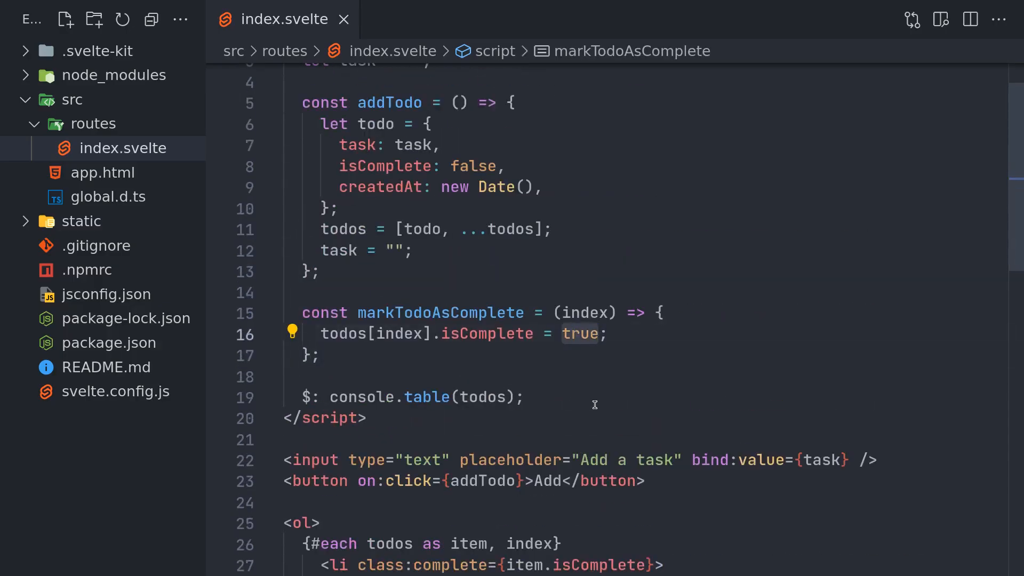
pyautogui.moveTo(526, 334)
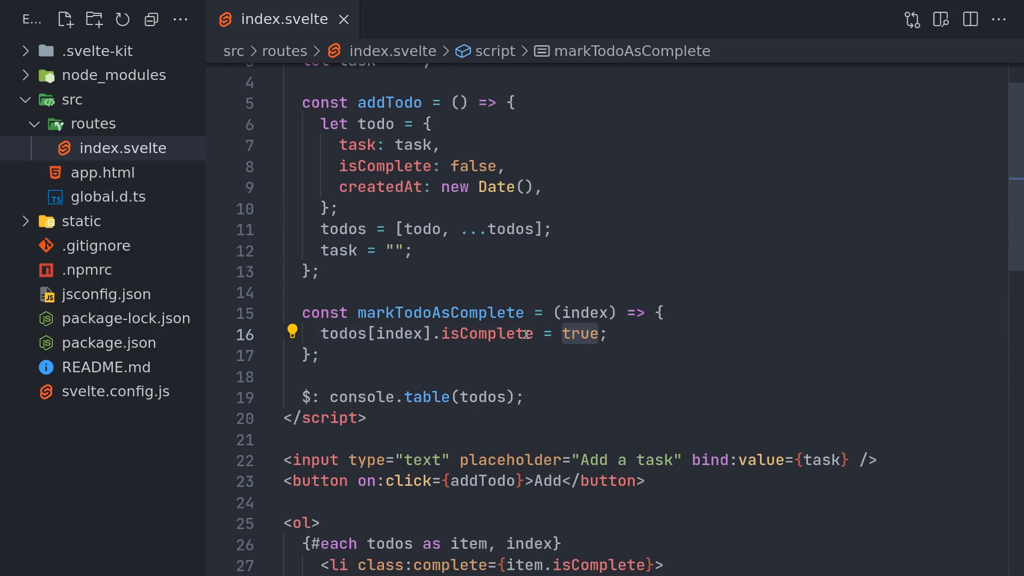
pyautogui.doubleClick(344, 334)
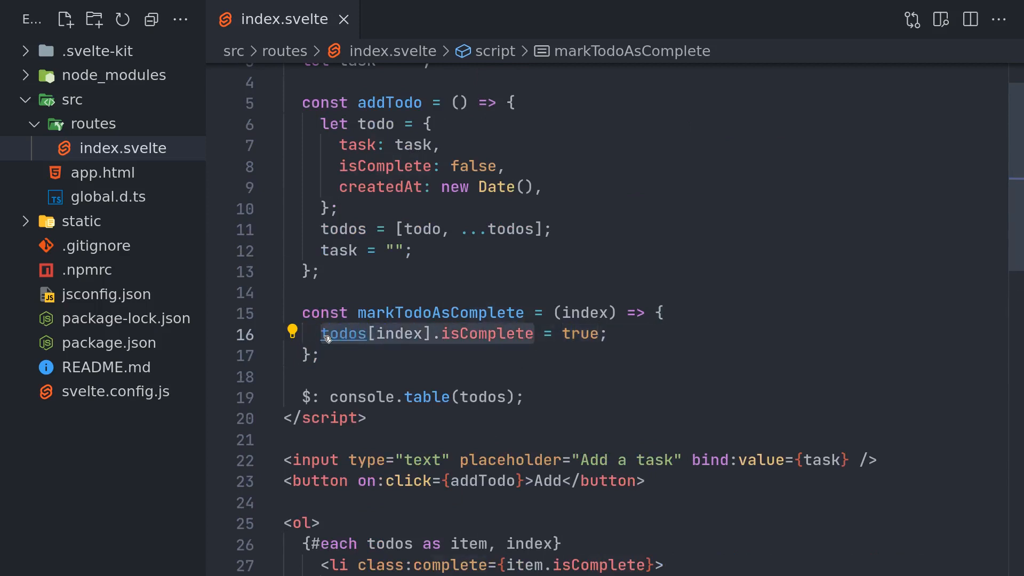
pyautogui.write('todos[index].isComplete')
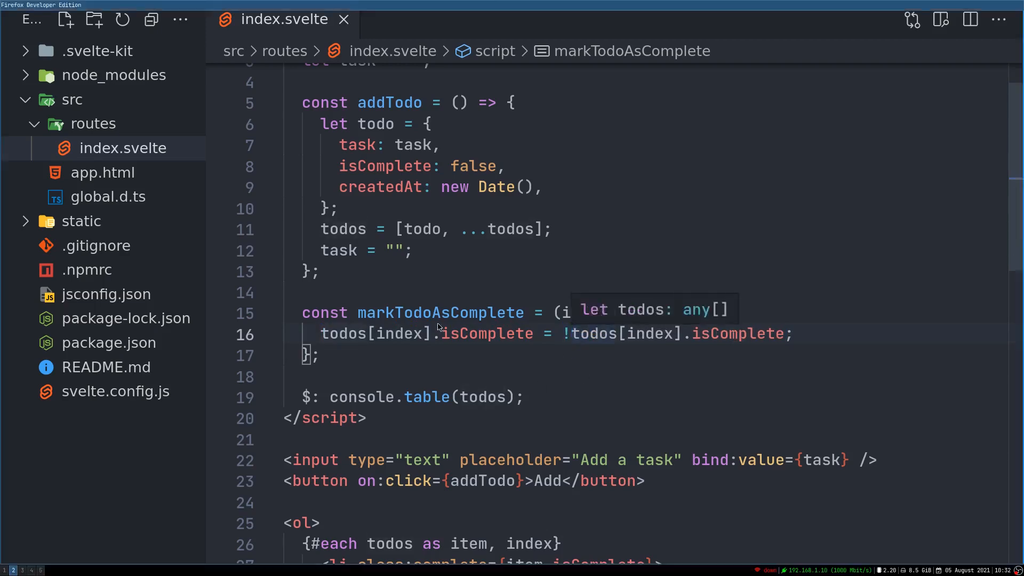
# Add todos a and b and tick b twice, watching isComplete flip true/false in the console
pyautogui.click(166, 21)
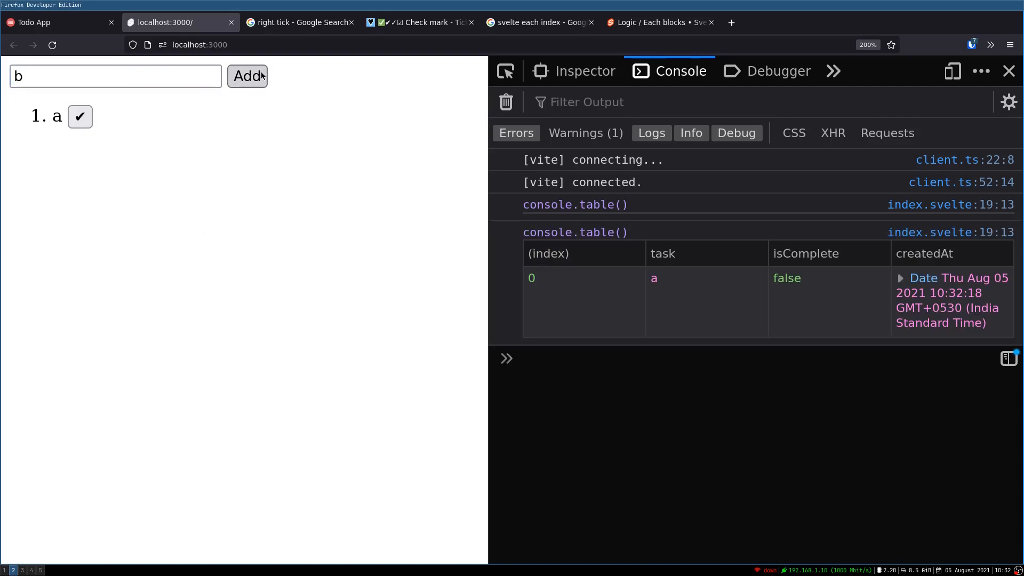
pyautogui.click(247, 76)
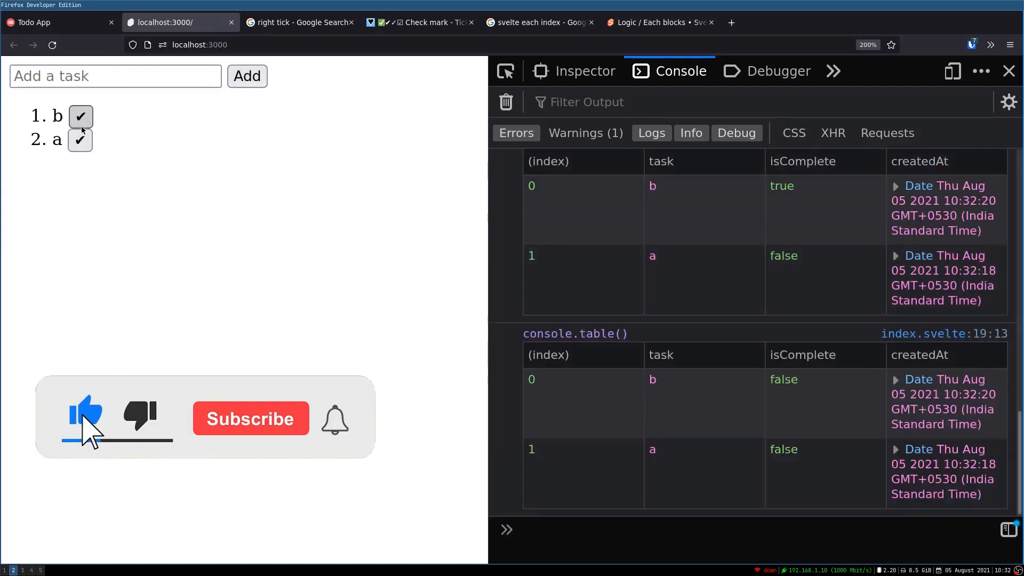
pyautogui.click(80, 117)
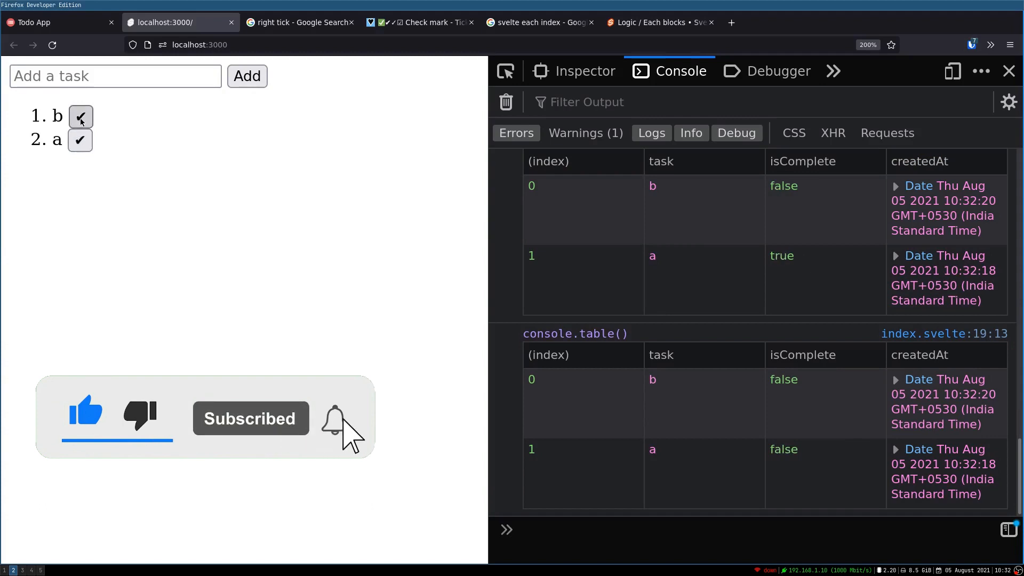
pyautogui.click(81, 116)
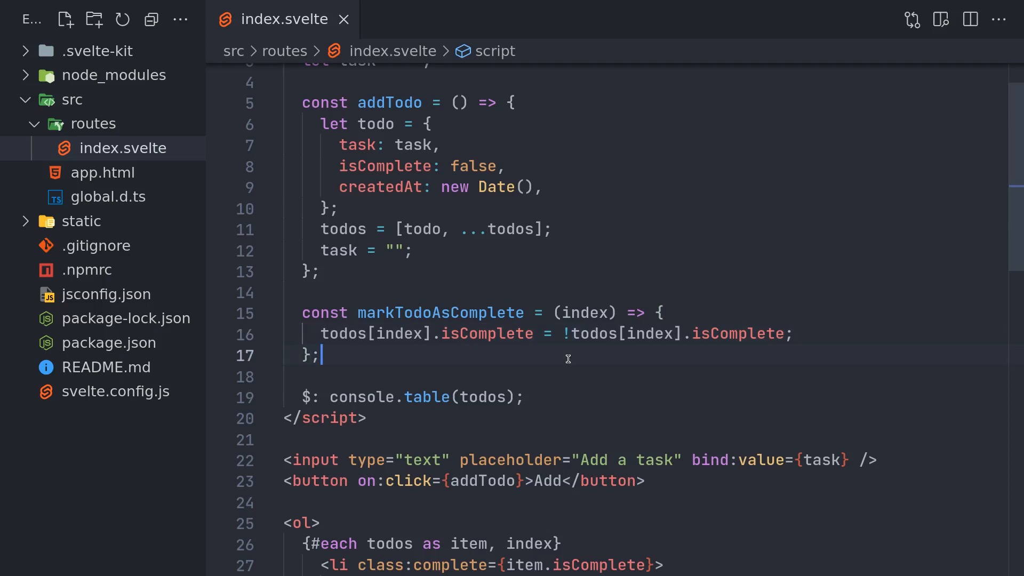
pyautogui.scroll(-3)
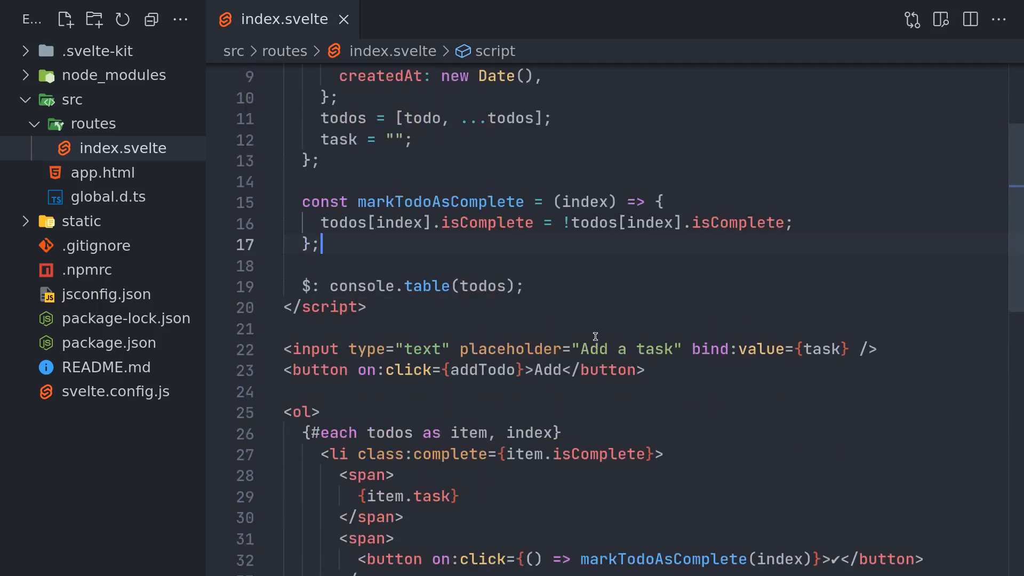
pyautogui.scroll(-3)
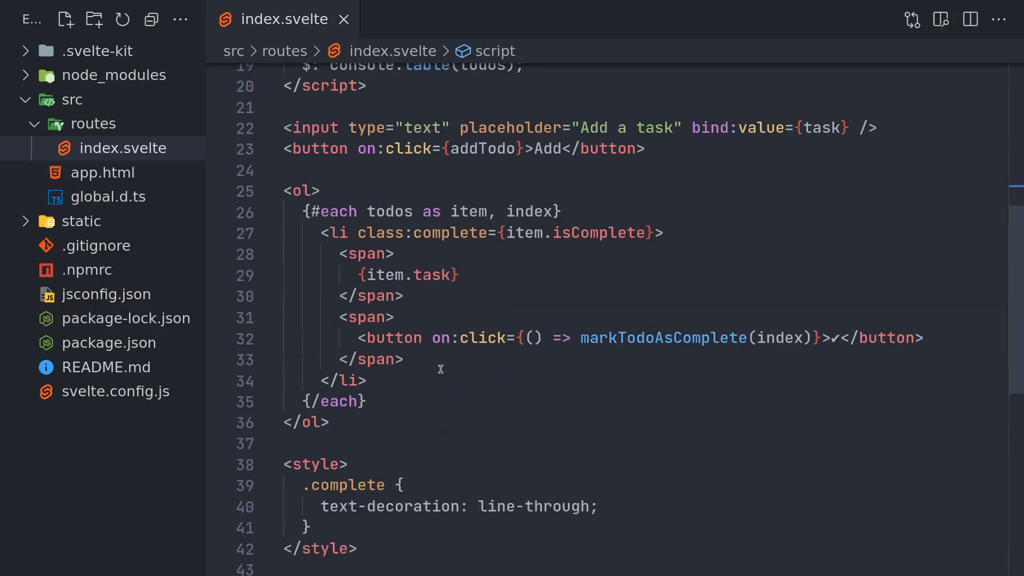
pyautogui.click(925, 337)
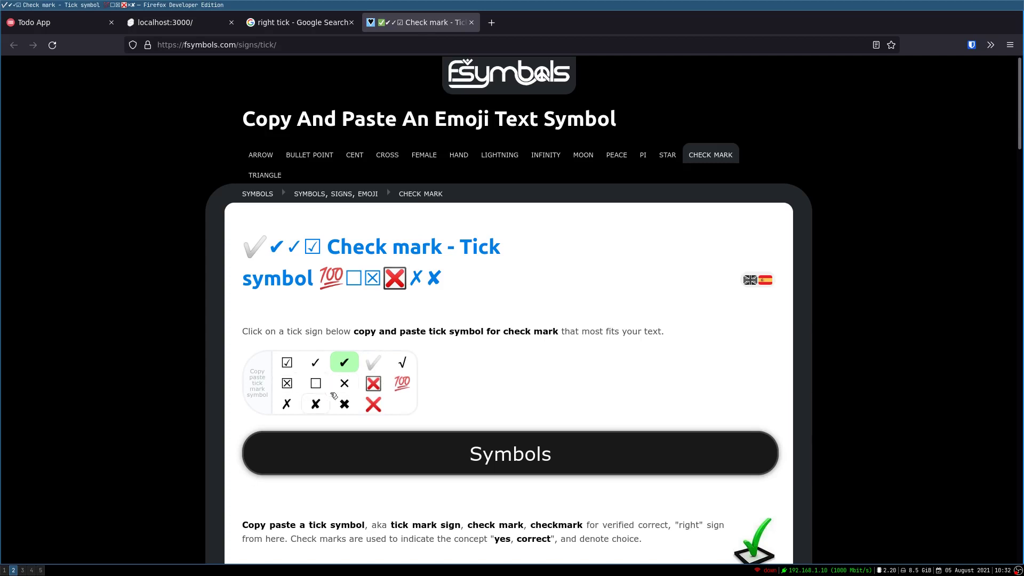
pyautogui.moveTo(344, 403)
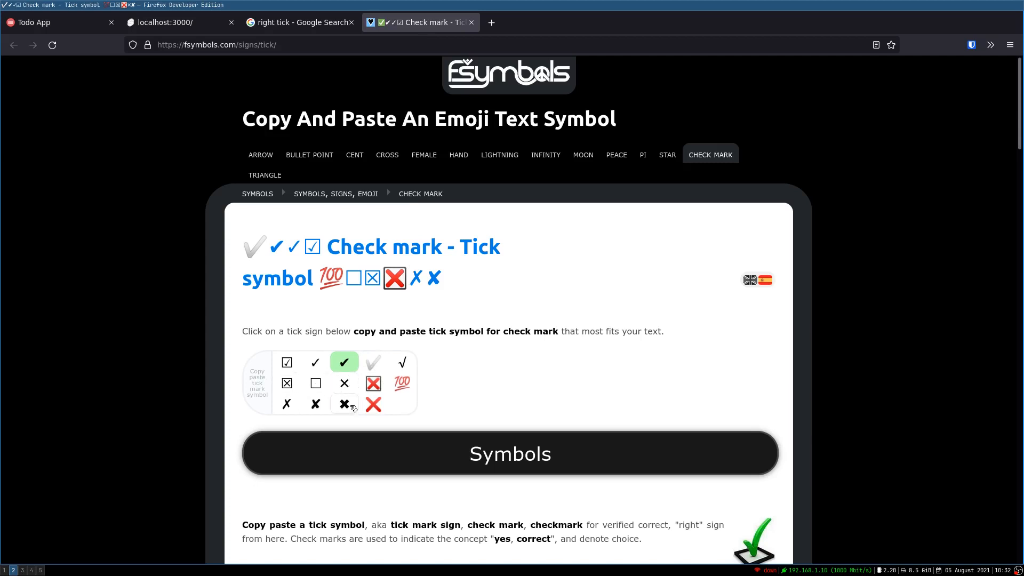
# Copy the heavy cross ✖ symbol from the fsymbols check mark page
pyautogui.click(344, 403)
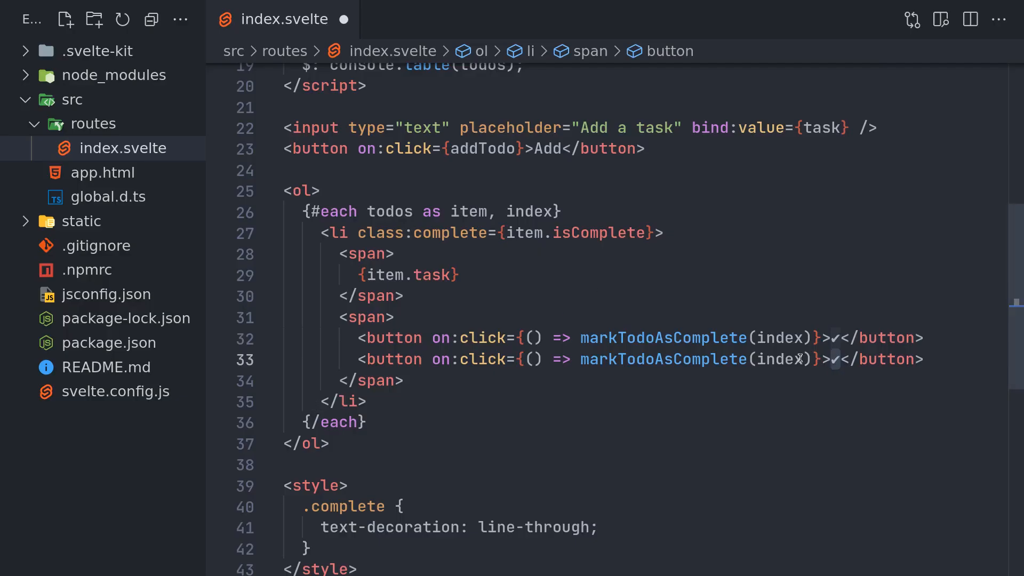
# Give the duplicated button the ✖ label and make it call deleteTodo(index)
pyautogui.write('x')
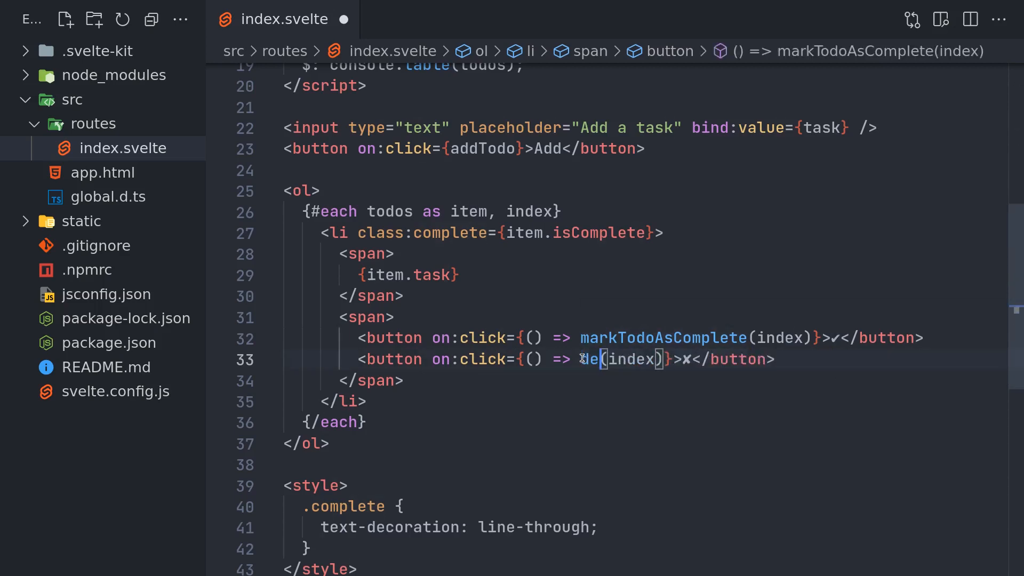
pyautogui.write('deleteTodo')
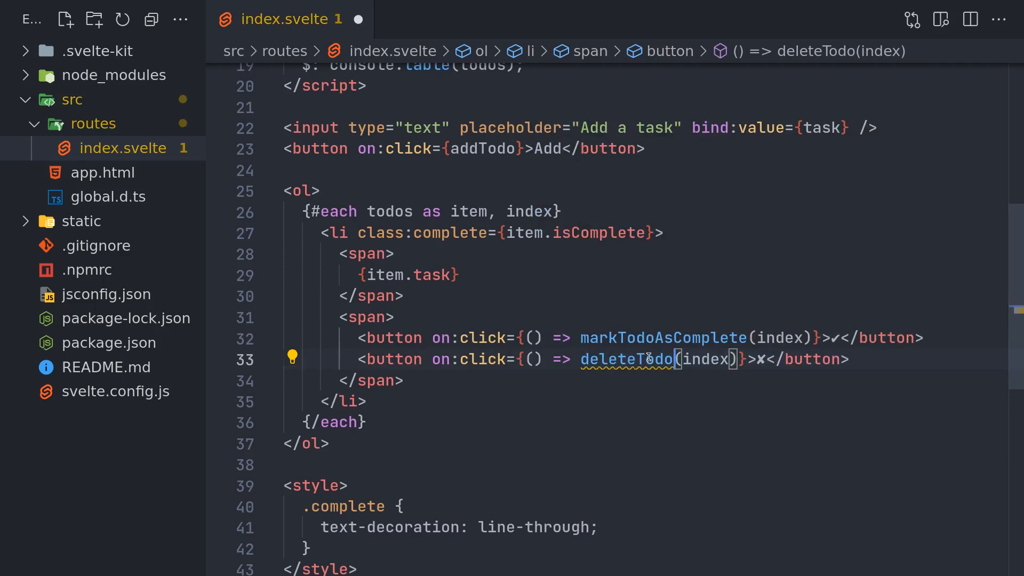
pyautogui.scroll(3)
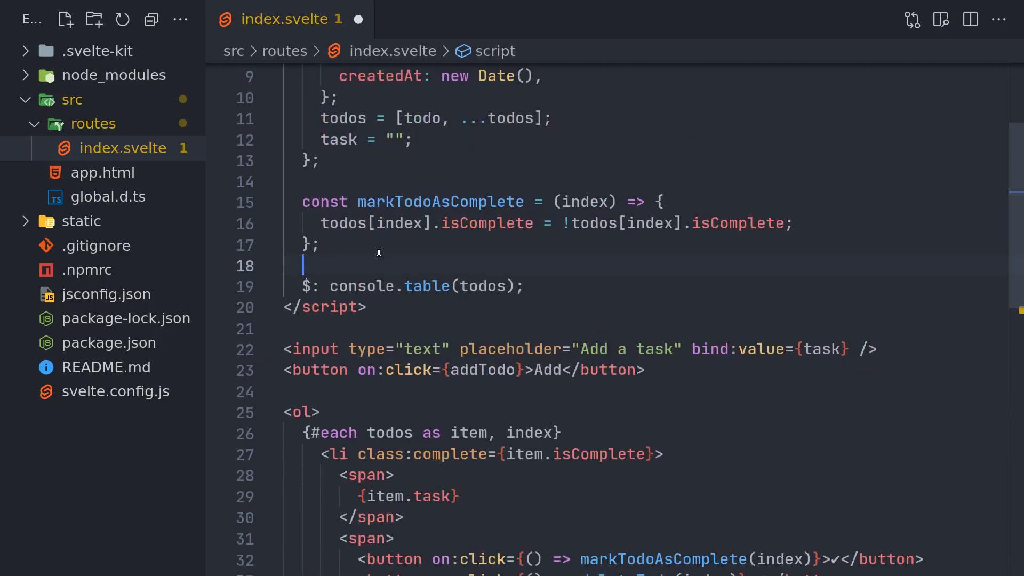
# Define deleteTodo(index) that stores todos[index] in a deleteItem variable
pyautogui.write('const deleteTodo')
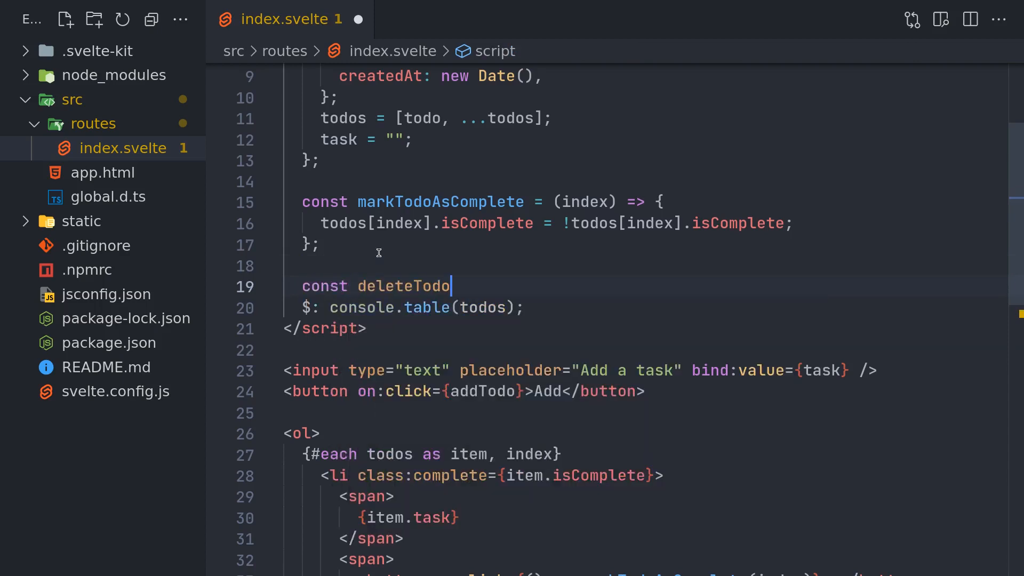
pyautogui.write('= () => {')
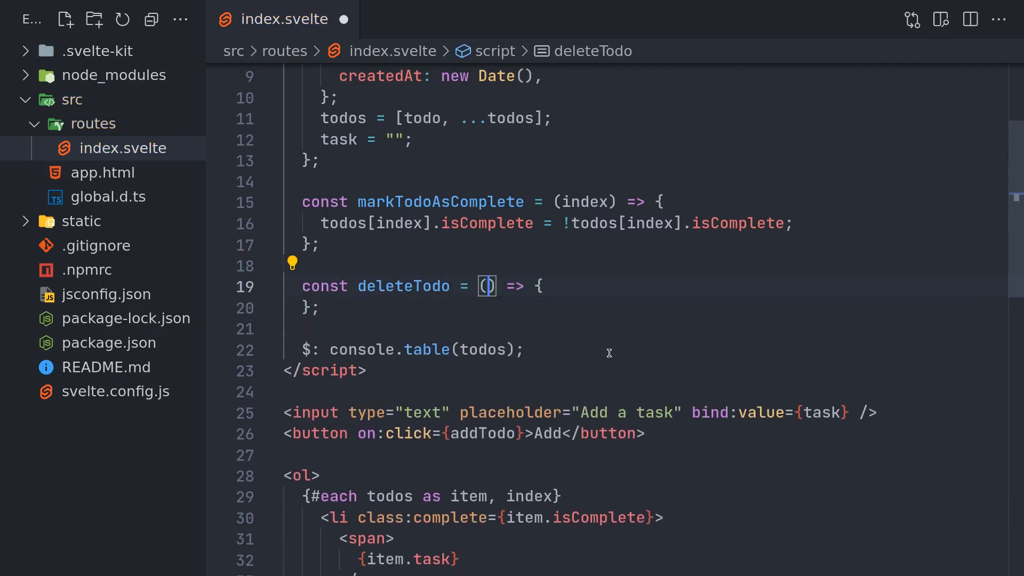
pyautogui.write('index')
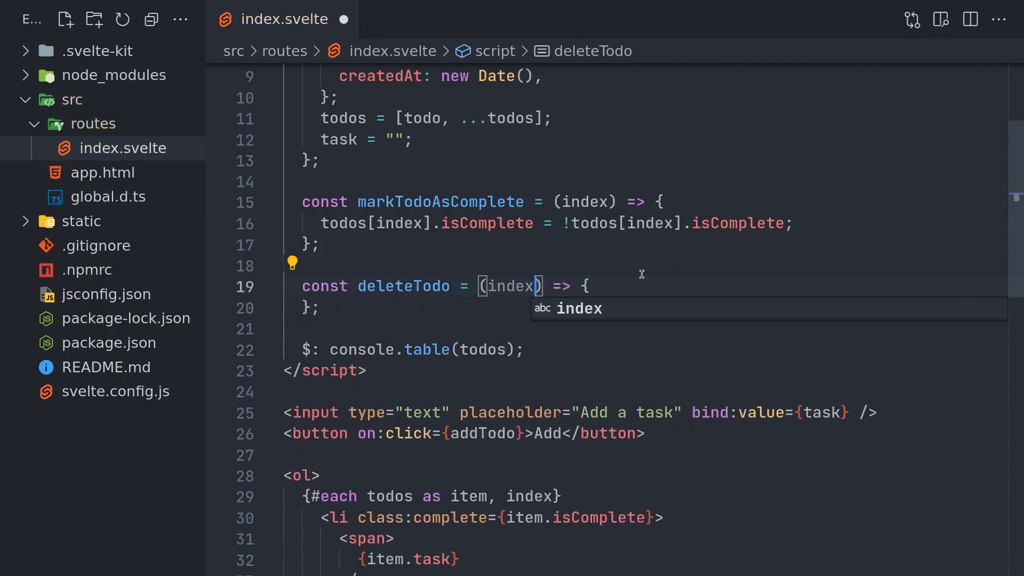
pyautogui.press('Enter')
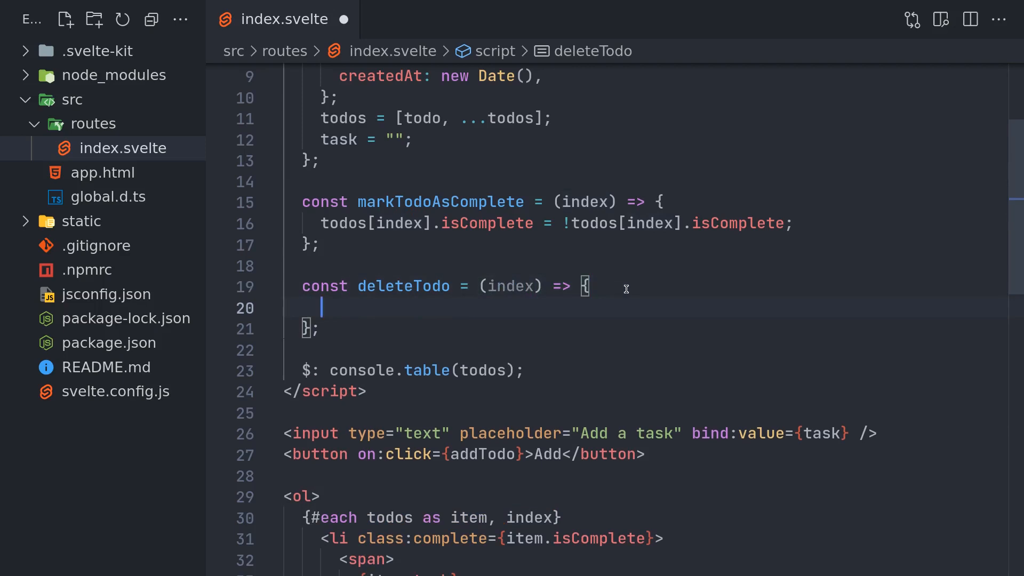
pyautogui.write('let delteItem')
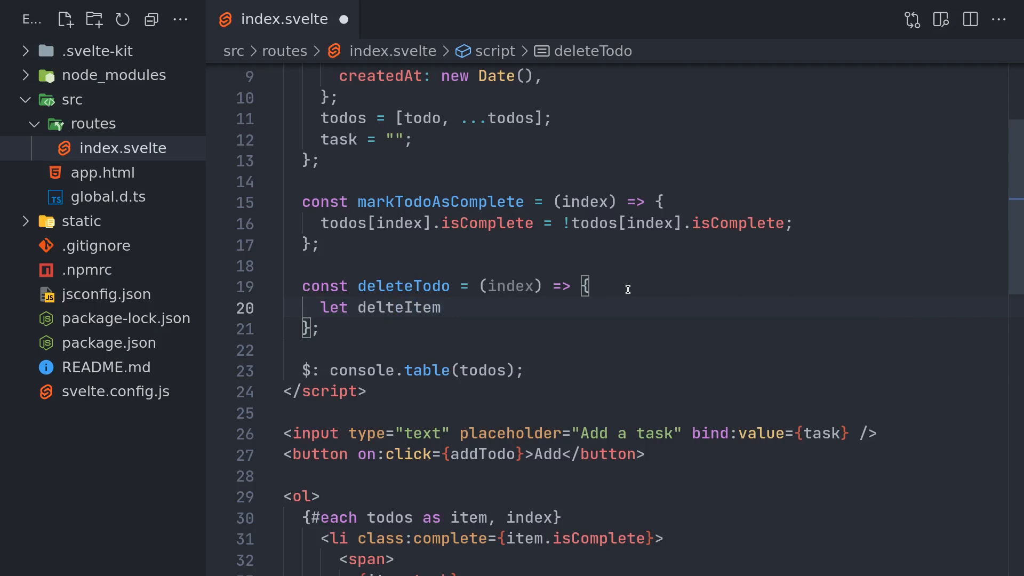
pyautogui.write('=')
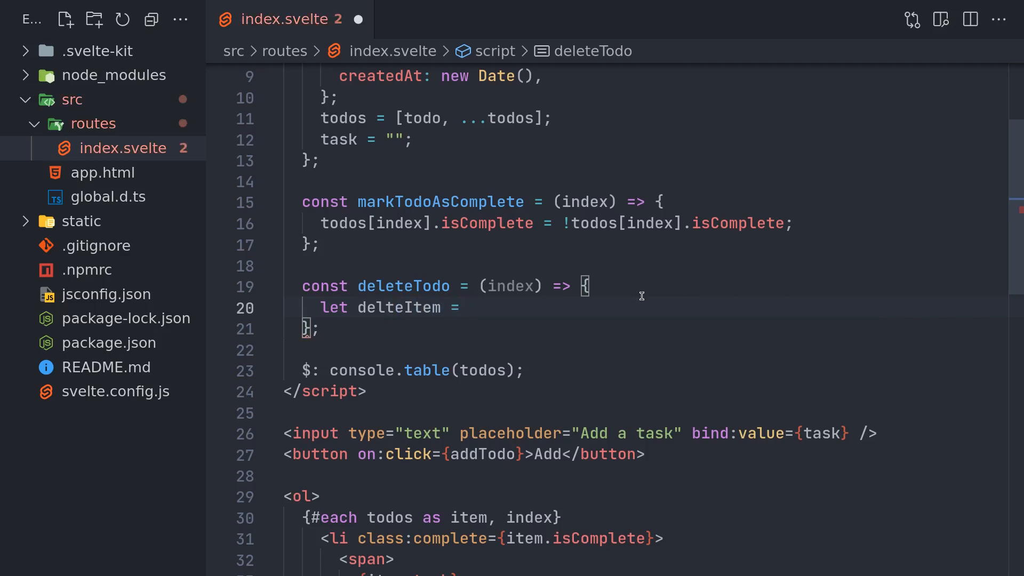
pyautogui.write('to')
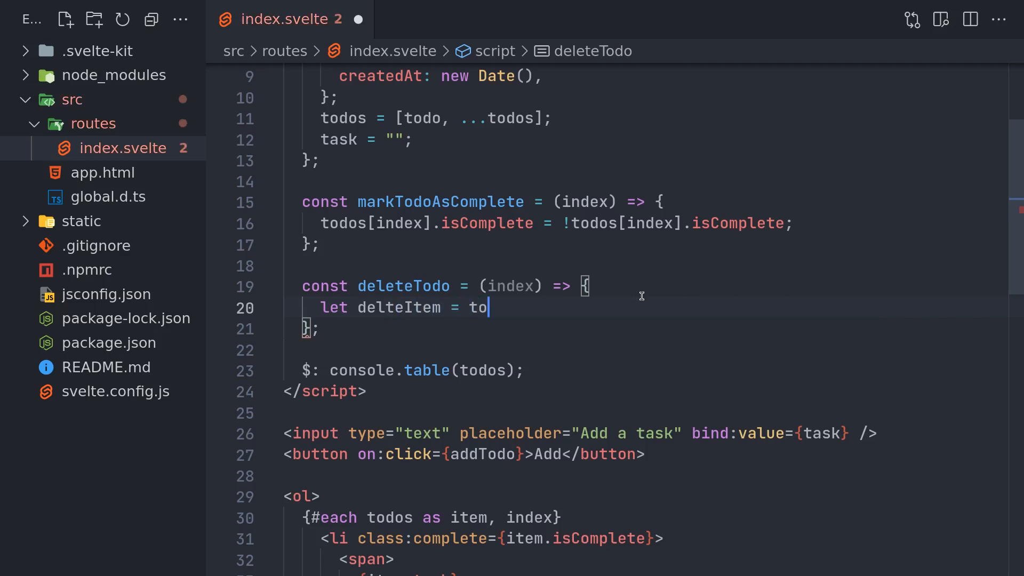
pyautogui.write('dos')
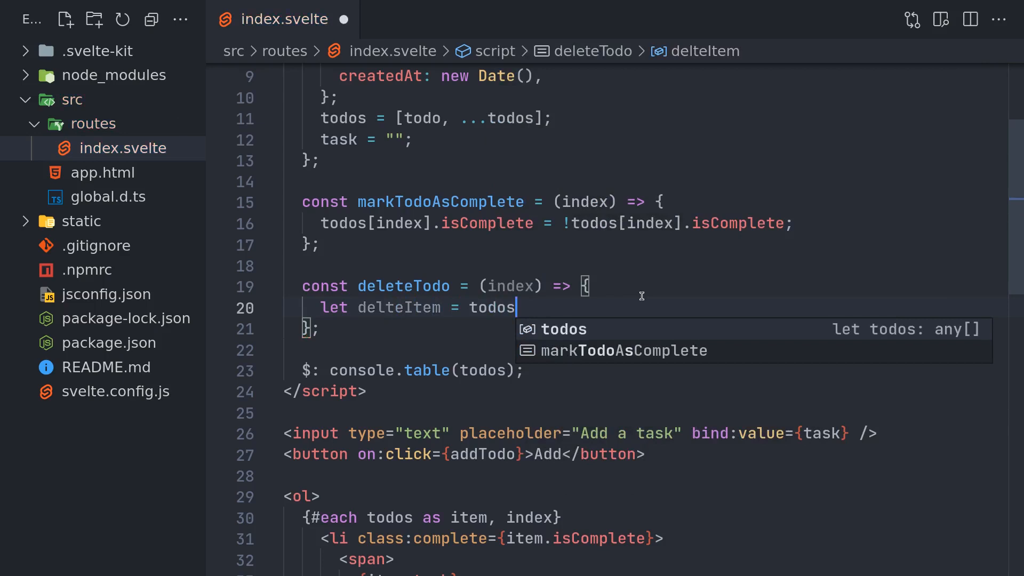
pyautogui.write('[index]')
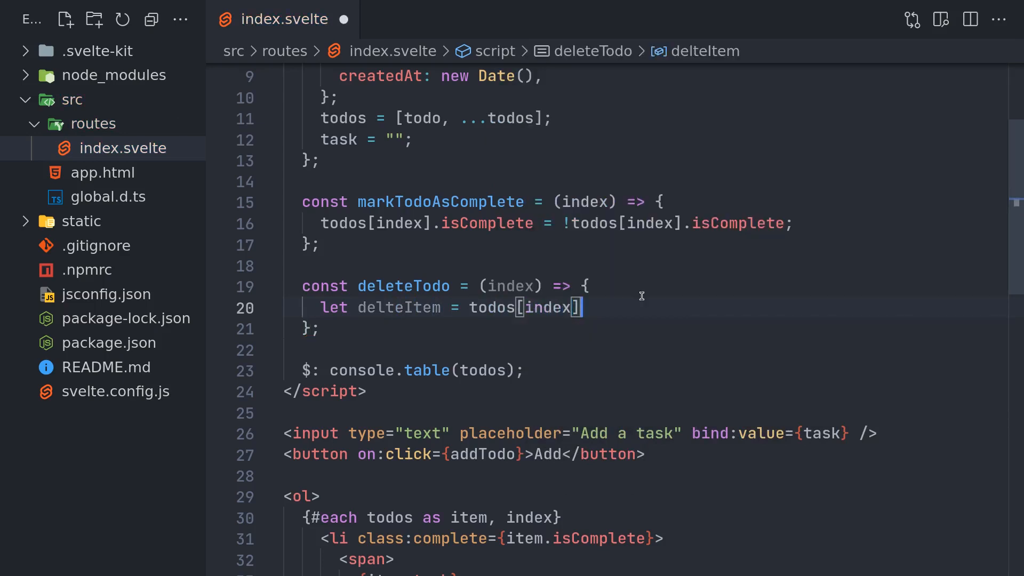
pyautogui.press('Enter')
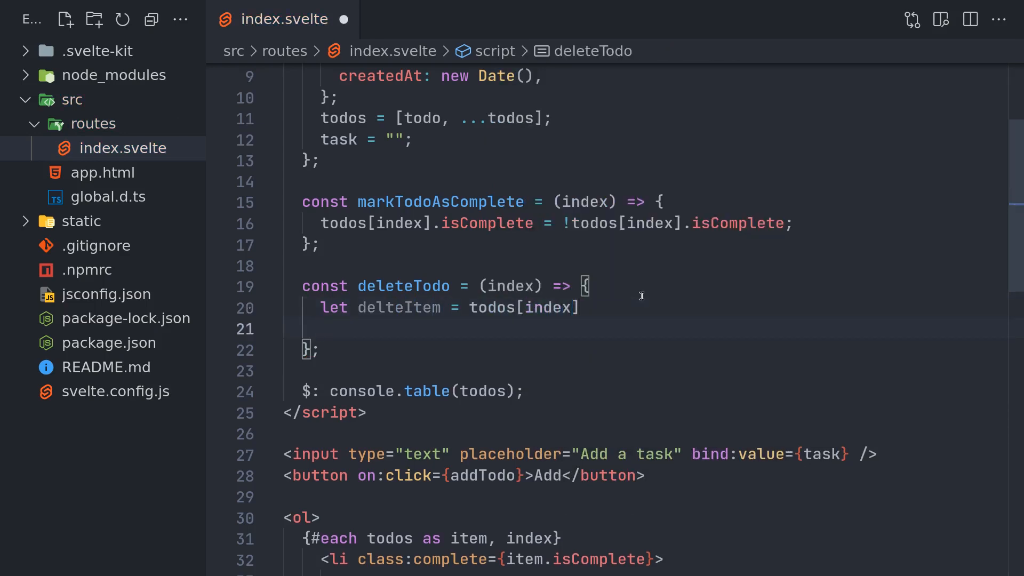
# Filter todos with (item) => item != deleteItem, fix the deleteItem name and save
pyautogui.write('todos')
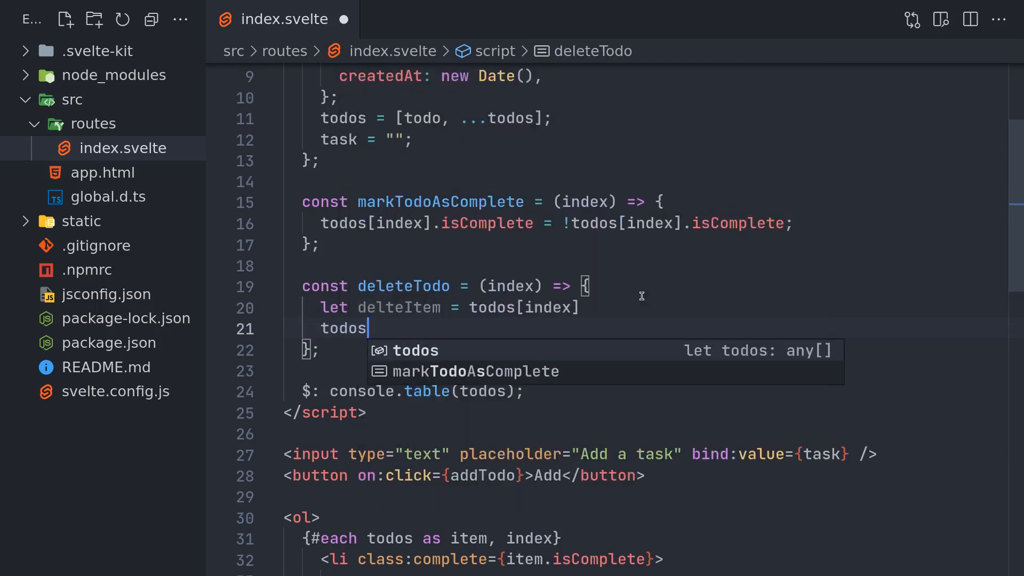
pyautogui.write('.filter((item) => {')
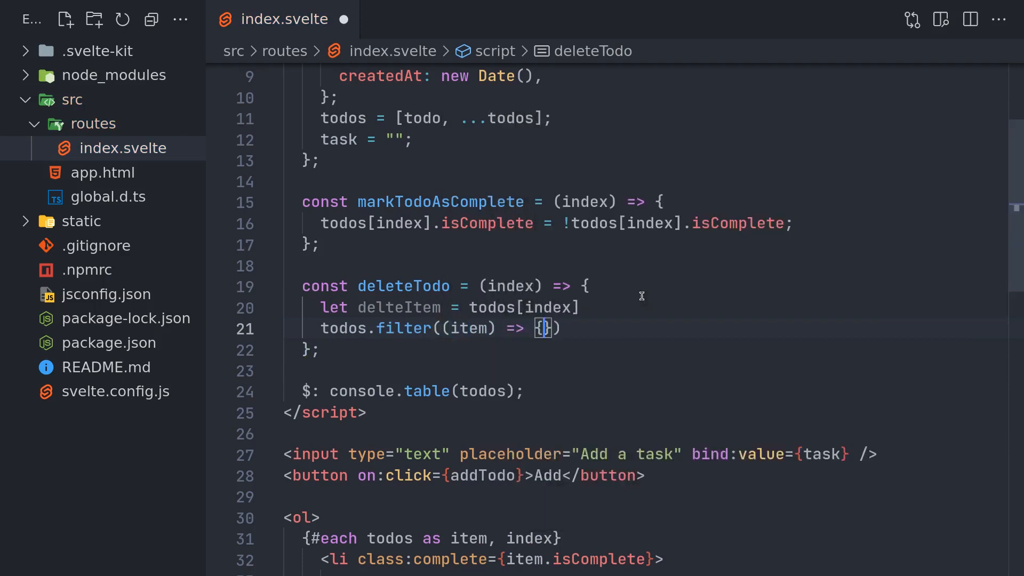
pyautogui.press('Enter')
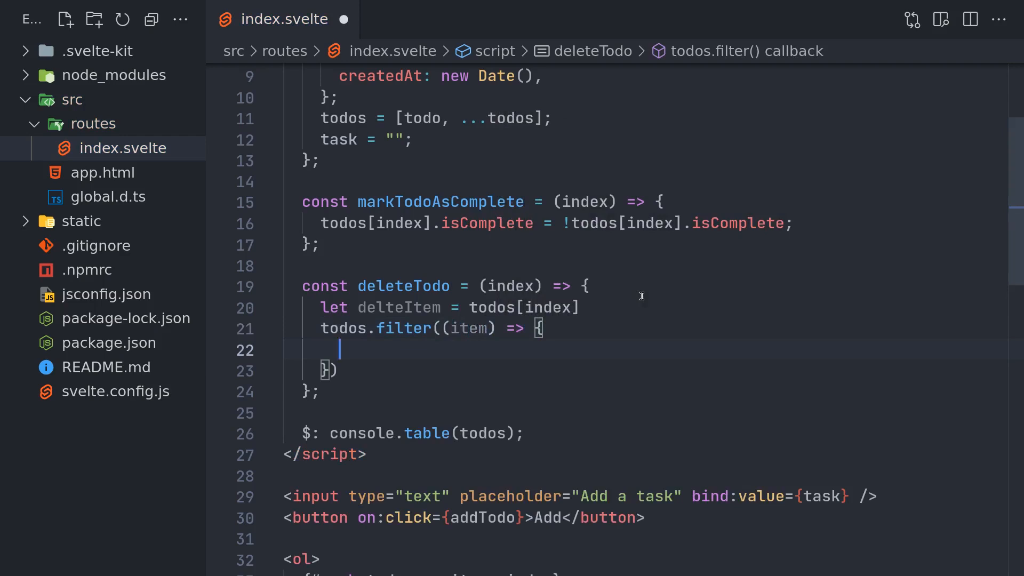
pyautogui.press('Backspace')
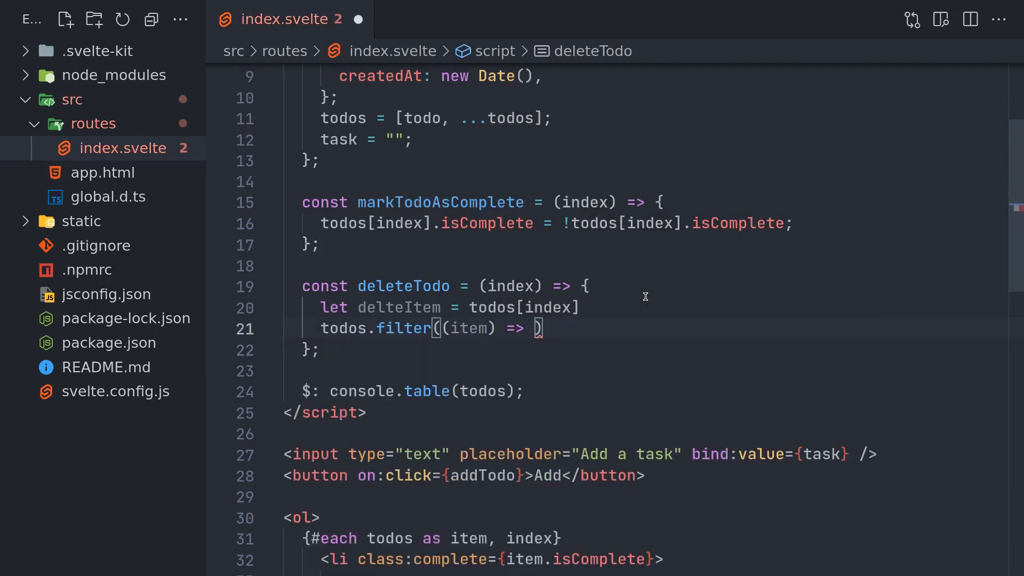
pyautogui.click(387, 307)
pyautogui.write('e')
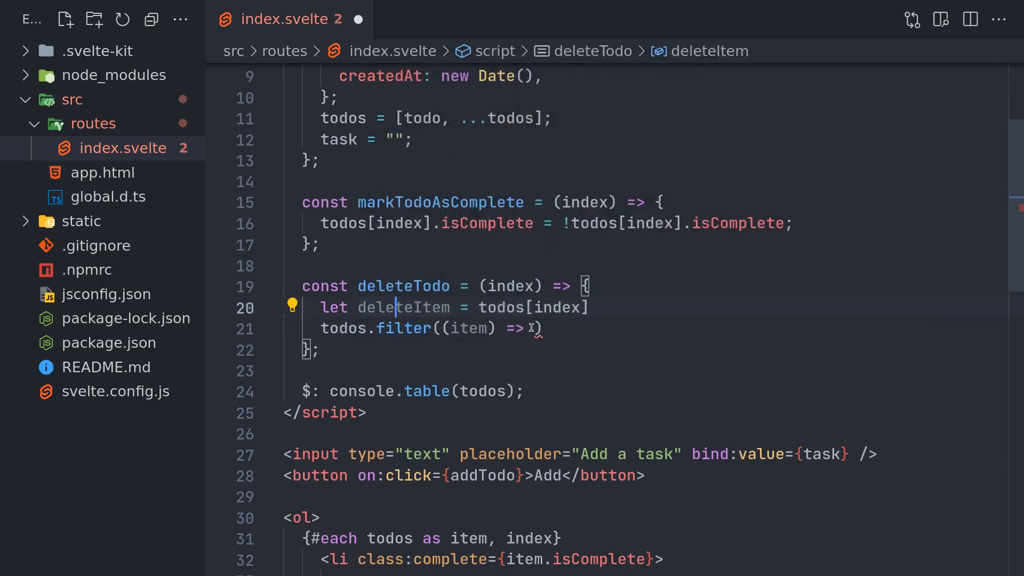
pyautogui.write('item !=')
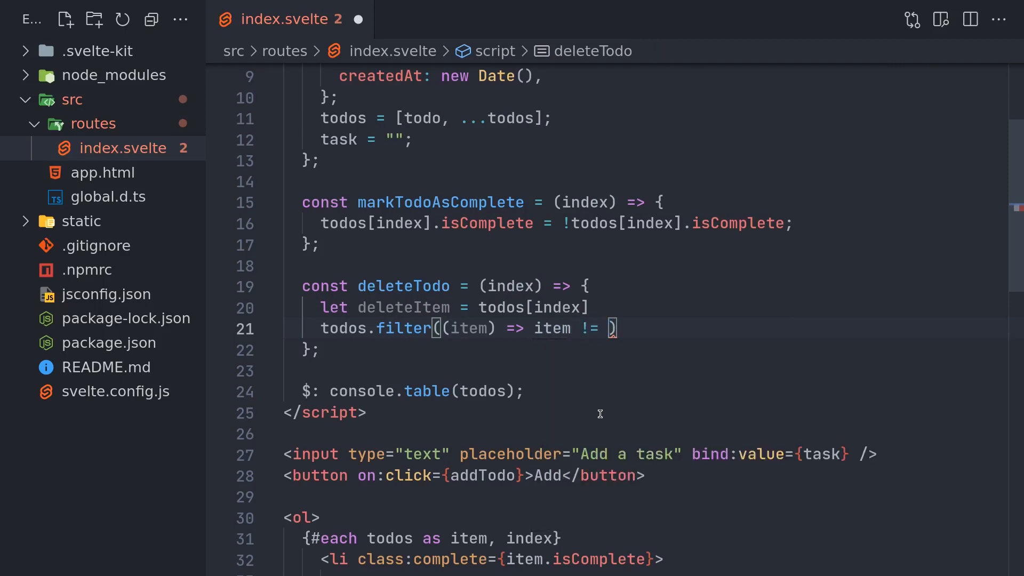
pyautogui.write('deleteItem')
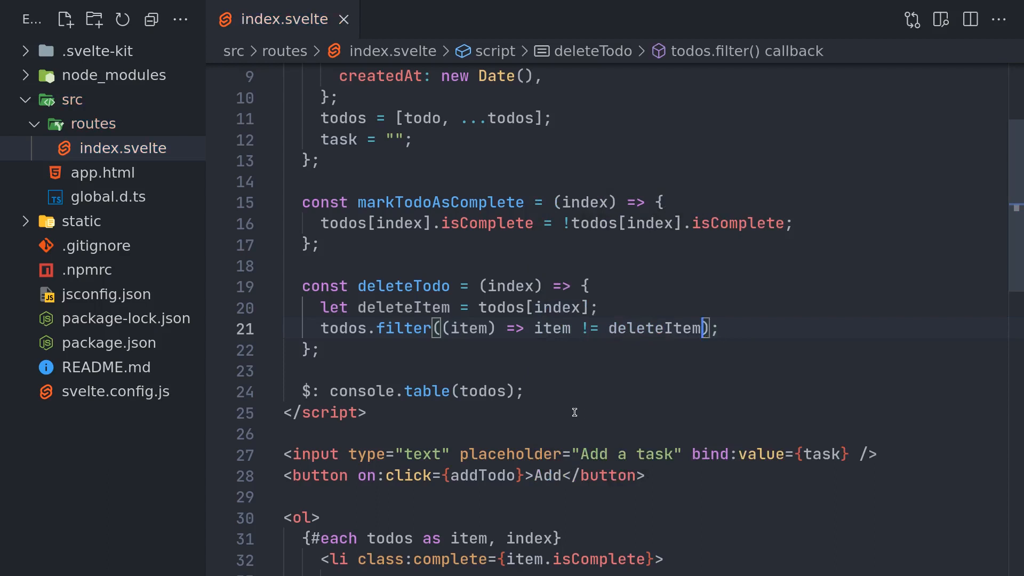
pyautogui.moveTo(299, 327)
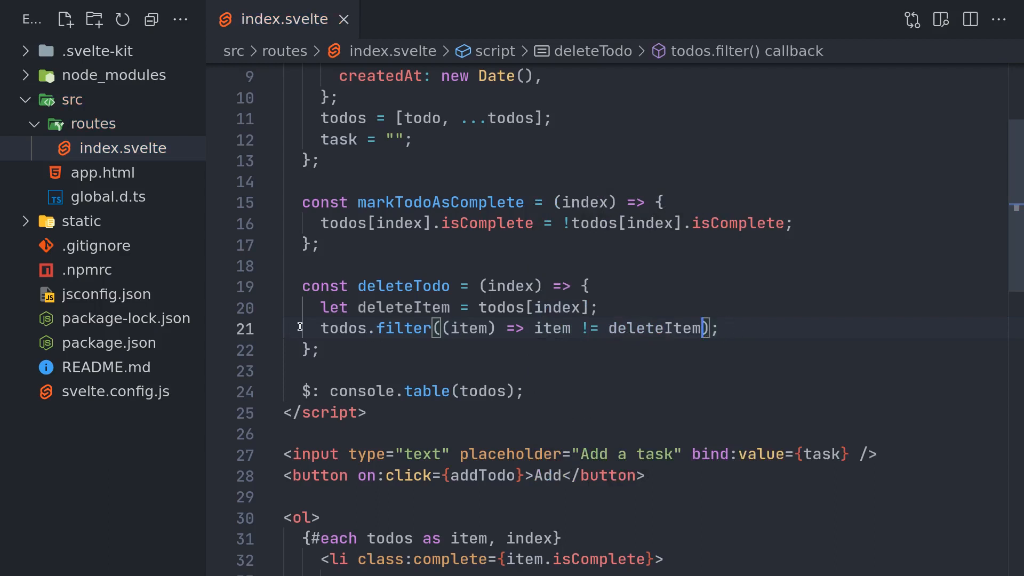
pyautogui.click(721, 328)
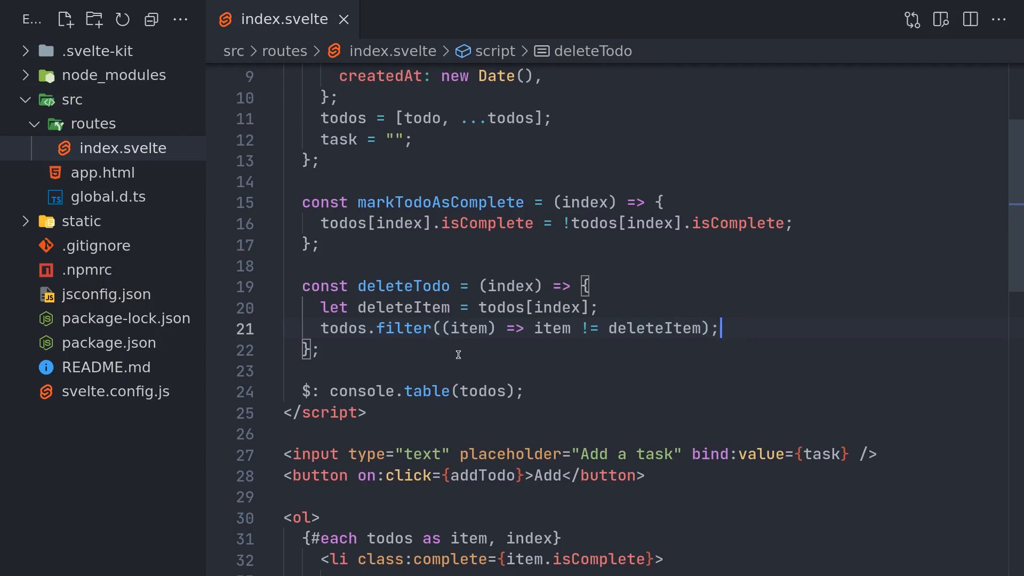
pyautogui.moveTo(422, 445)
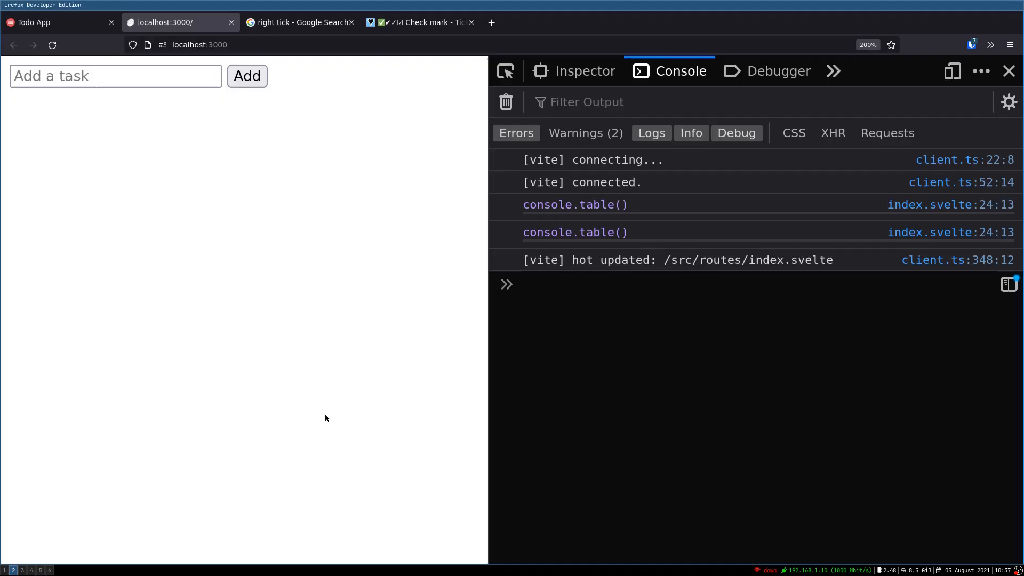
# Add fresh tasks in the reloaded app and try the ✘ button on b; b and a both remain
pyautogui.click(247, 76)
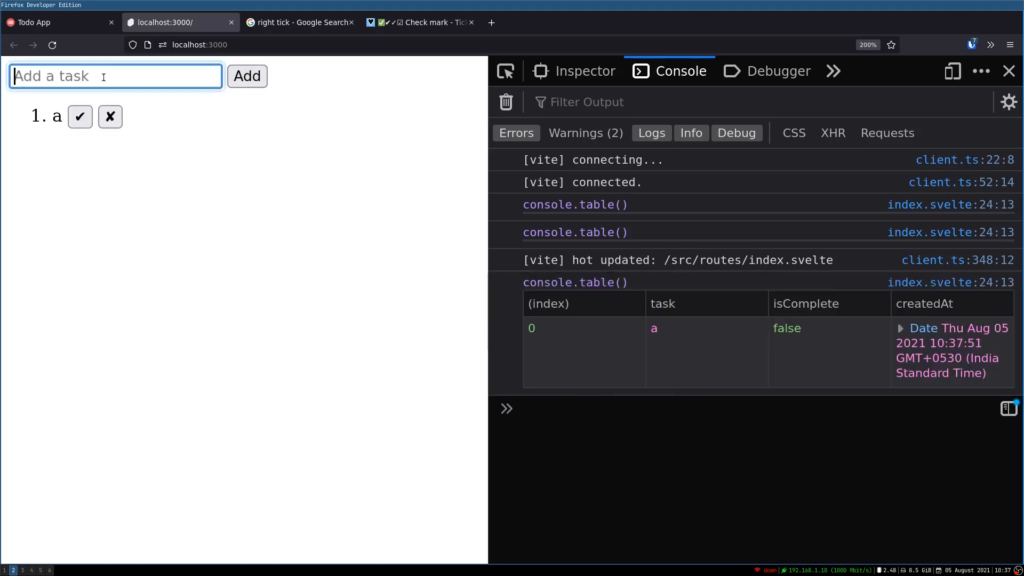
pyautogui.click(247, 76)
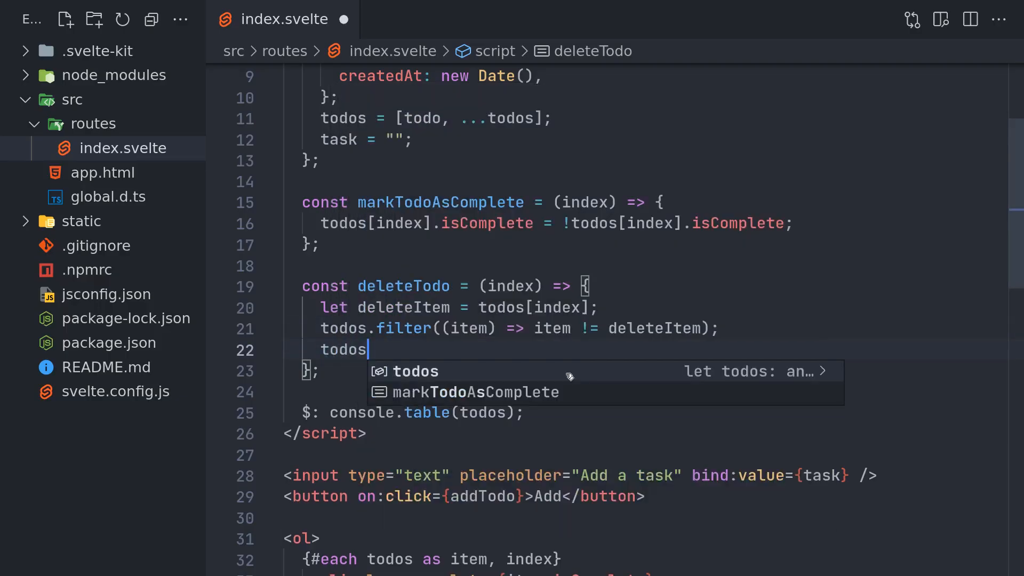
pyautogui.write('=todos')
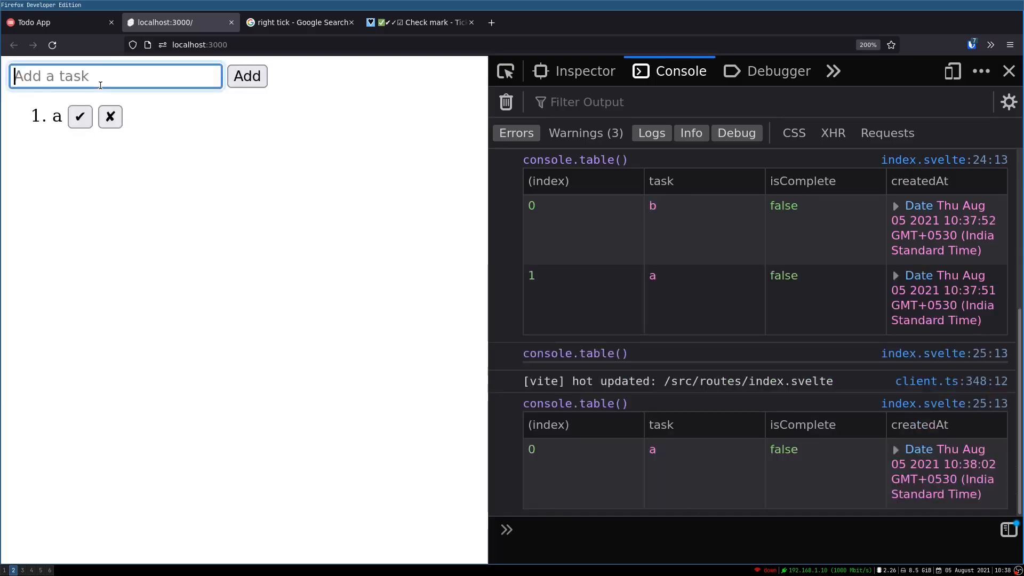
pyautogui.click(247, 76)
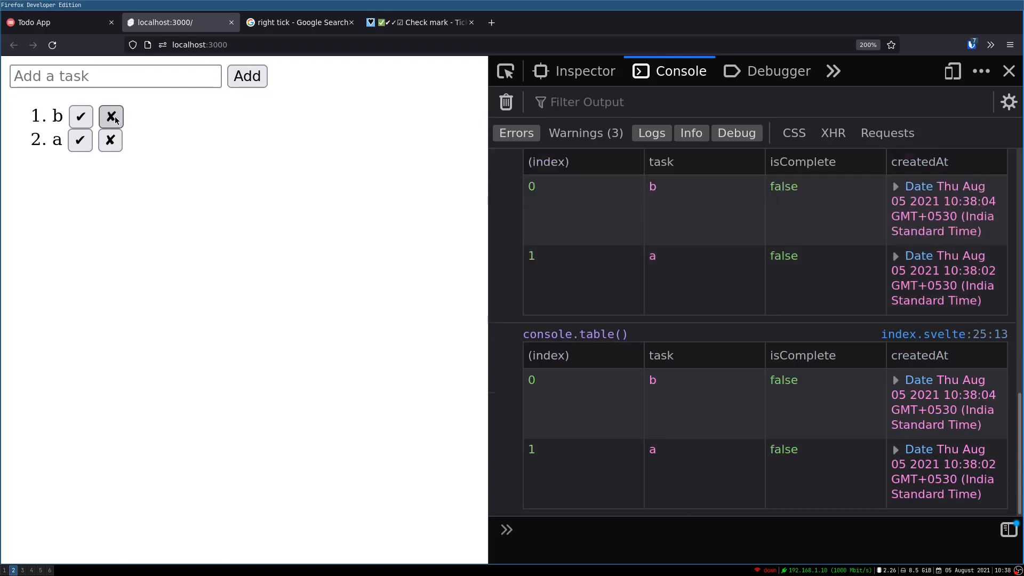
pyautogui.moveTo(639, 329)
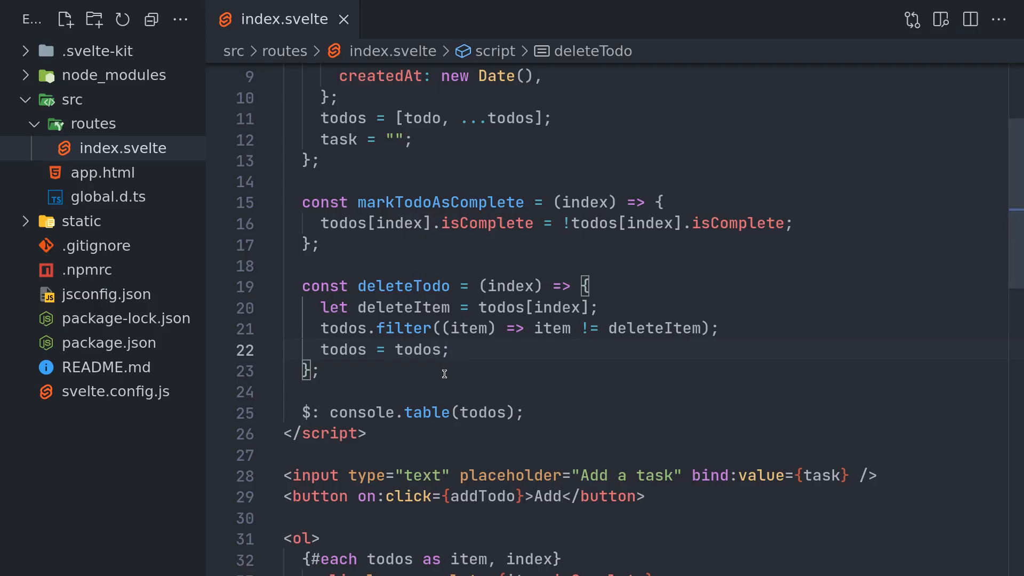
pyautogui.moveTo(498, 339)
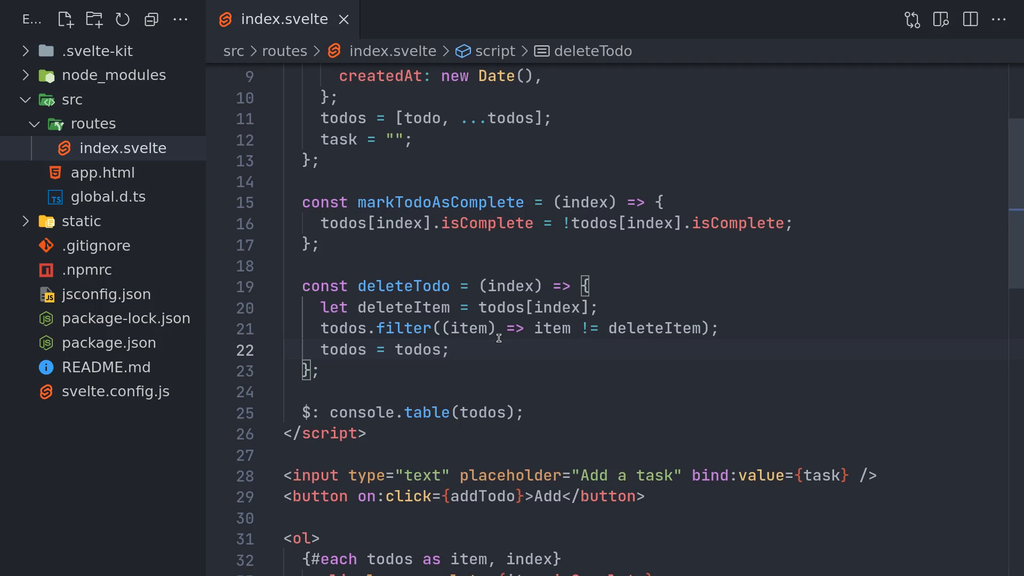
pyautogui.moveTo(553, 328)
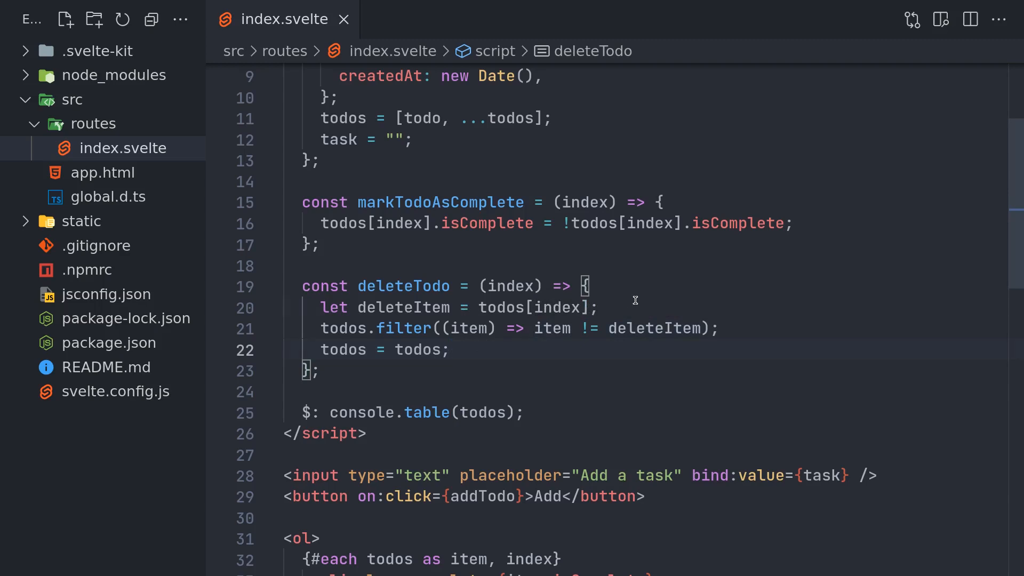
# Have deleteTodo log its item with console.log(deleteItem) and save
pyautogui.write('console.')
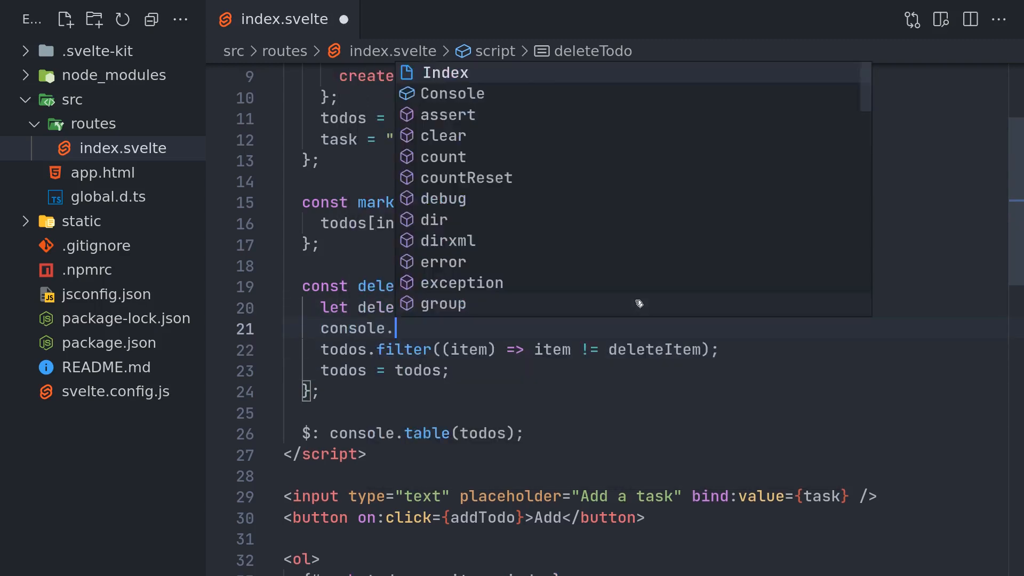
pyautogui.write('log')
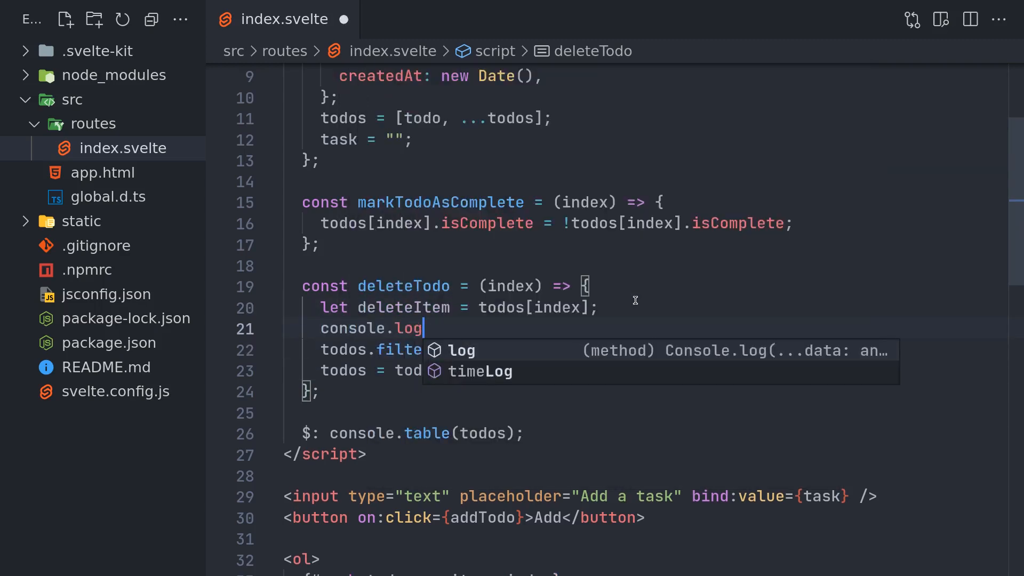
pyautogui.write('(delete')
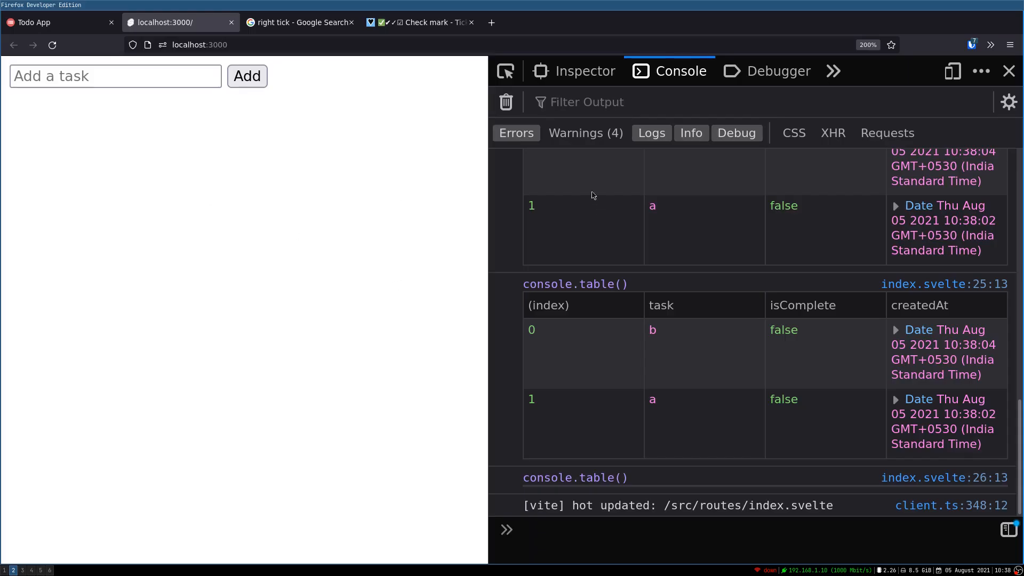
# Clear the console, add tasks a and b and delete b; its object logs but both stay
pyautogui.click(506, 102)
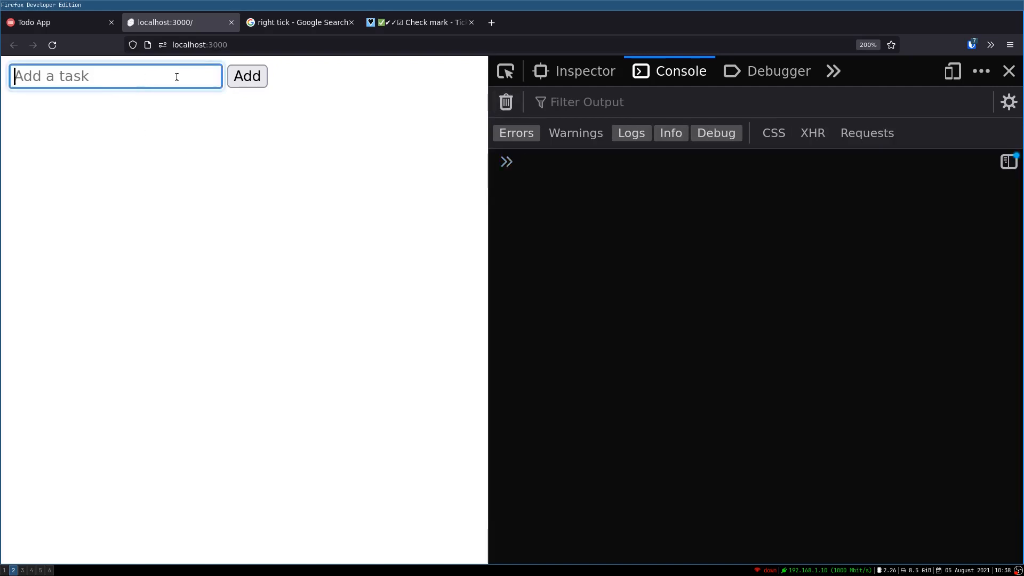
pyautogui.click(247, 76)
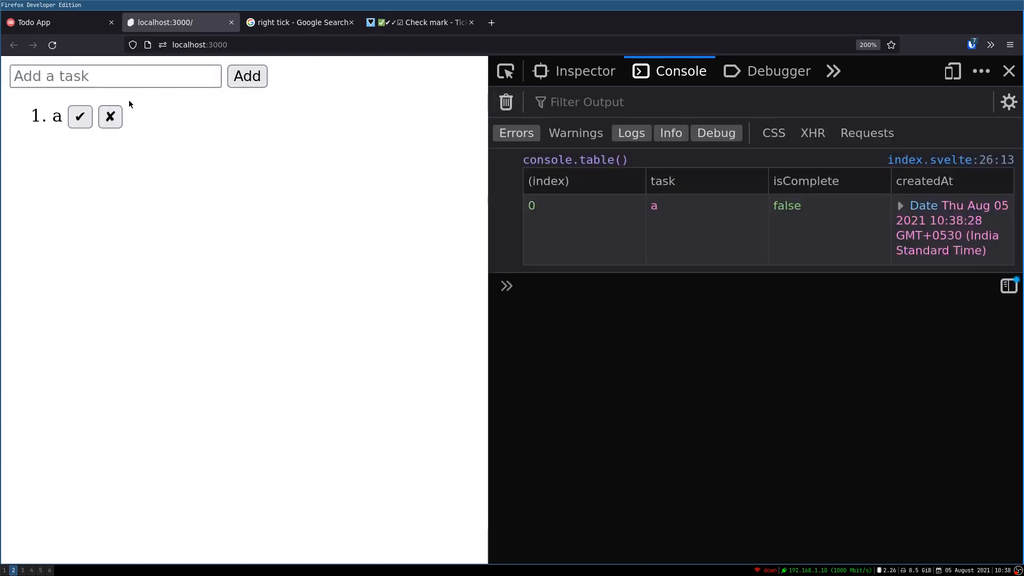
pyautogui.write('b')
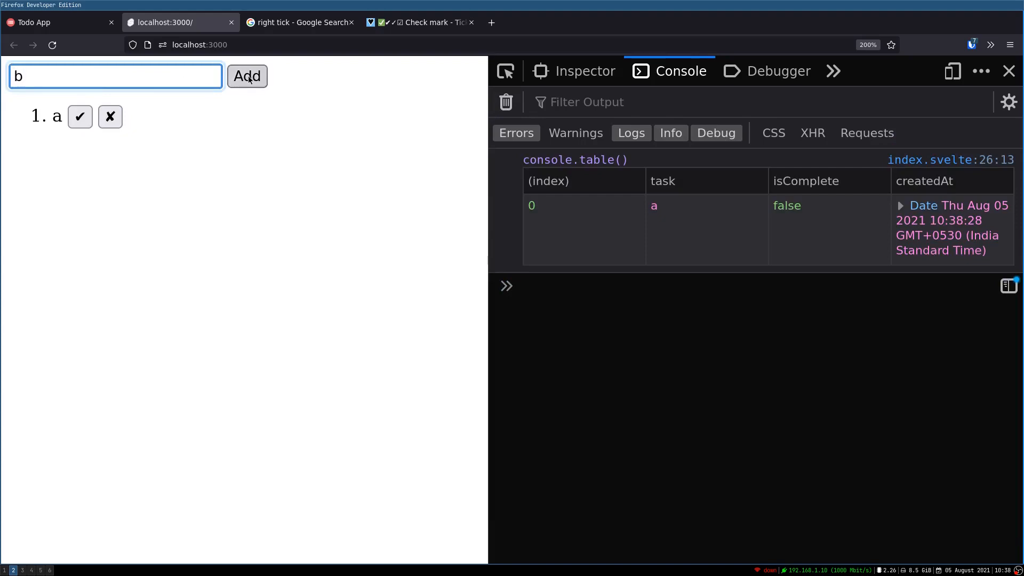
pyautogui.click(247, 75)
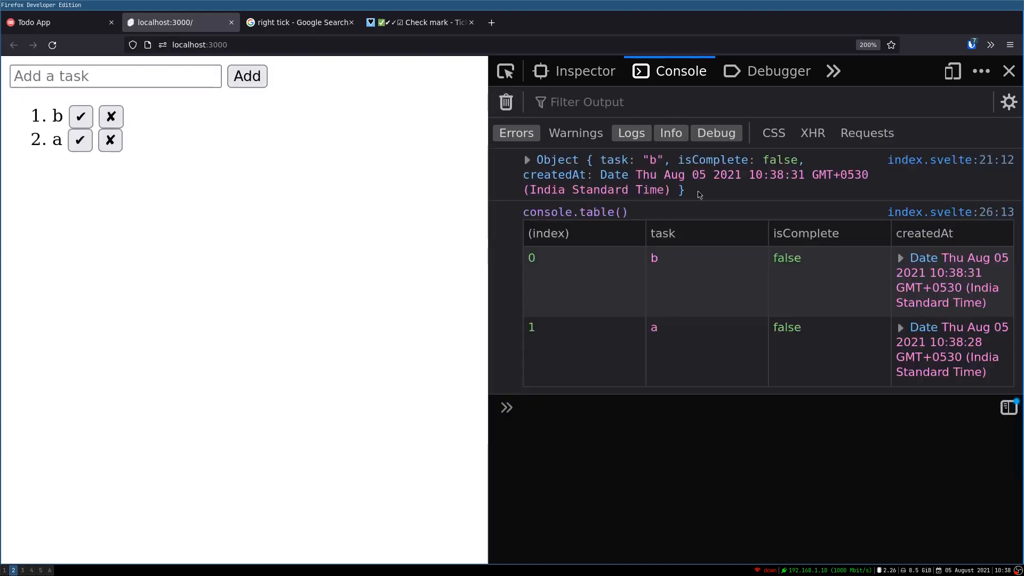
pyautogui.moveTo(669, 183)
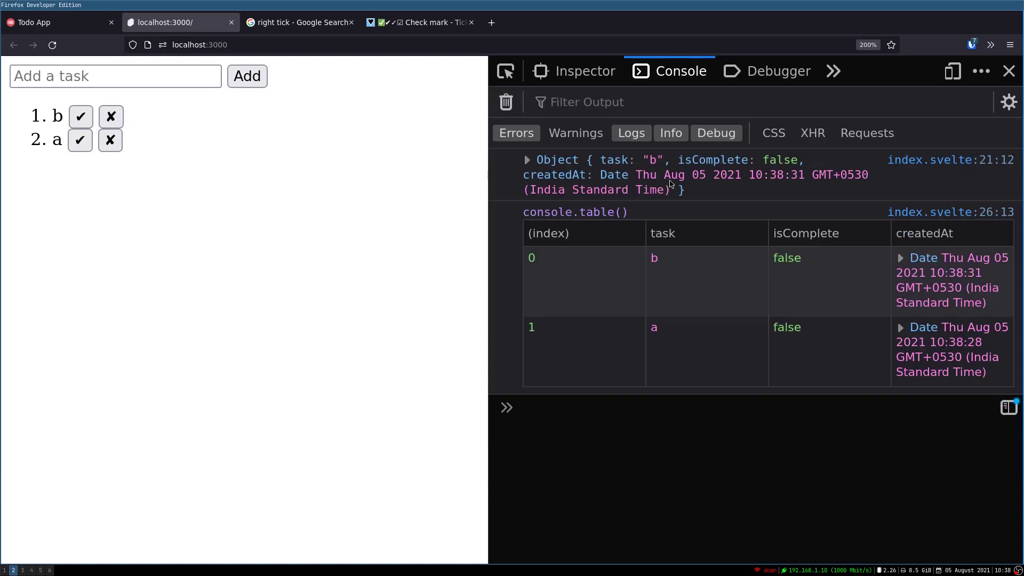
pyautogui.moveTo(581, 327)
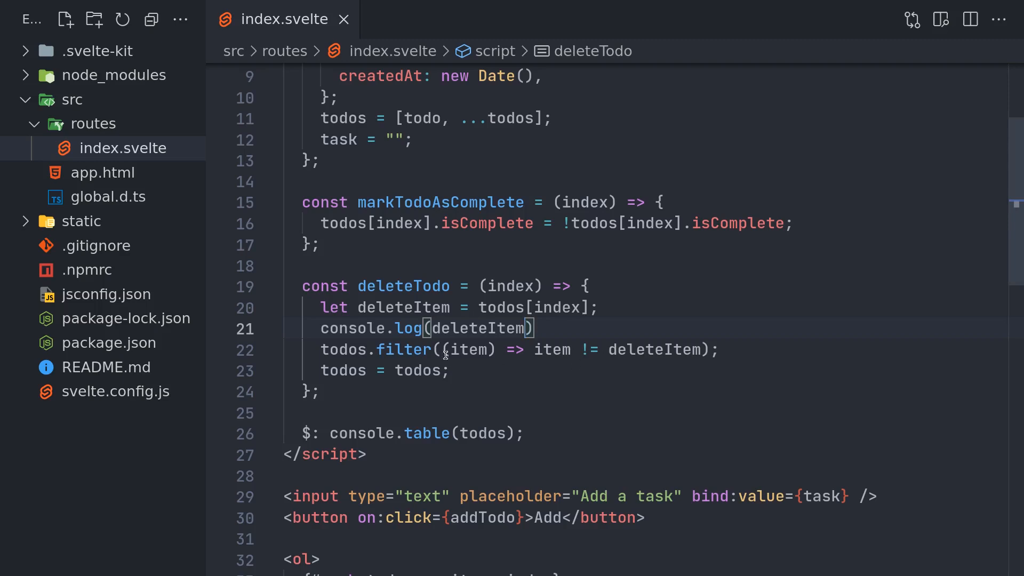
pyautogui.moveTo(558, 375)
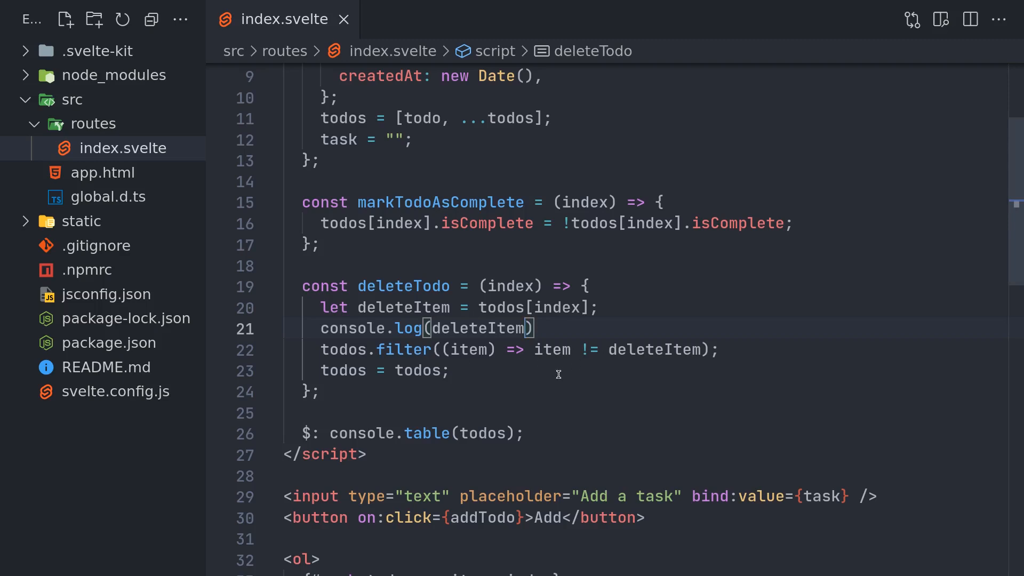
pyautogui.moveTo(355, 373)
pyautogui.write('l')
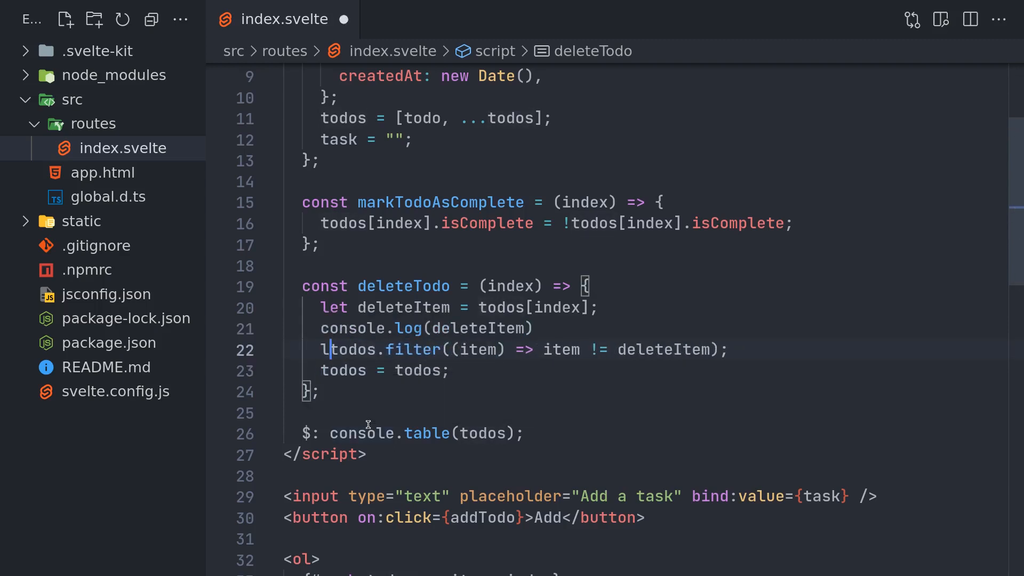
# Store the filter result in let newTodos inside deleteTodo, save, and add task a in Firefox
pyautogui.write('et newTodos =')
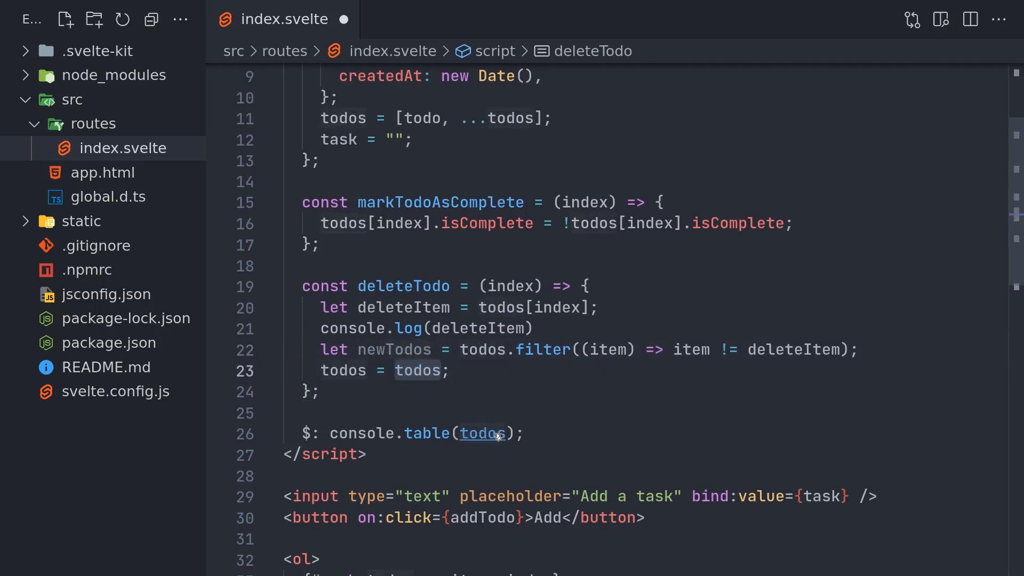
pyautogui.write('newTodos')
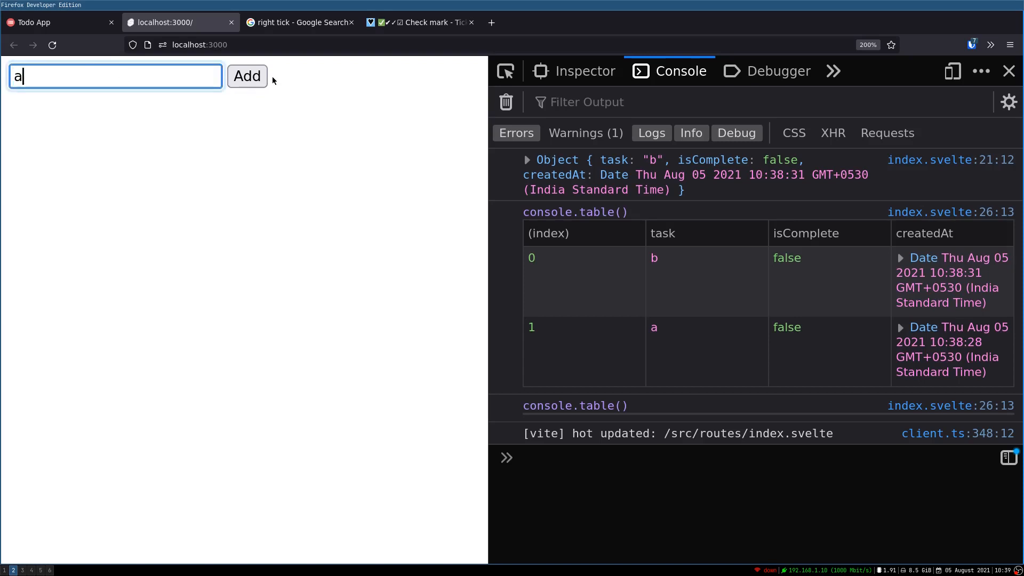
pyautogui.click(247, 76)
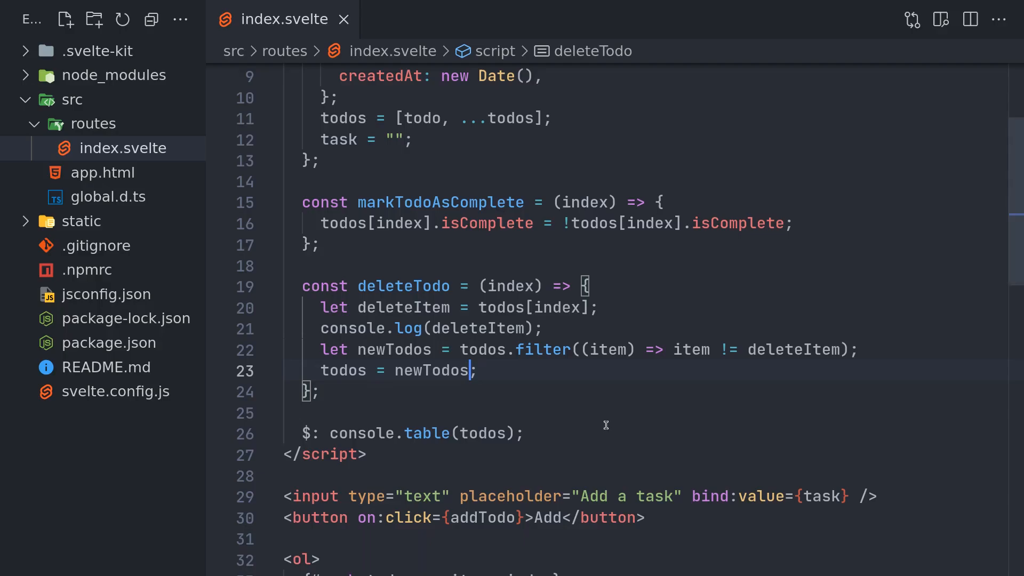
# Assign todos = newTodos in deleteTodo and save; deleting b now leaves only a
pyautogui.doubleClick(436, 370)
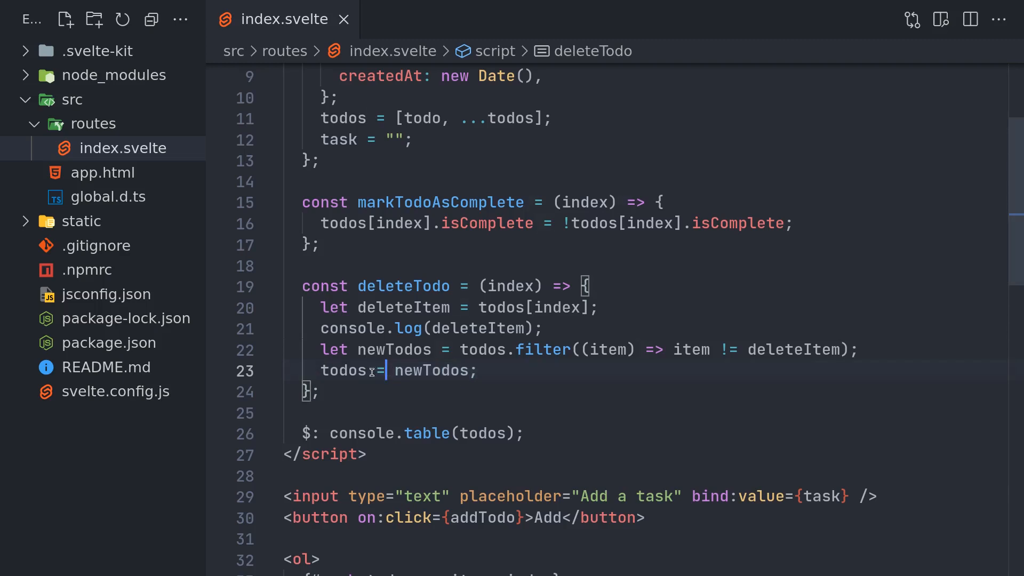
pyautogui.press('Backspace')
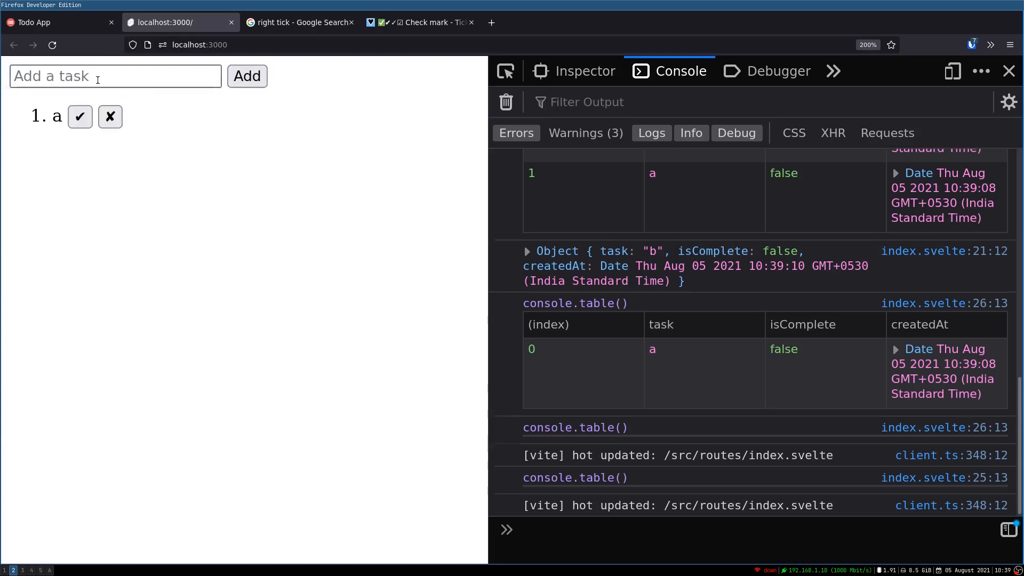
# Remove todo b with its ✘ button so only a remains in the list
pyautogui.click(247, 75)
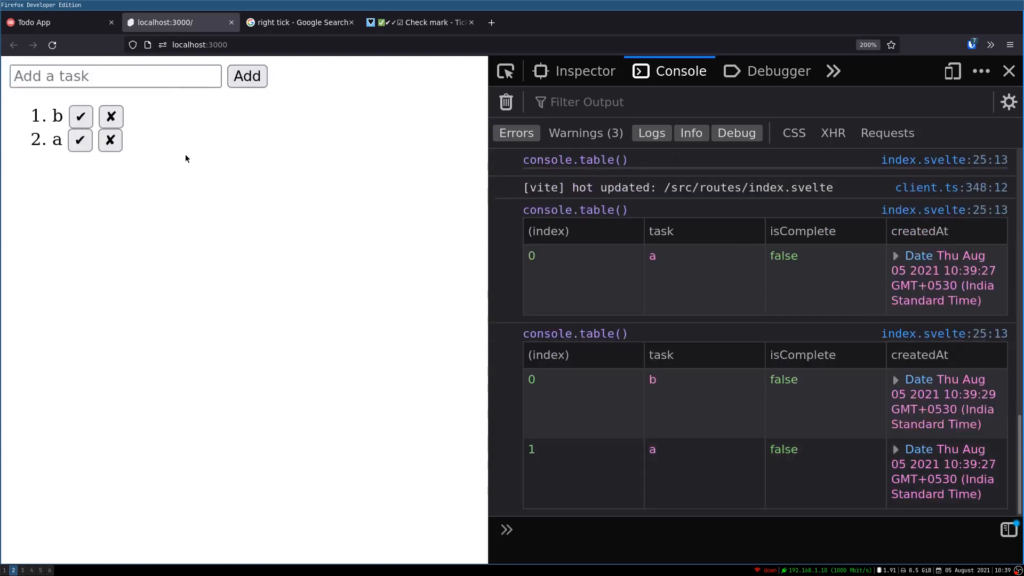
pyautogui.click(110, 116)
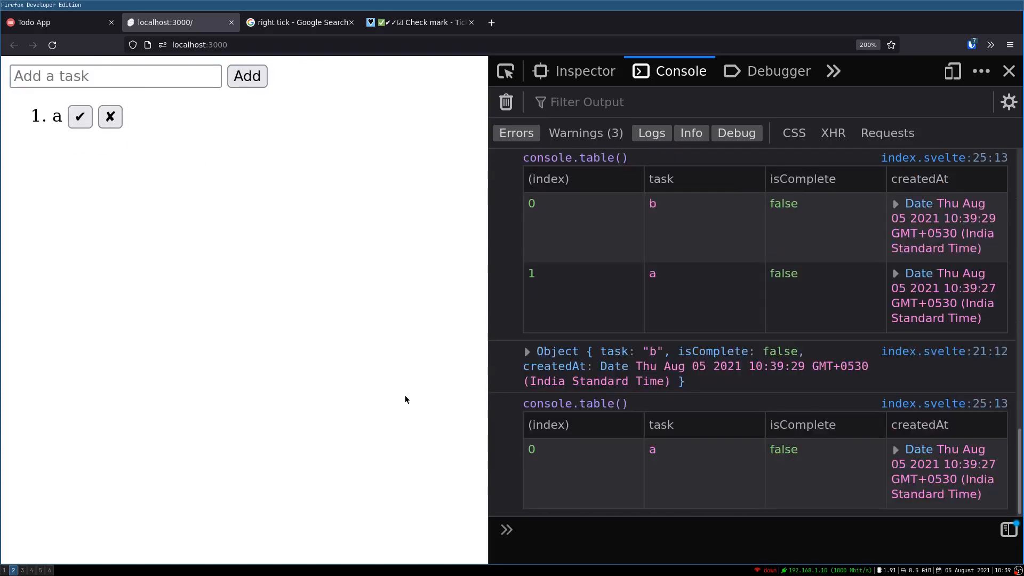
pyautogui.click(110, 117)
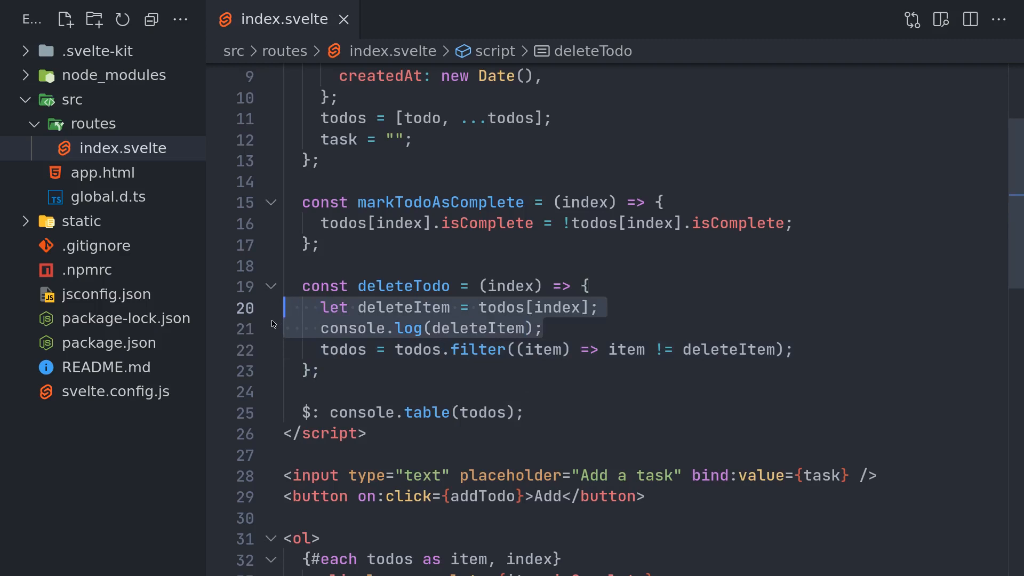
# Delete the console.log(deleteItem) line, leaving the lookup and filter assignment in deleteTodo
pyautogui.press('Delete')
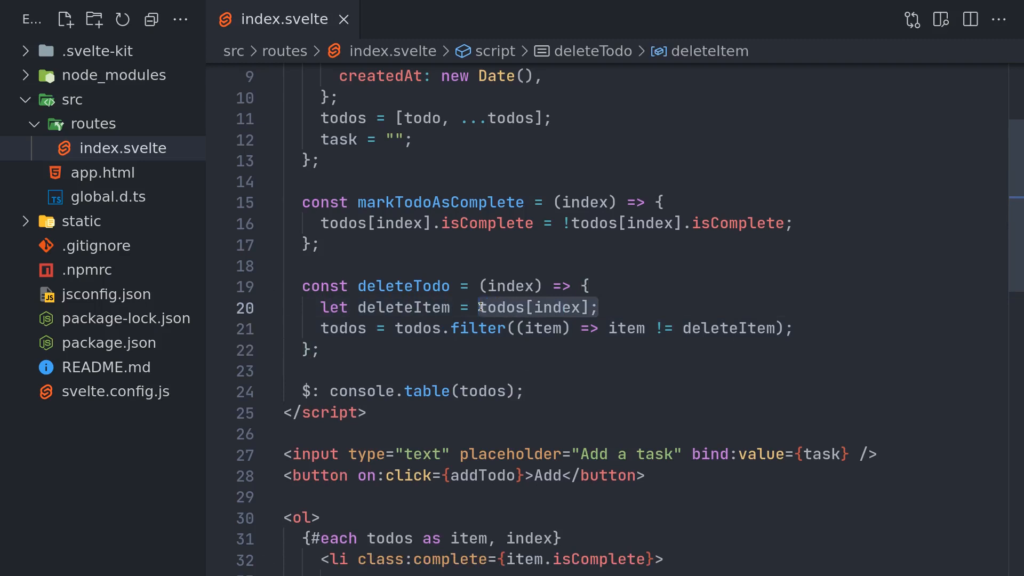
pyautogui.moveTo(588, 328)
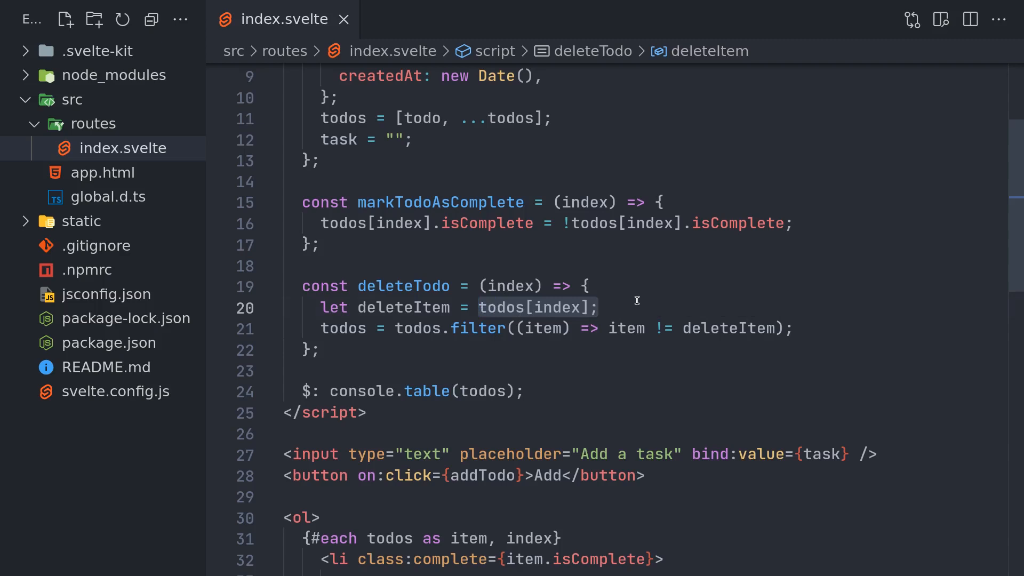
pyautogui.click(483, 367)
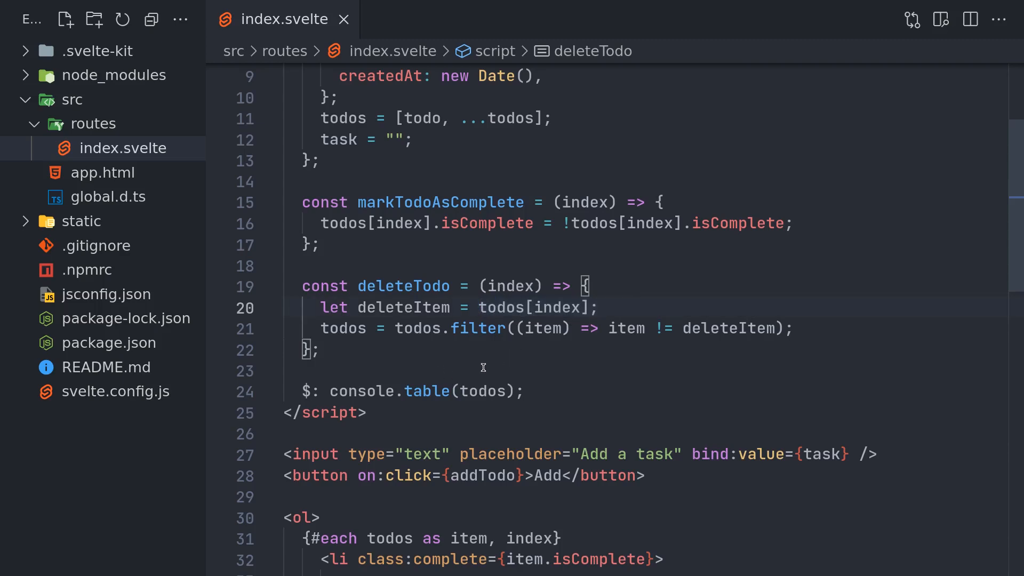
pyautogui.moveTo(546, 372)
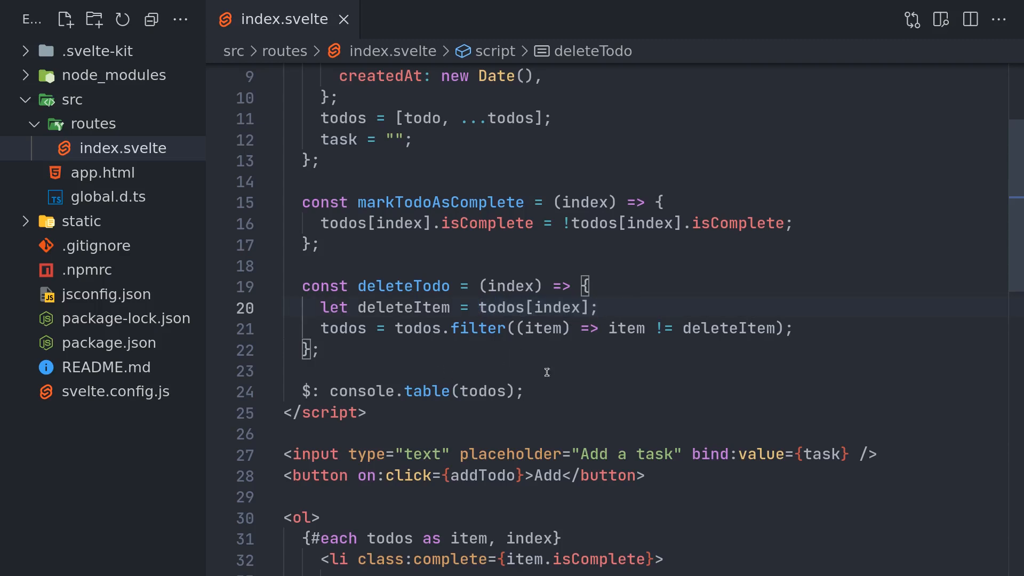
pyautogui.click(469, 371)
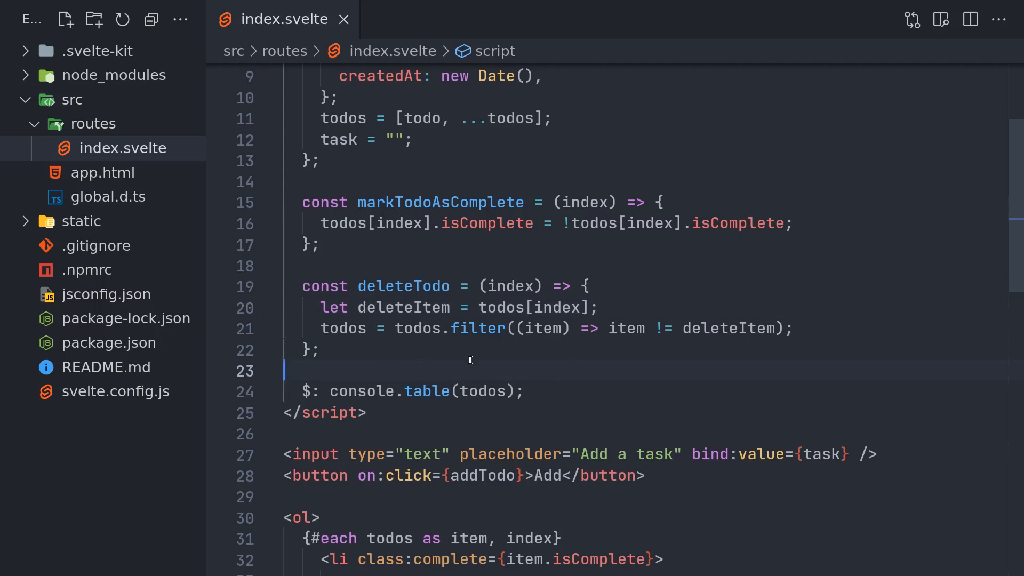
pyautogui.scroll(-3)
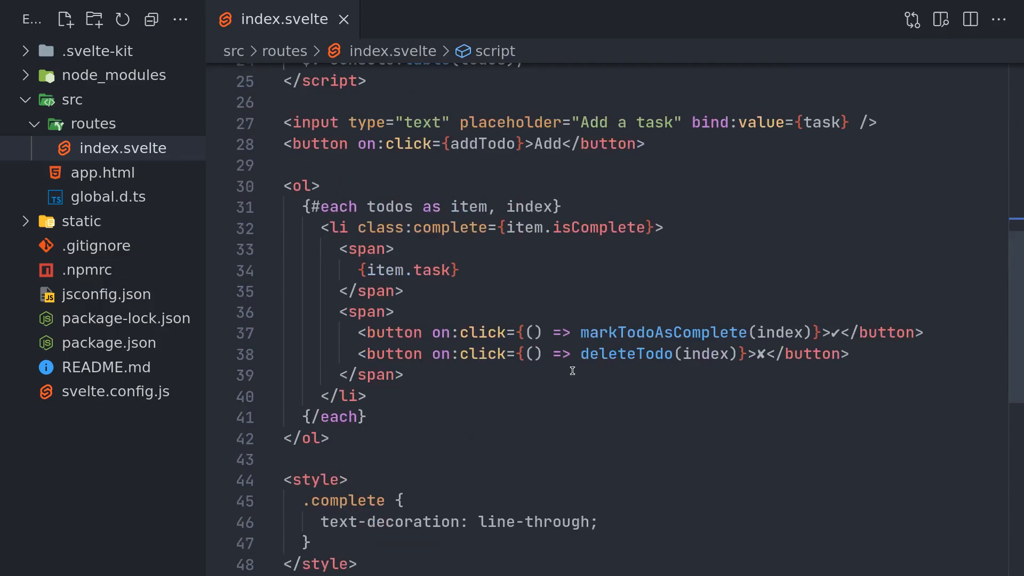
pyautogui.scroll(3)
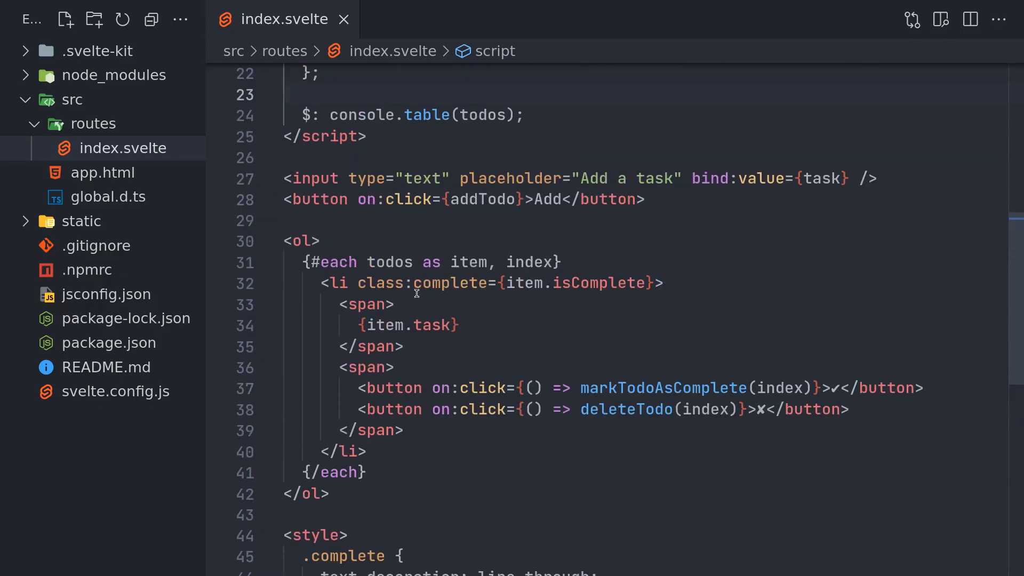
pyautogui.moveTo(489, 362)
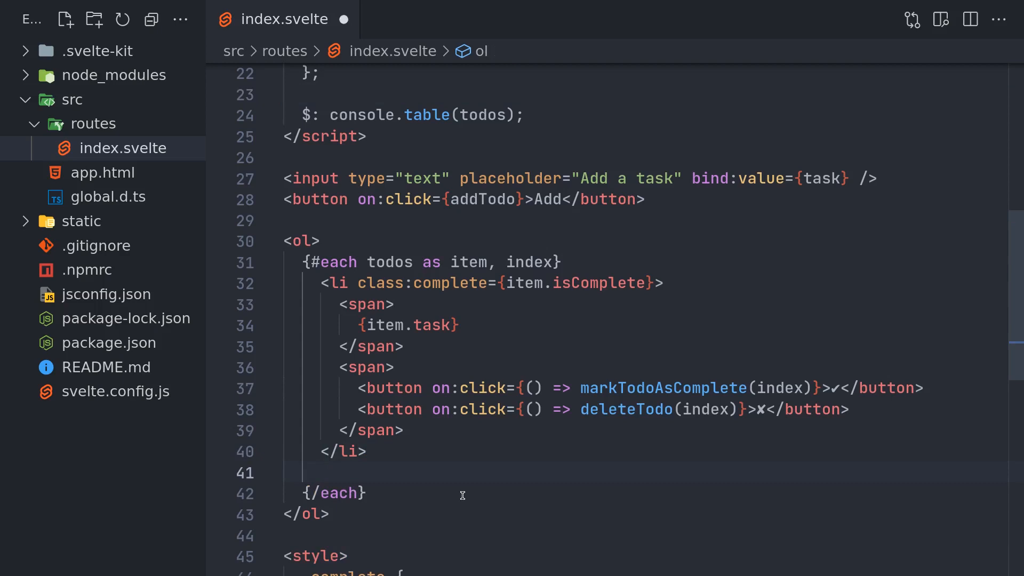
# Add {:else} with <p>No todos found</p> after </li>, save, and check the browser
pyautogui.write('{:else }')
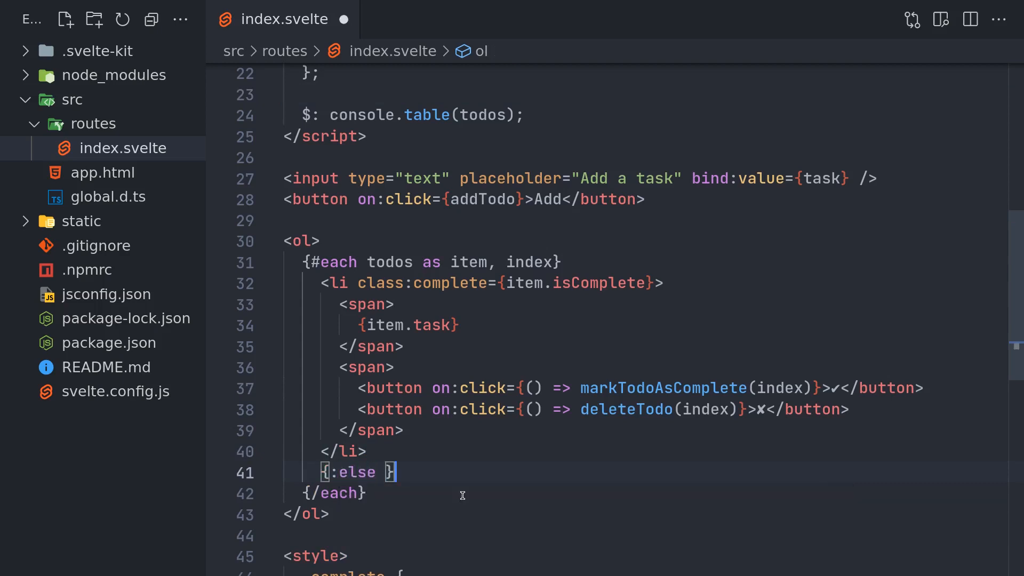
pyautogui.write('<p></p>')
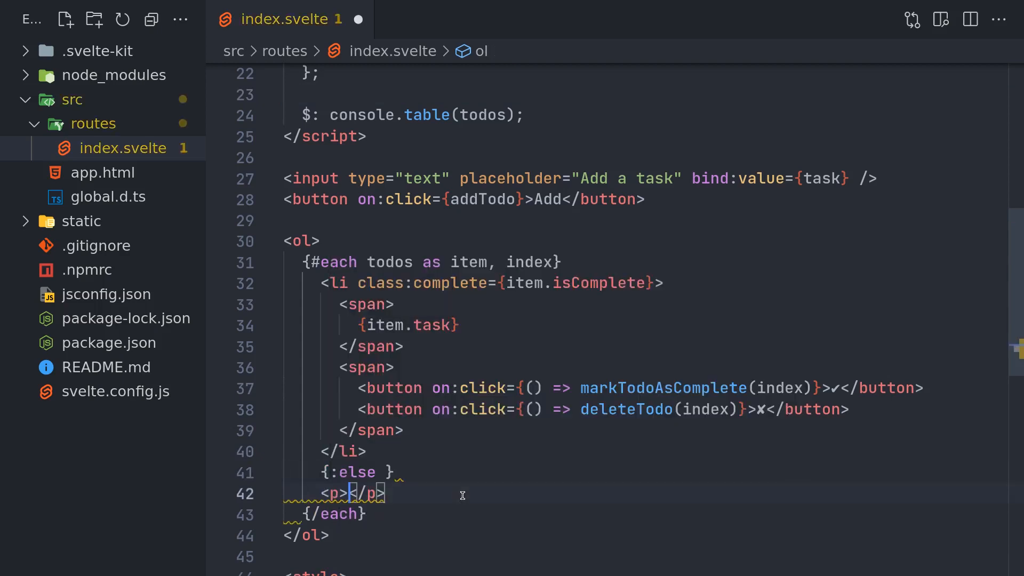
pyautogui.write('No todos found')
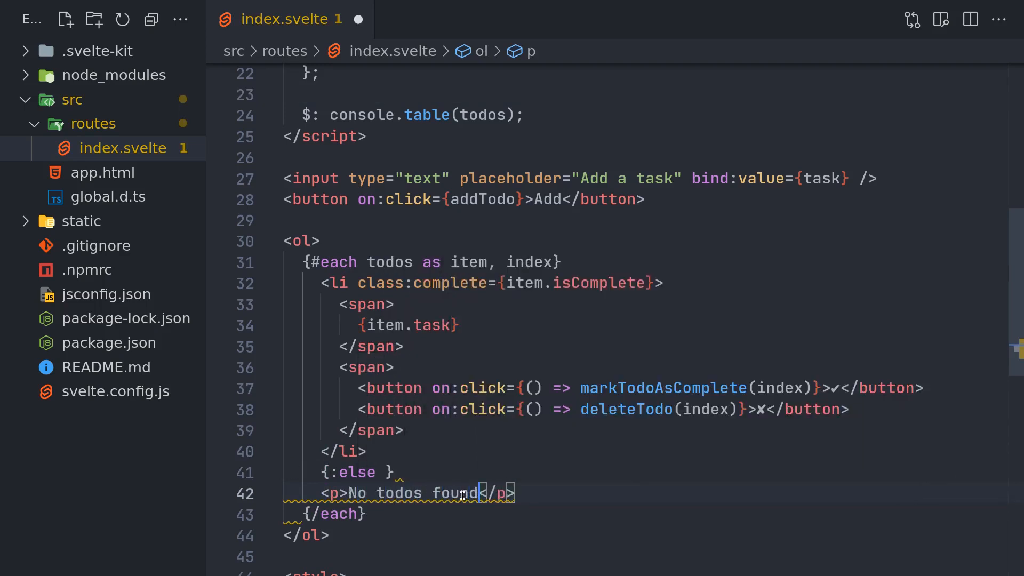
pyautogui.press('ctrl+s')
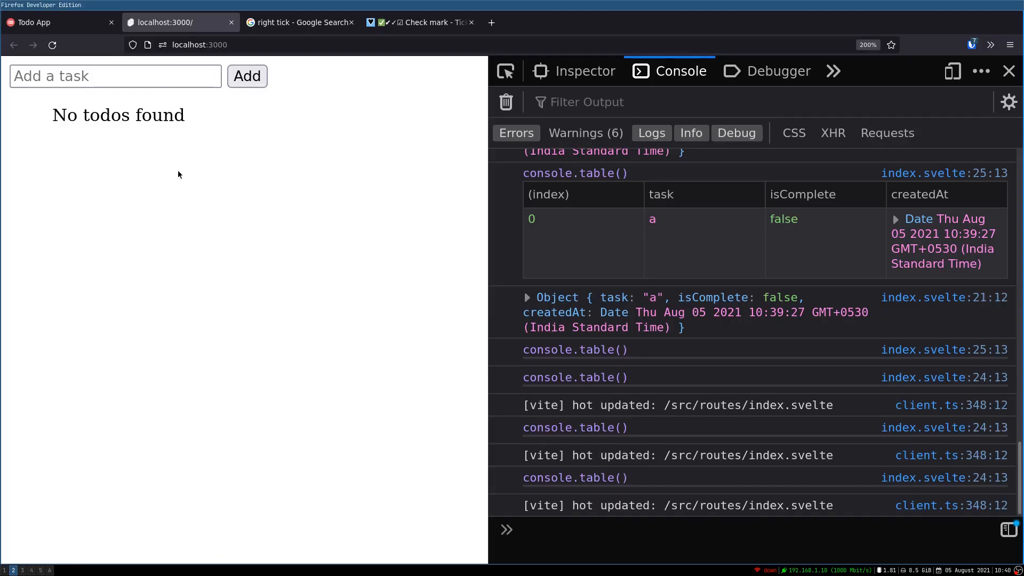
pyautogui.click(246, 76)
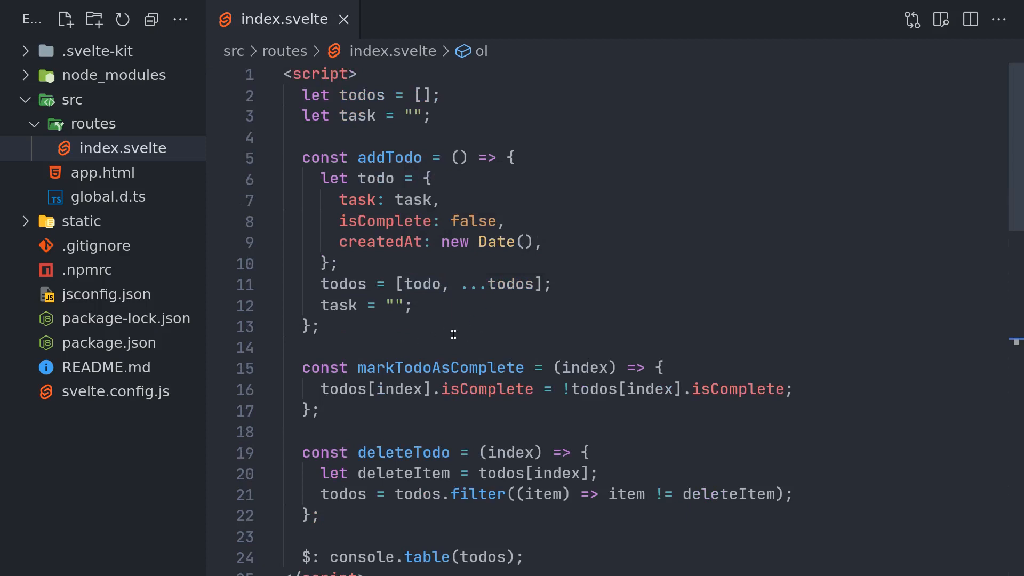
pyautogui.moveTo(503, 318)
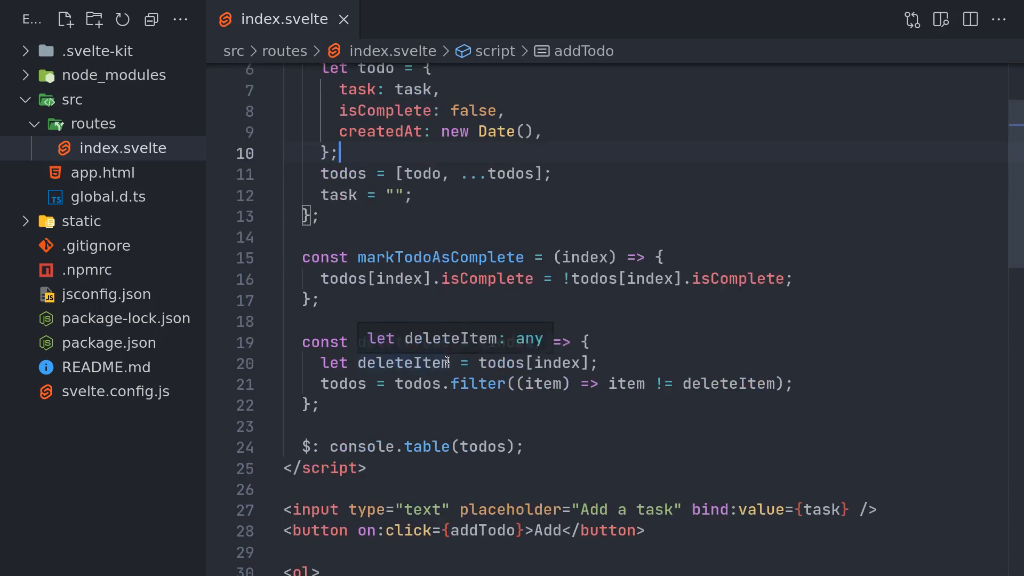
pyautogui.scroll(-3)
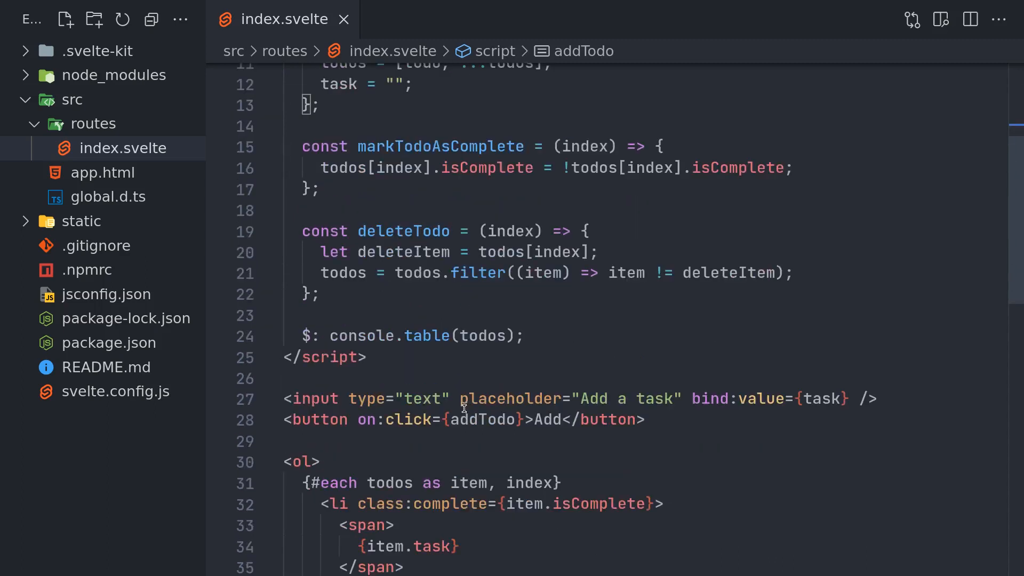
pyautogui.moveTo(417, 292)
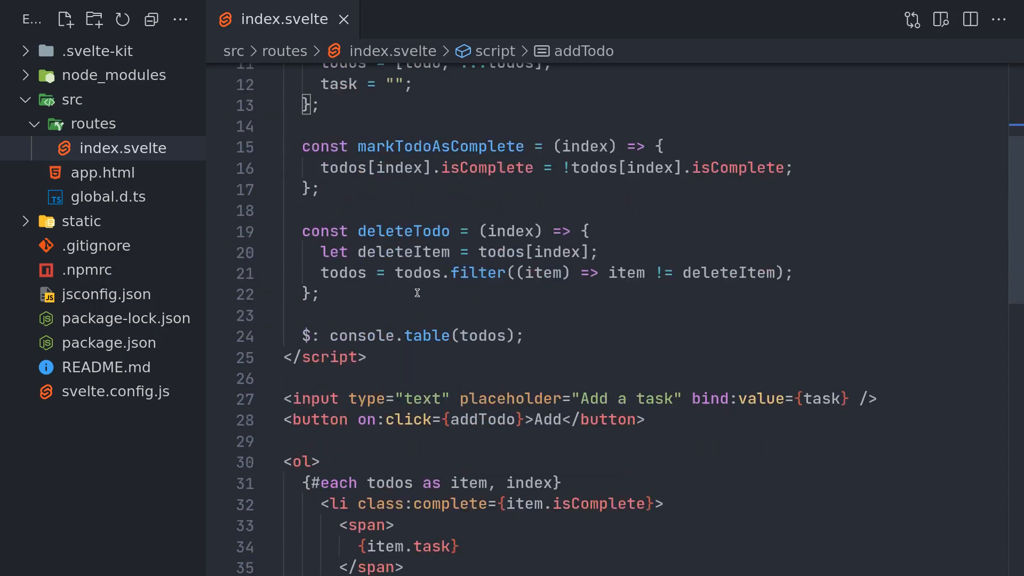
pyautogui.scroll(3)
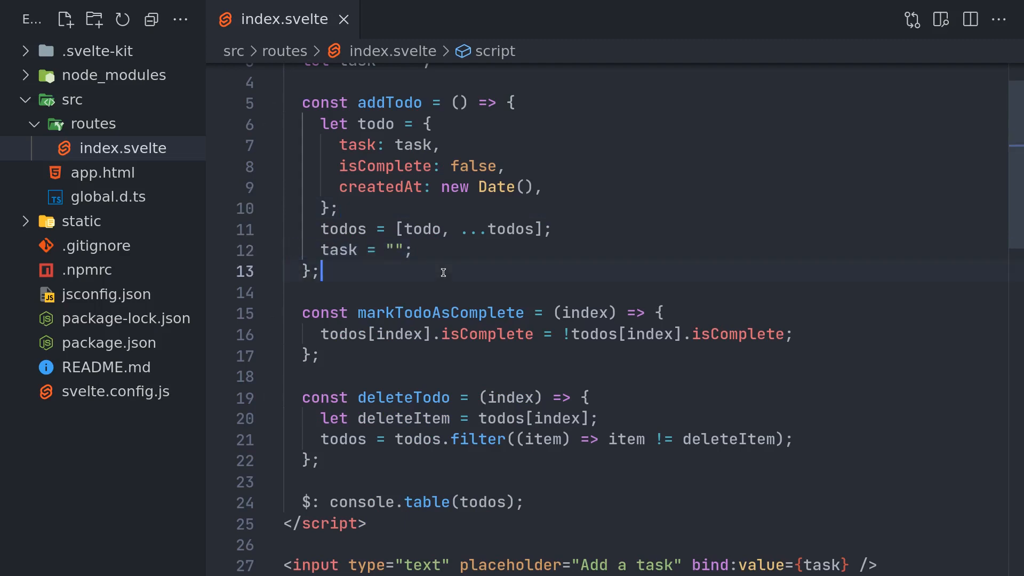
pyautogui.scroll(-3)
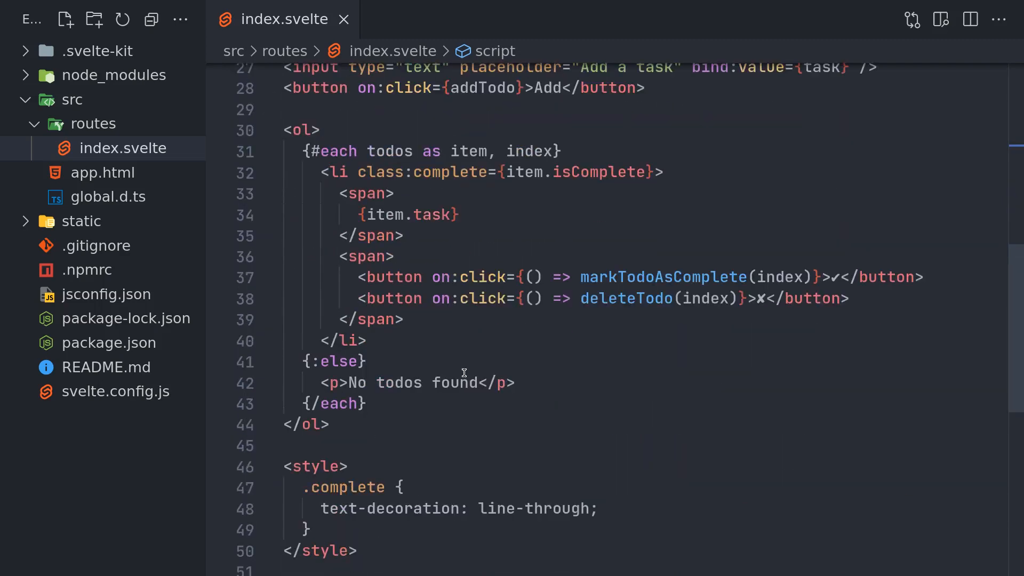
pyautogui.click(519, 383)
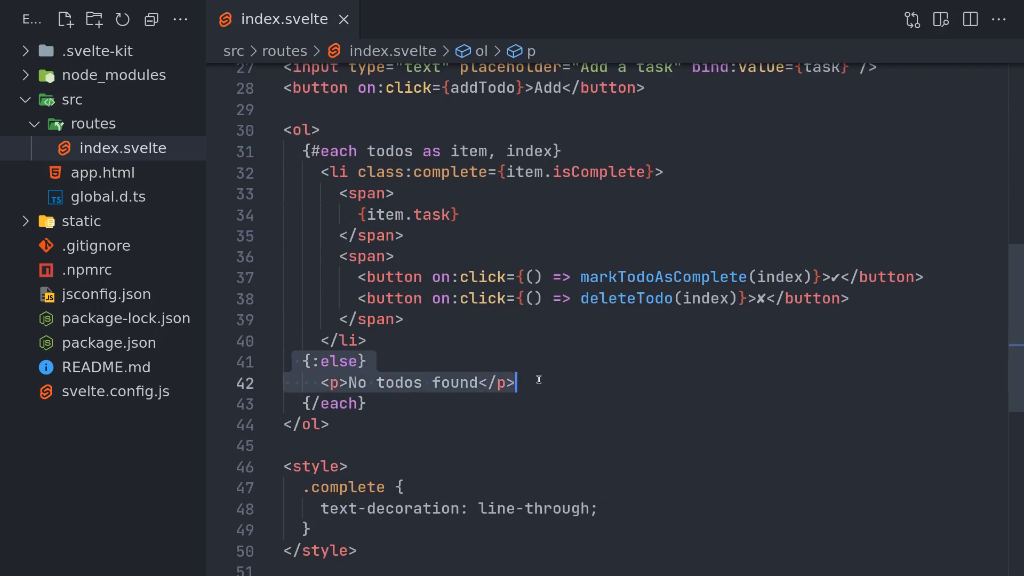
pyautogui.moveTo(486, 366)
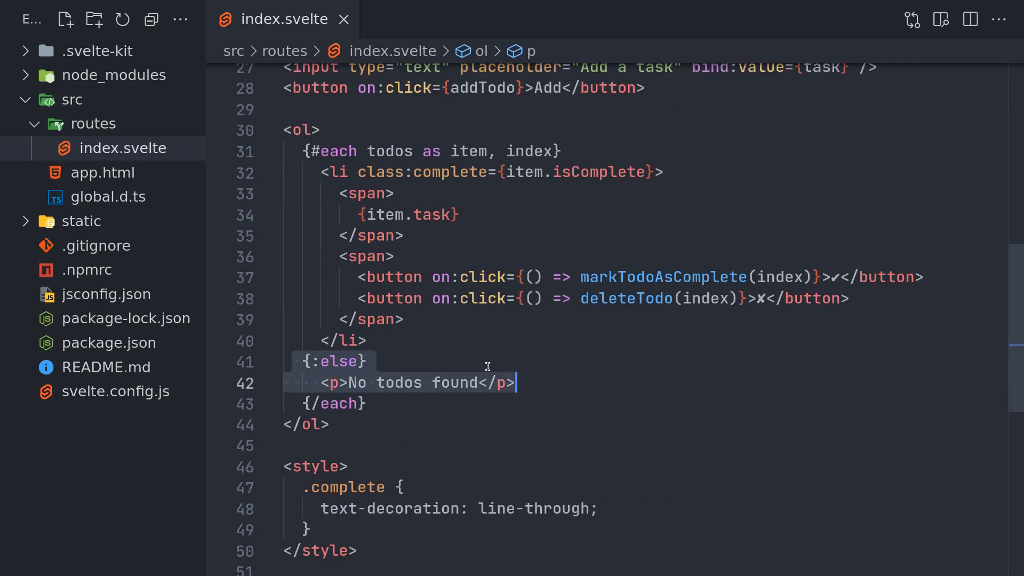
pyautogui.click(297, 362)
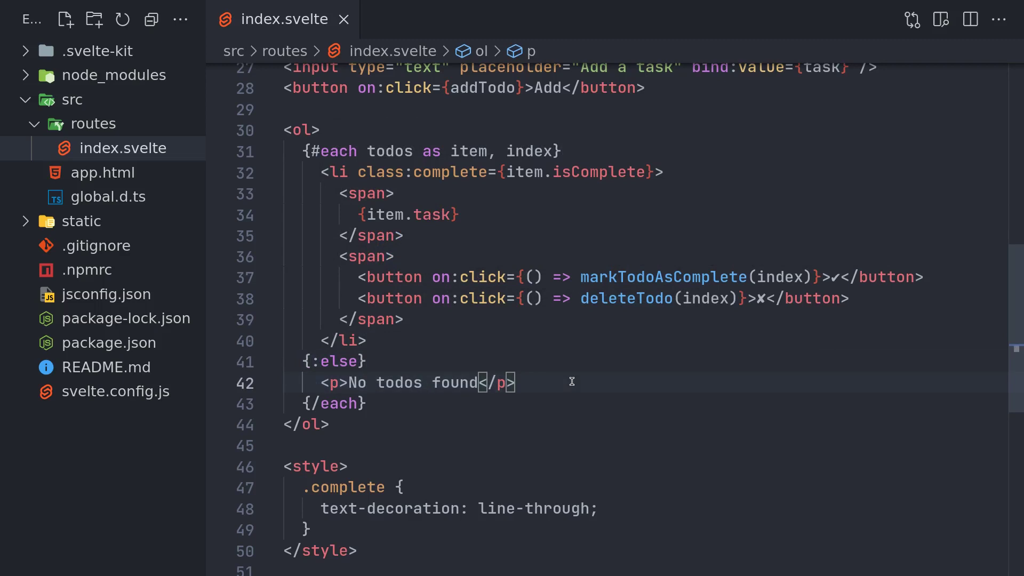
pyautogui.moveTo(477, 355)
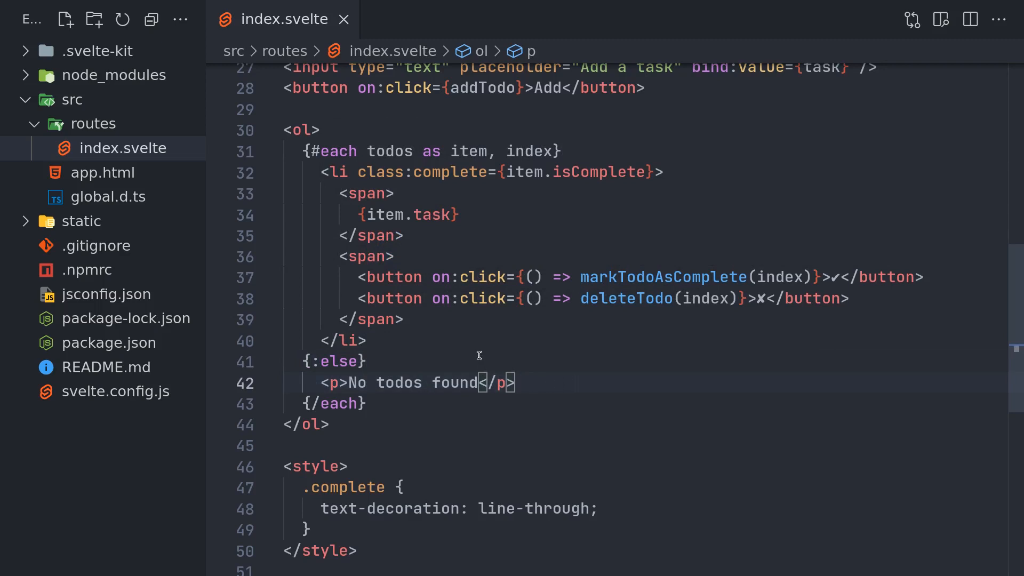
pyautogui.moveTo(459, 367)
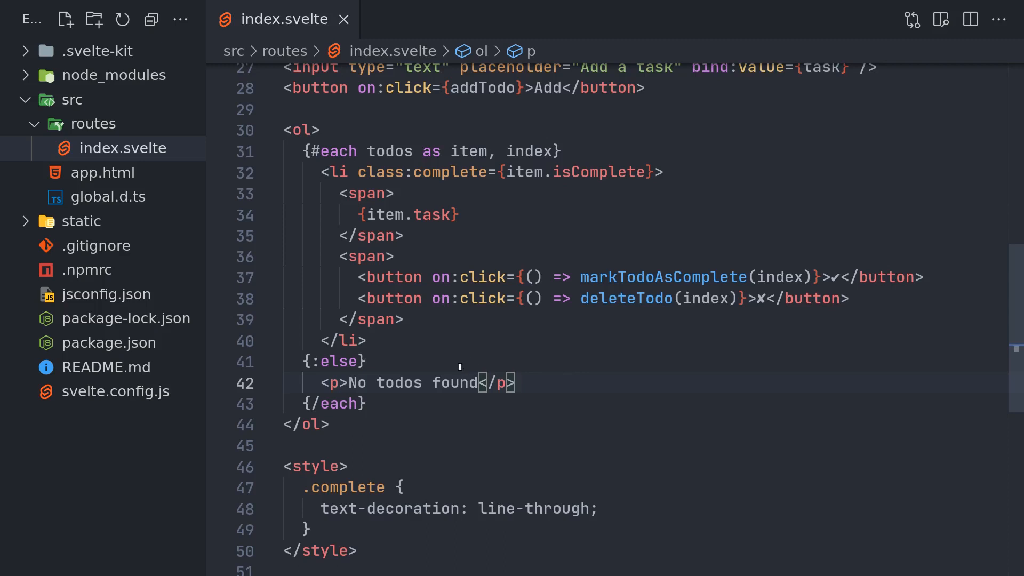
pyautogui.scroll(3)
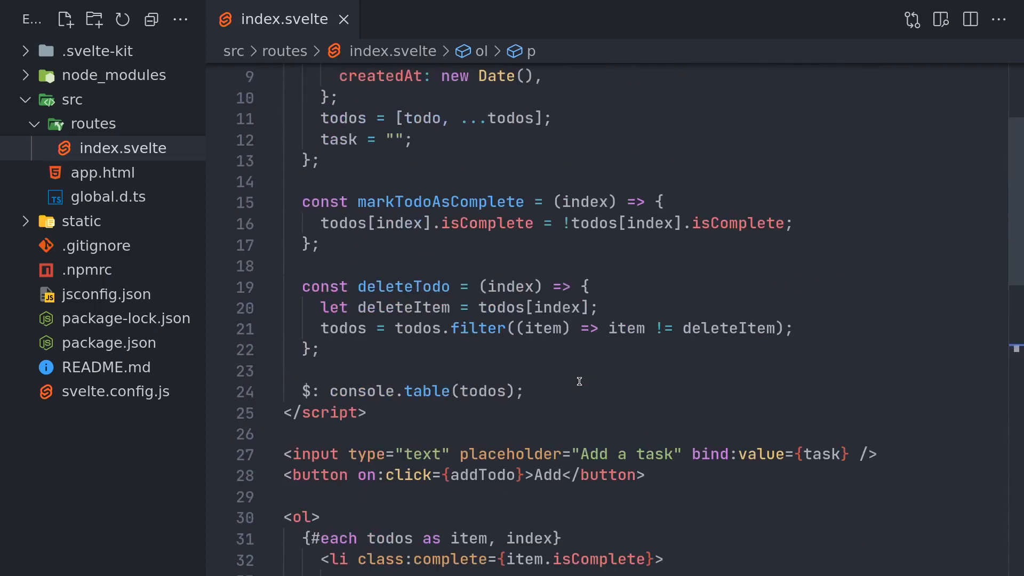
pyautogui.scroll(3)
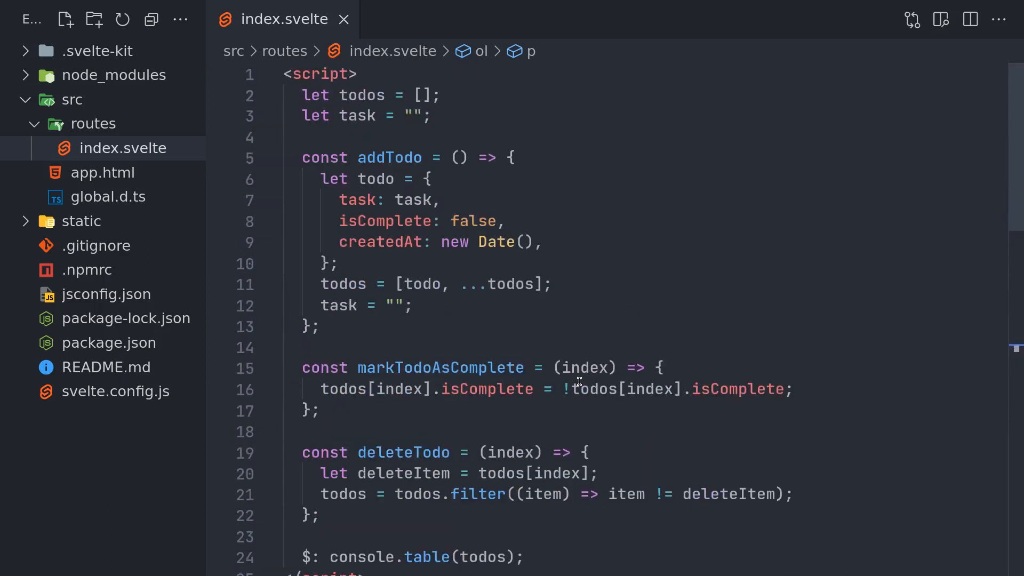